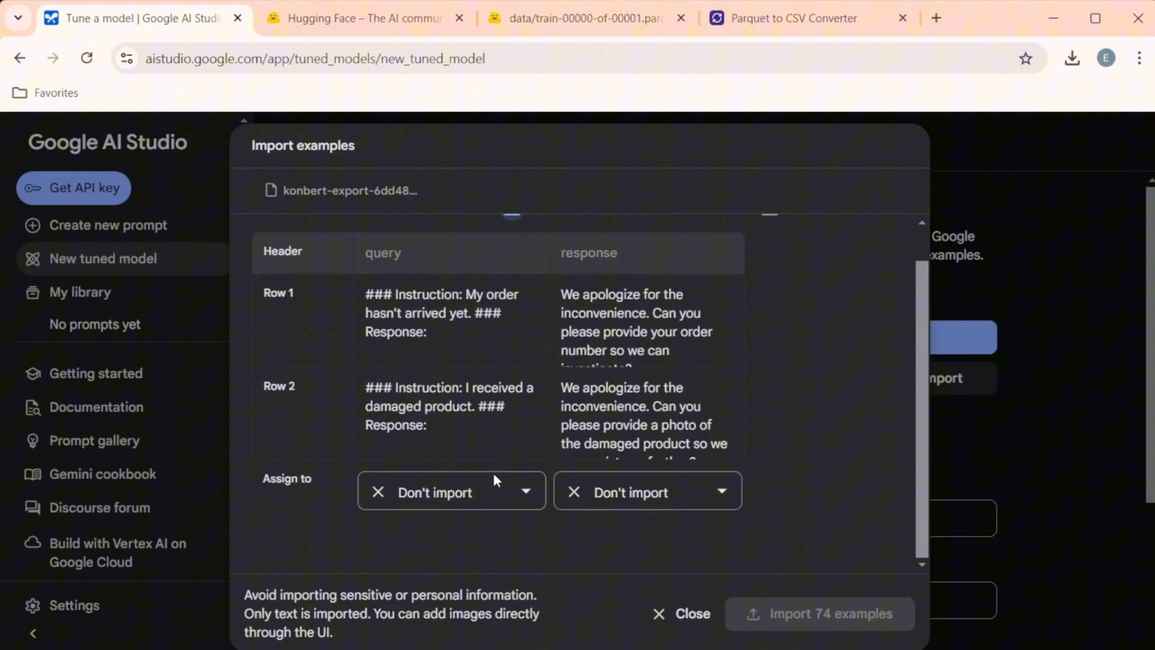
# Close the Import examples dialog and start a fresh window at google.com.
pyautogui.click(451, 491)
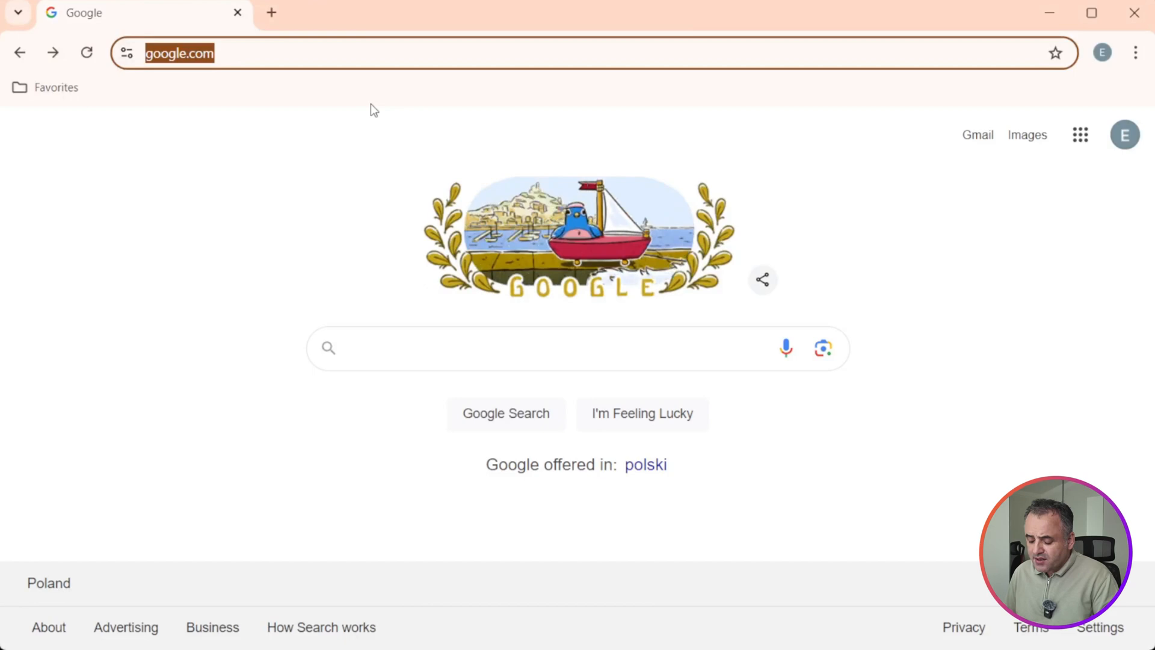
# Search Google for 'google ai studio' and land on the Google AI Studio developer page.
pyautogui.write('google ai studio')
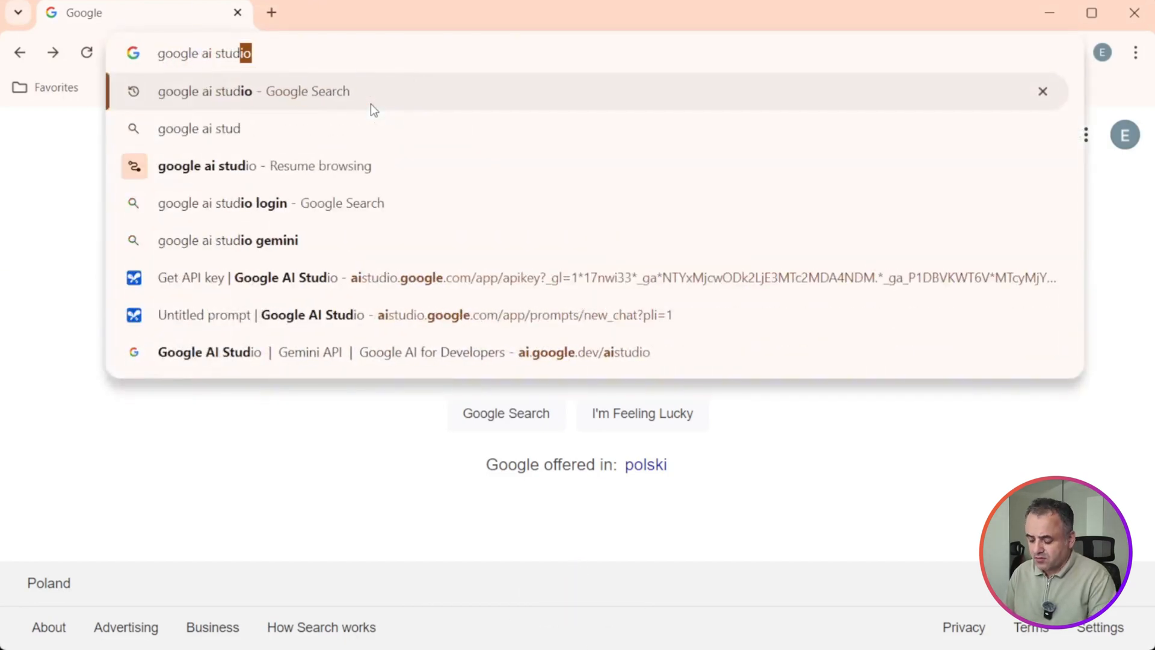
pyautogui.click(204, 90)
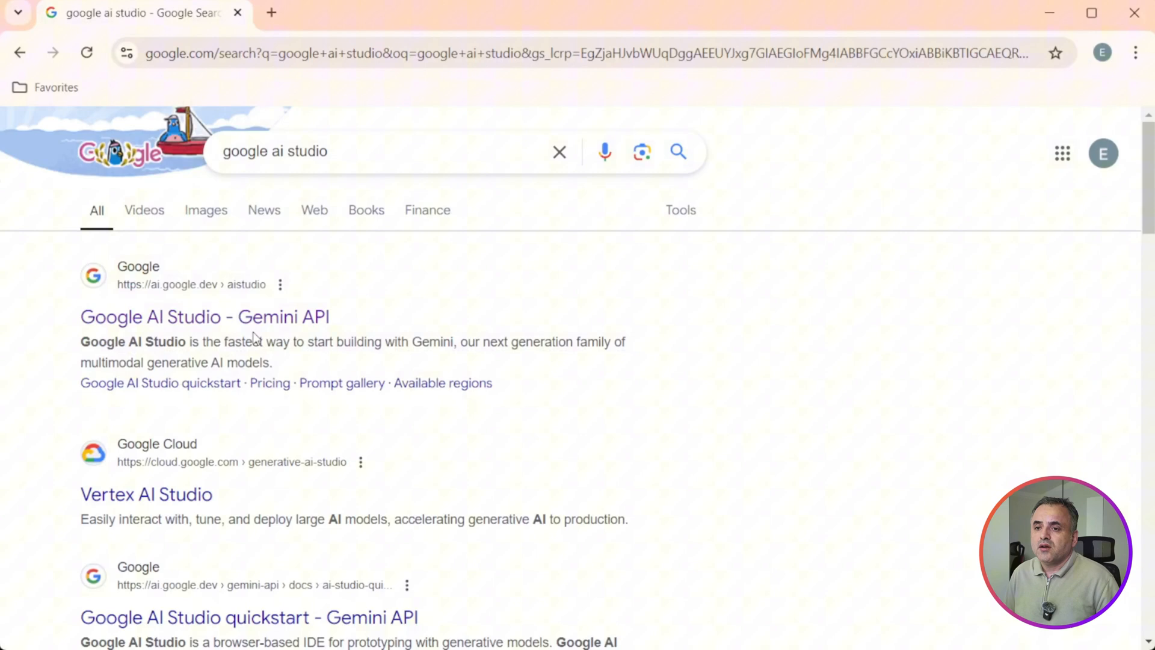
pyautogui.click(204, 316)
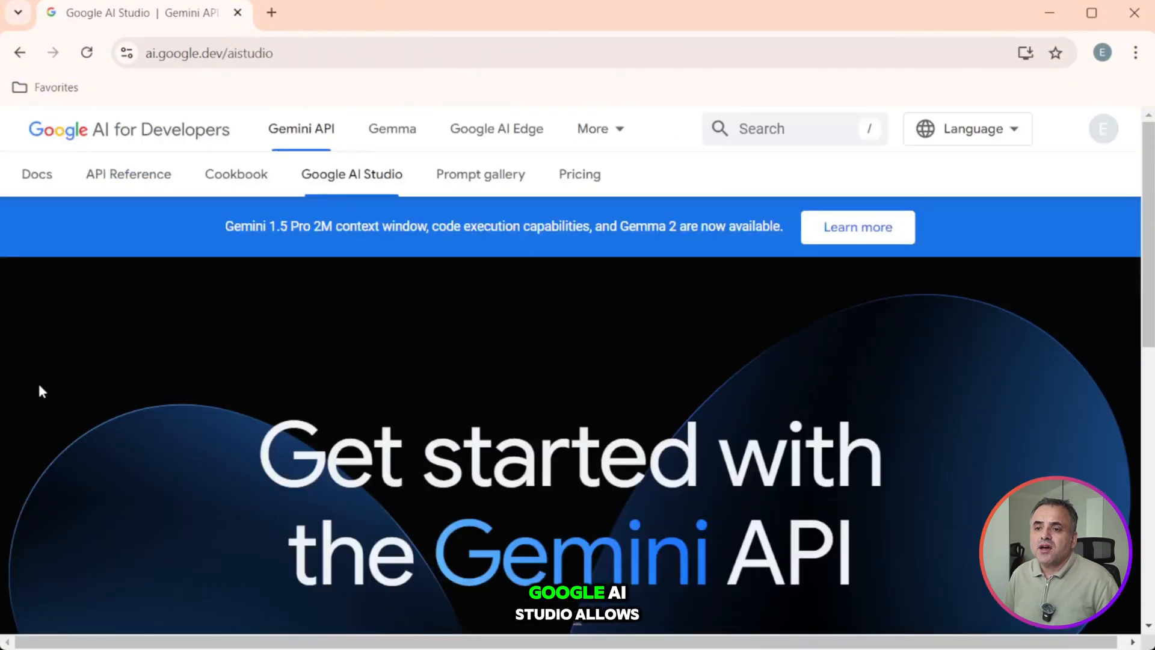
pyautogui.scroll(-3)
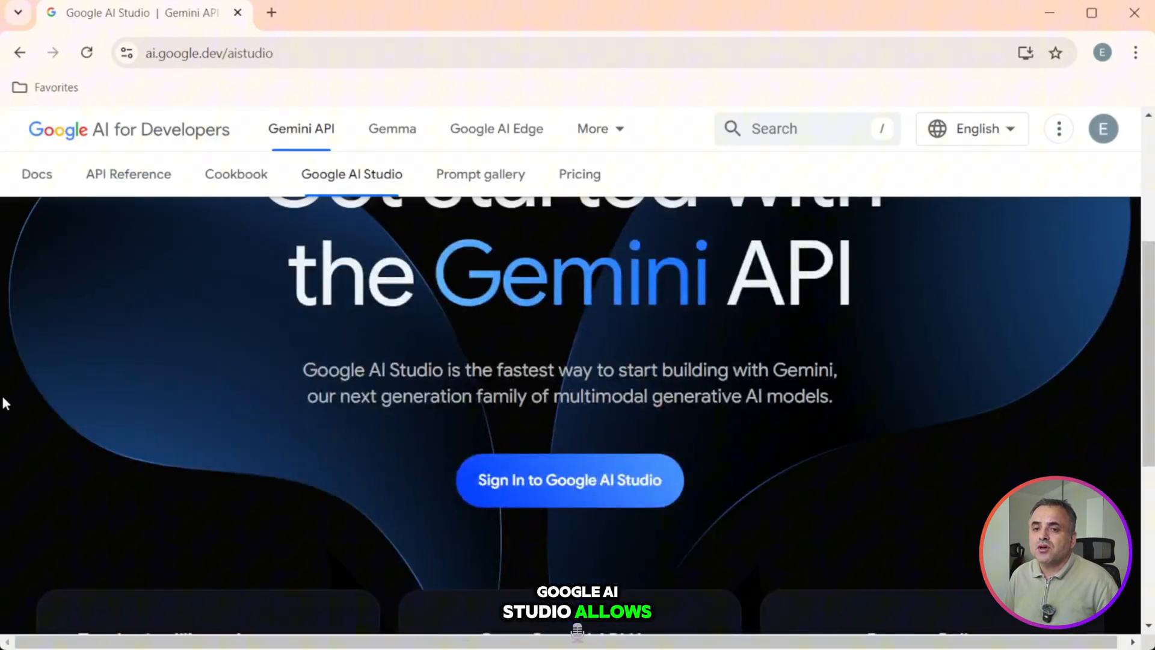
pyautogui.moveTo(529, 470)
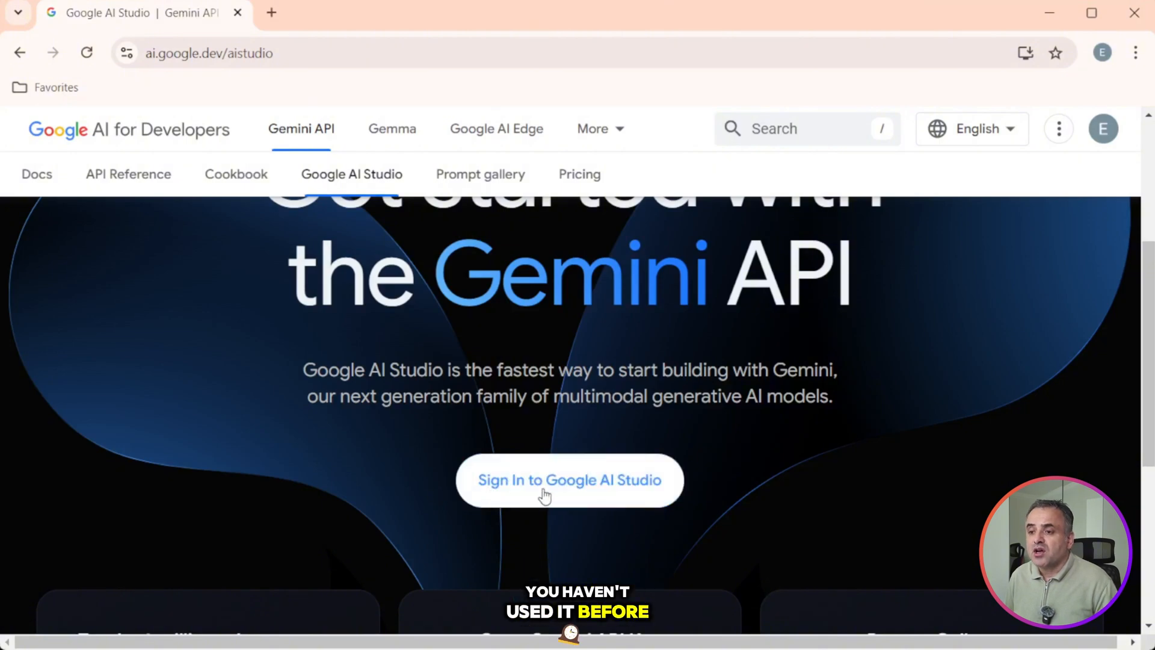
# Sign in to Google AI Studio and accept its terms of service and legal notice.
pyautogui.click(569, 480)
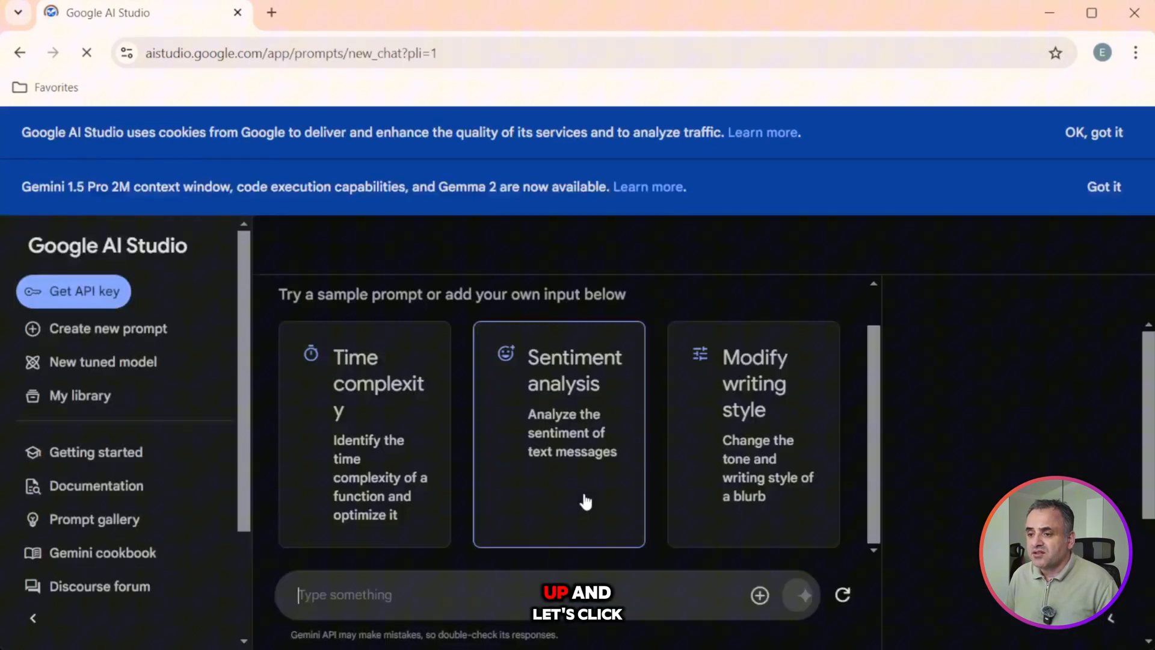
pyautogui.click(560, 433)
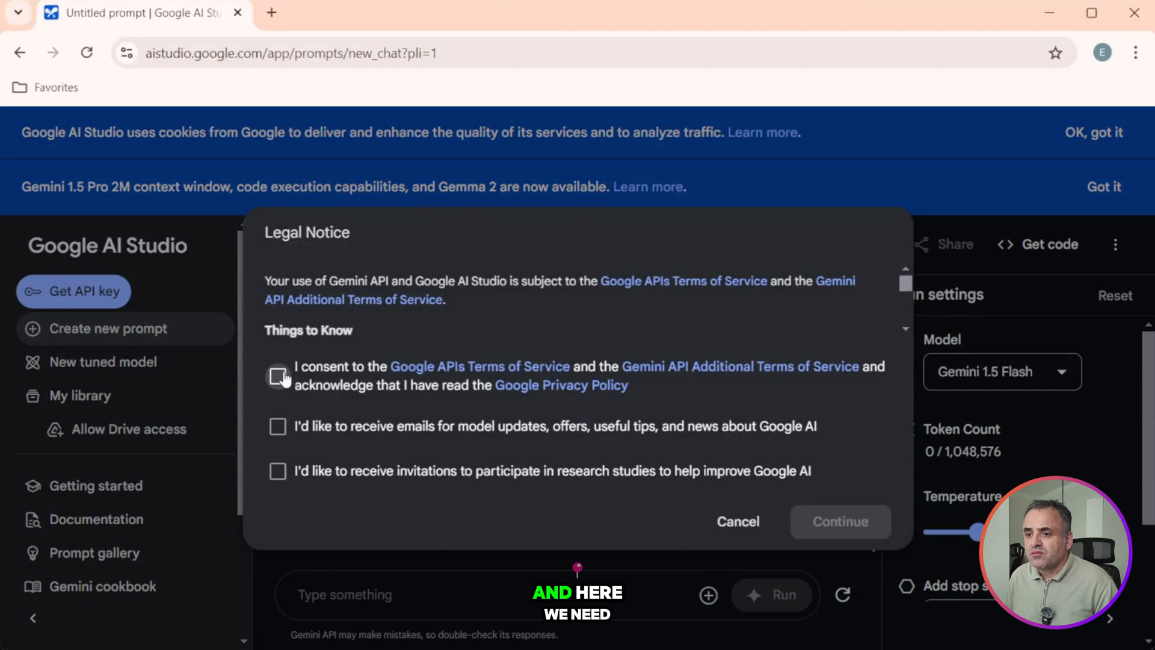
pyautogui.click(278, 377)
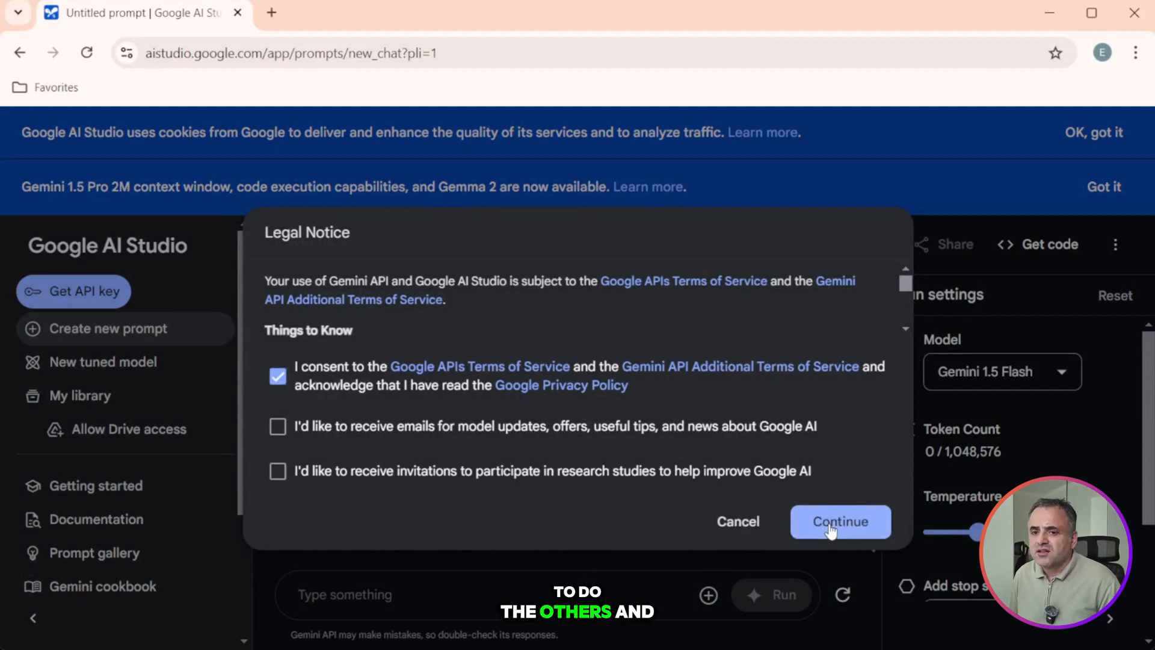
pyautogui.click(840, 521)
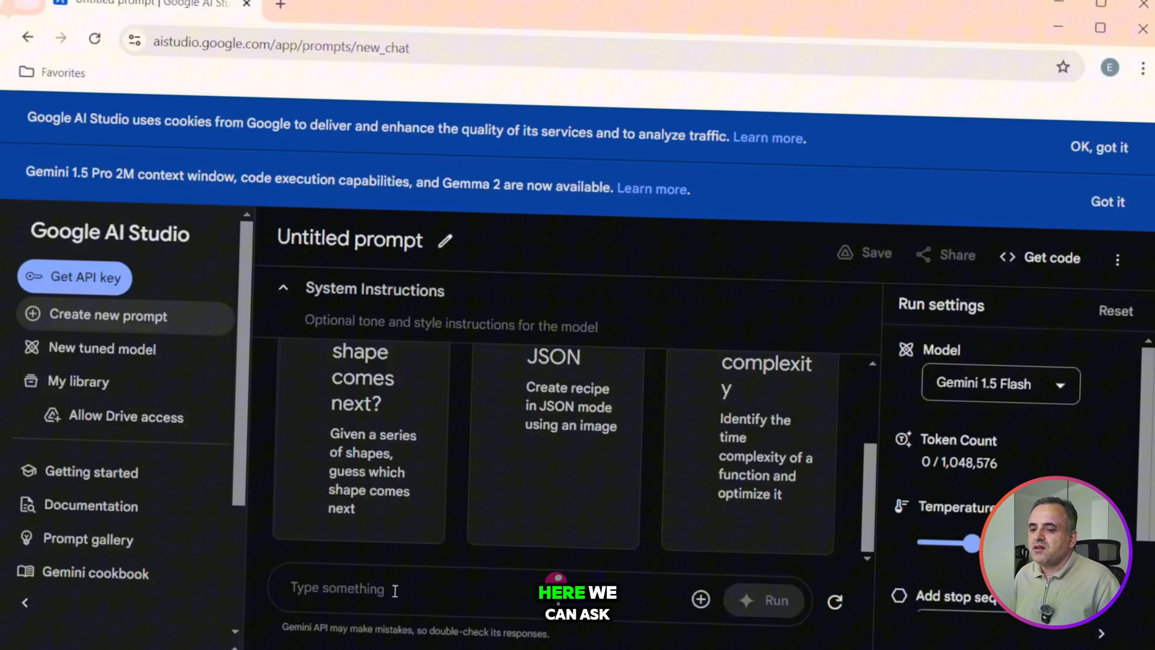
# Send 'hello, how are you?' to Gemini 1.5 Flash and get its reply.
pyautogui.write('he')
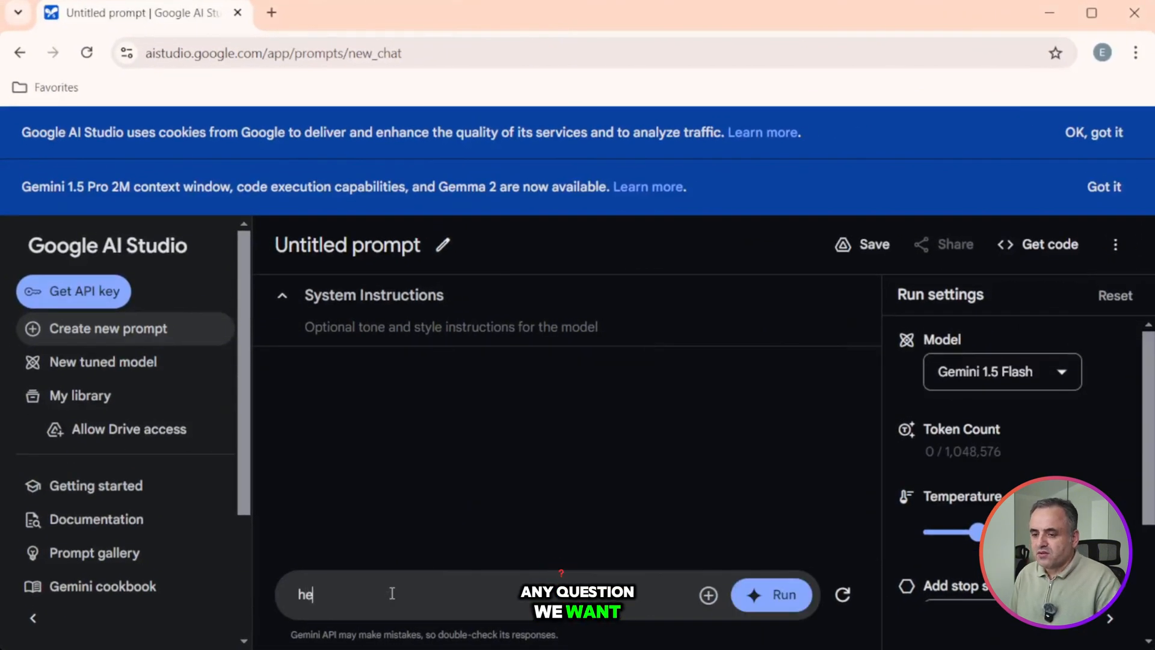
pyautogui.write('llo')
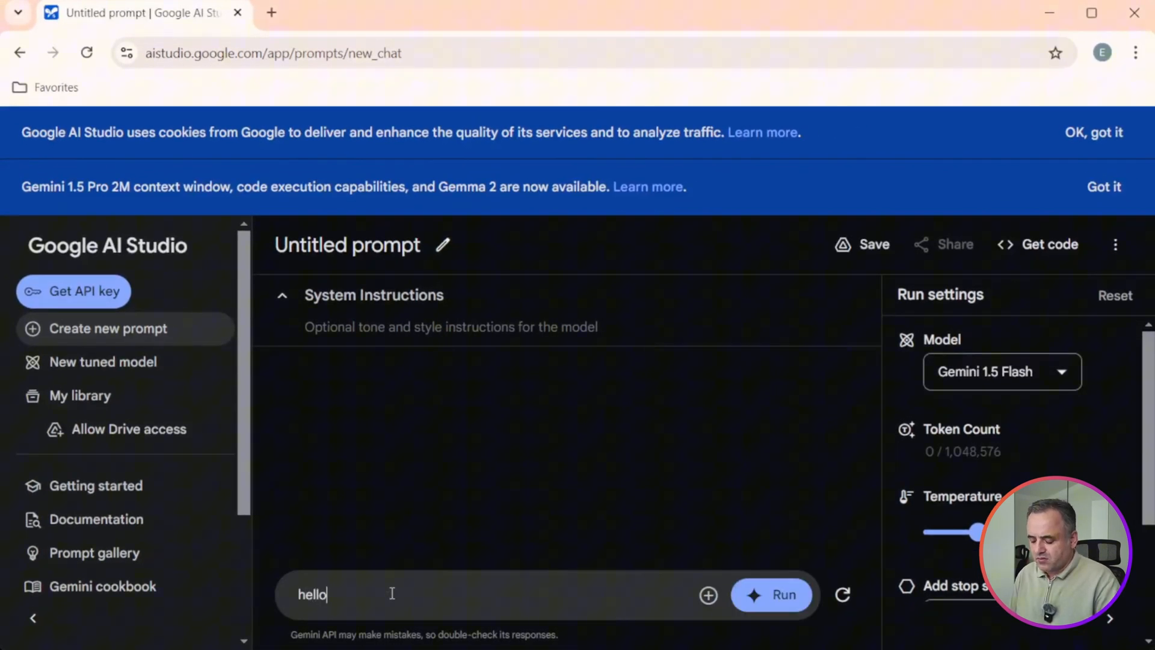
pyautogui.write(', how are you?')
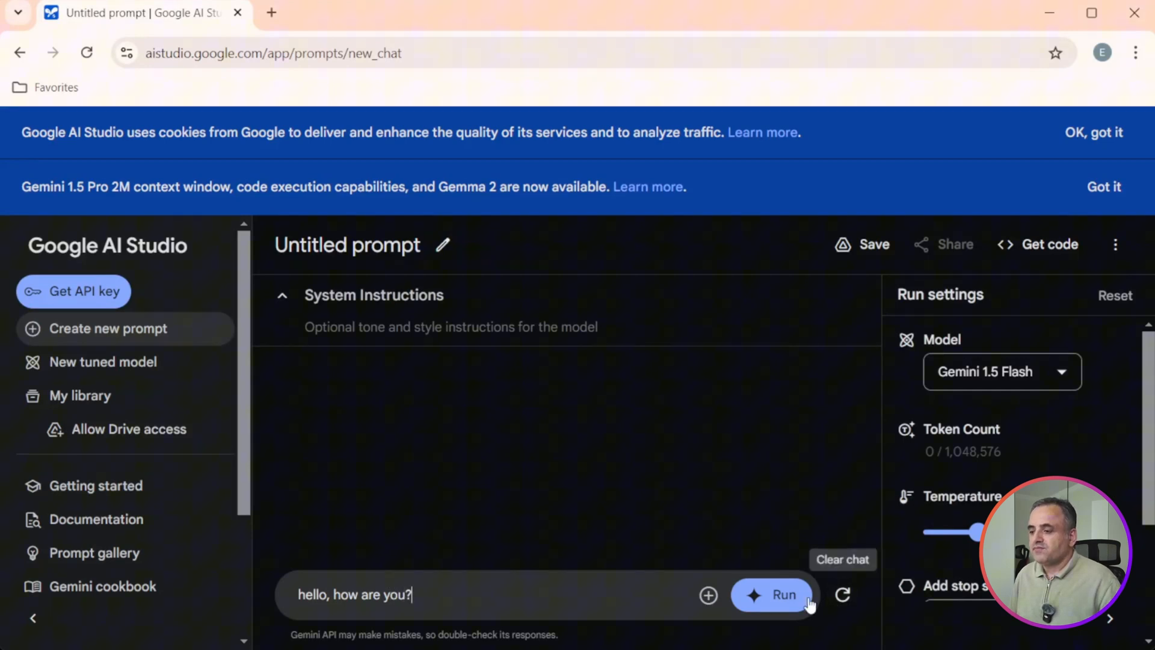
pyautogui.click(773, 594)
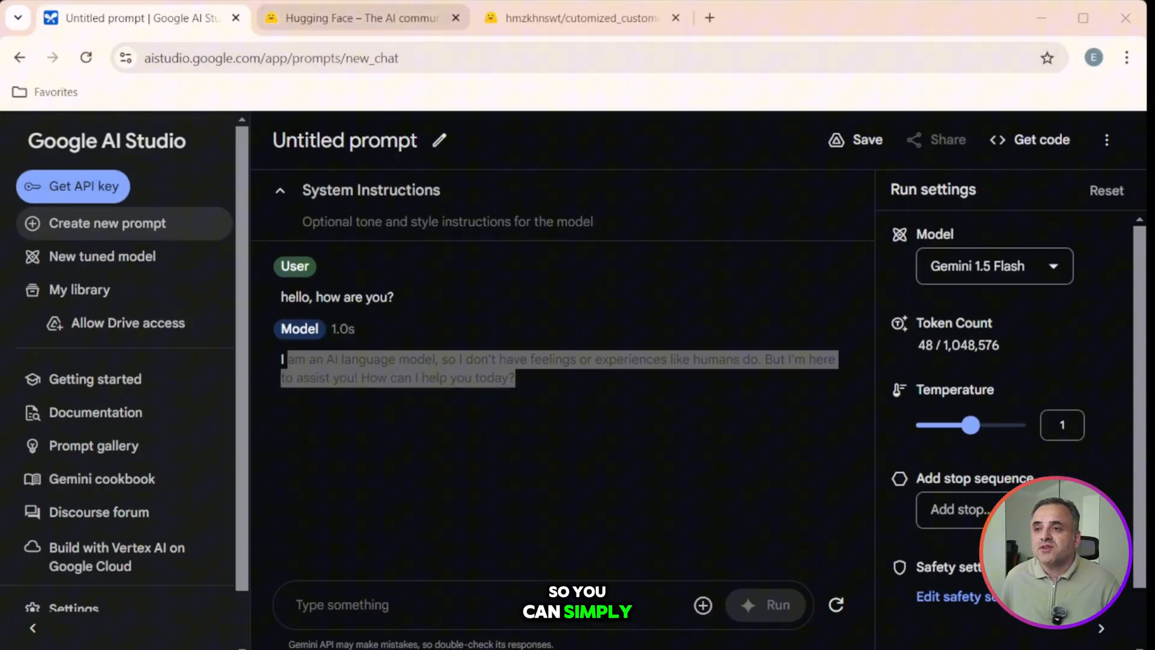
# Reach huggingface.co via Google and browse the Datasets catalogue.
pyautogui.click(361, 18)
pyautogui.write('hugging')
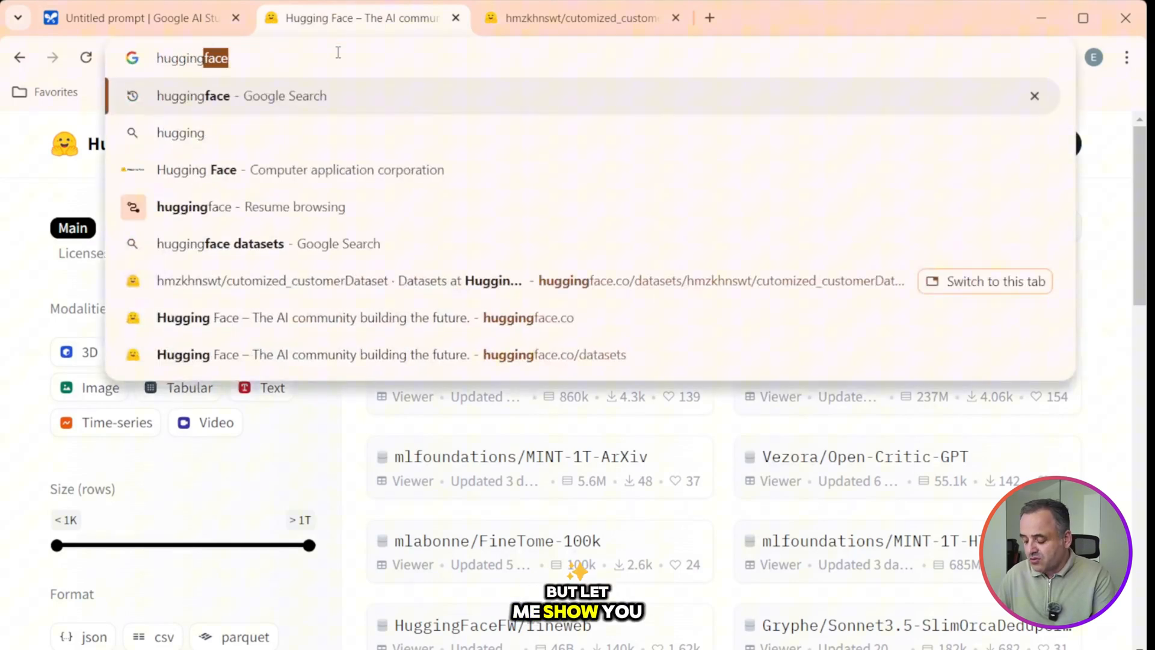
pyautogui.click(242, 96)
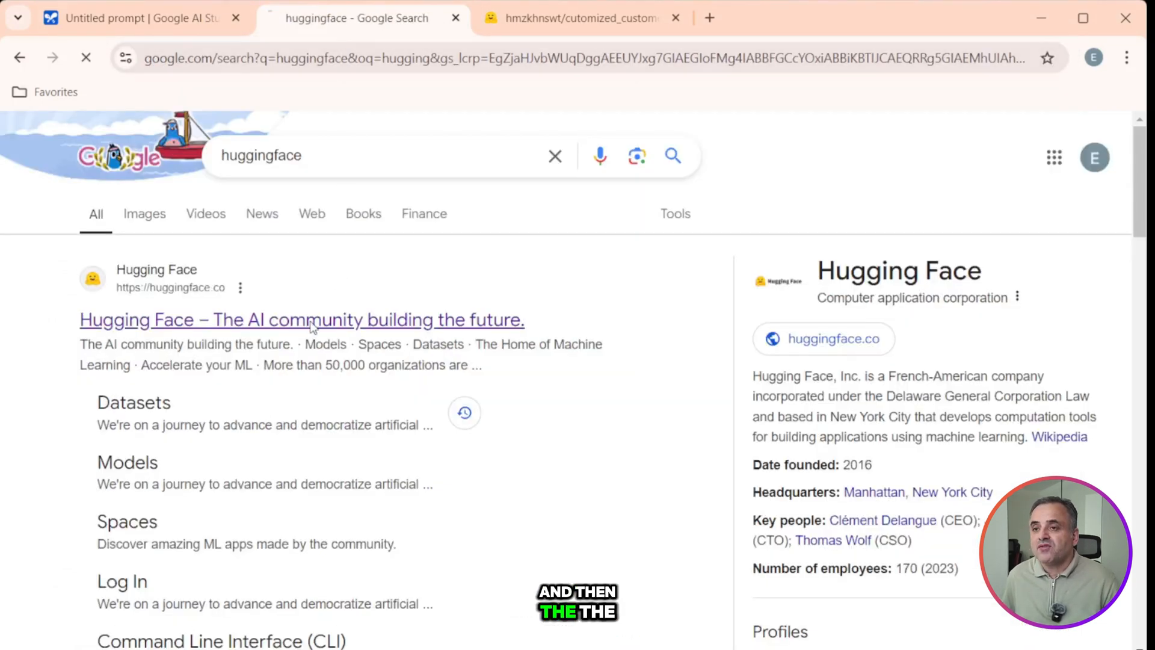
pyautogui.click(301, 319)
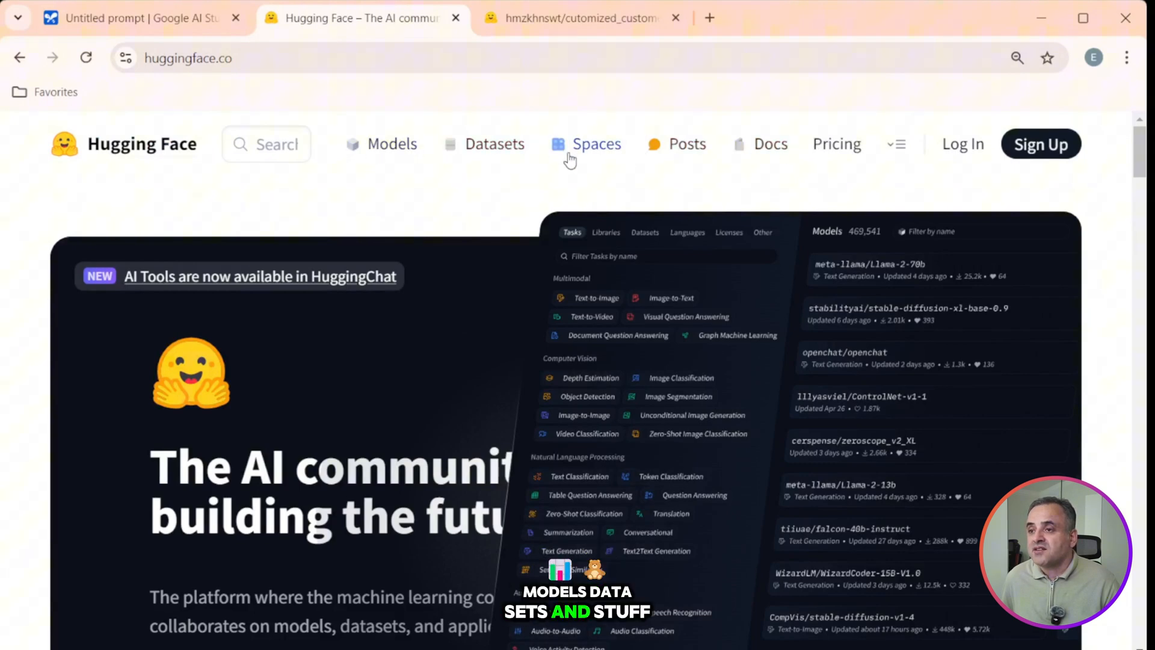
pyautogui.click(495, 144)
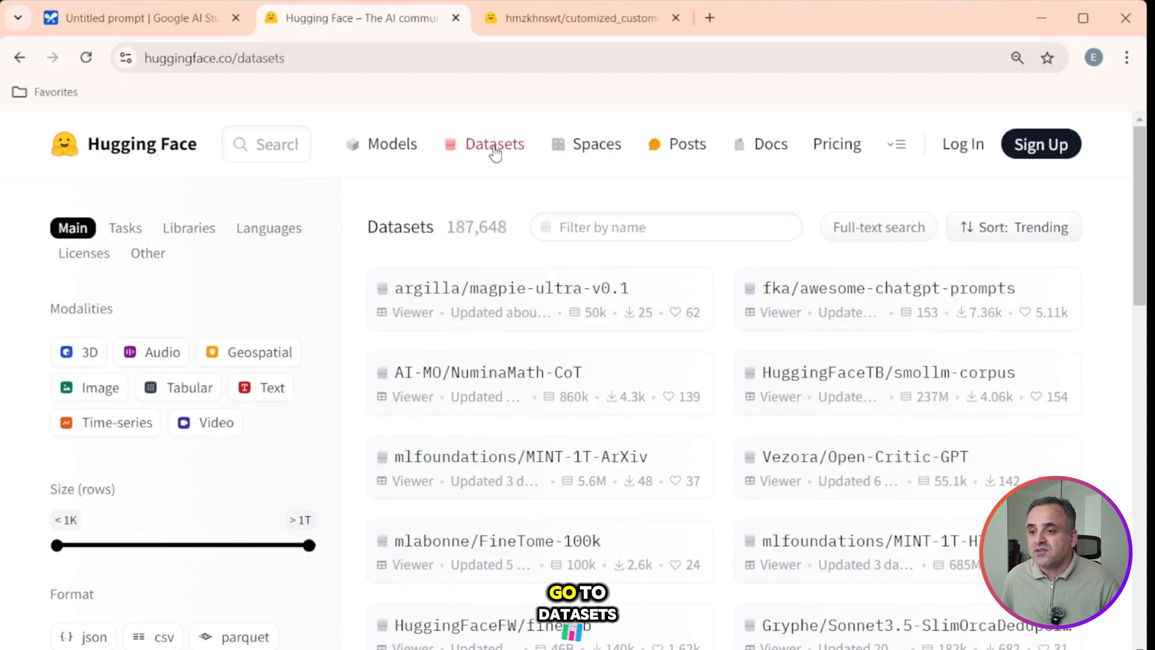
pyautogui.scroll(-3)
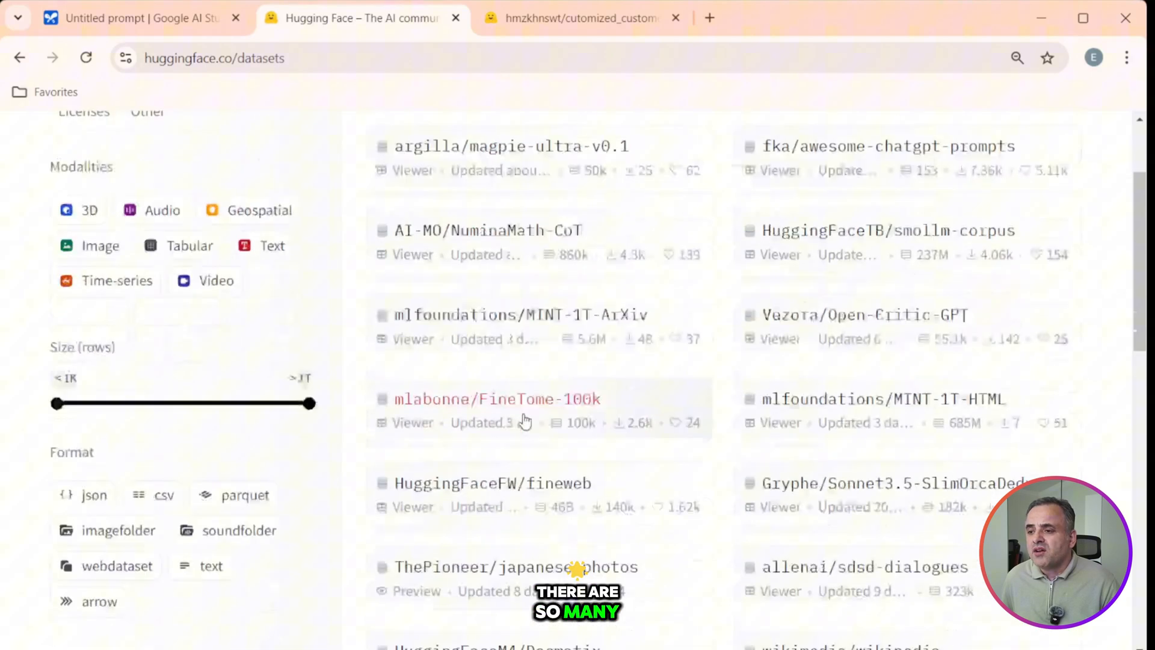
pyautogui.scroll(-3)
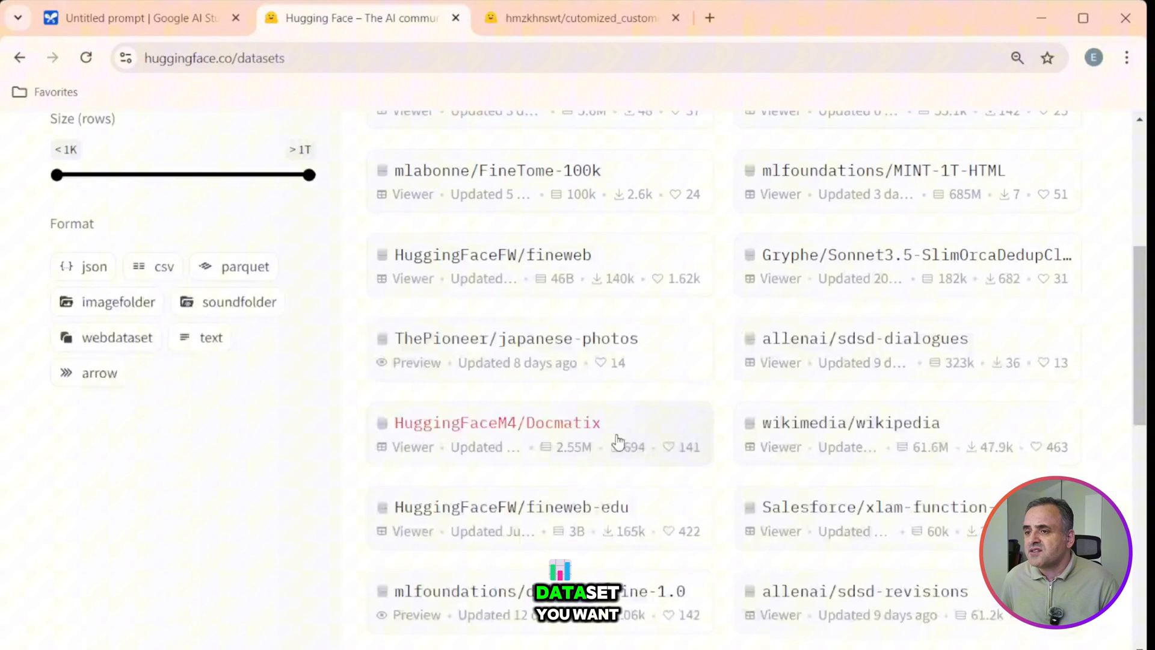
pyautogui.scroll(3)
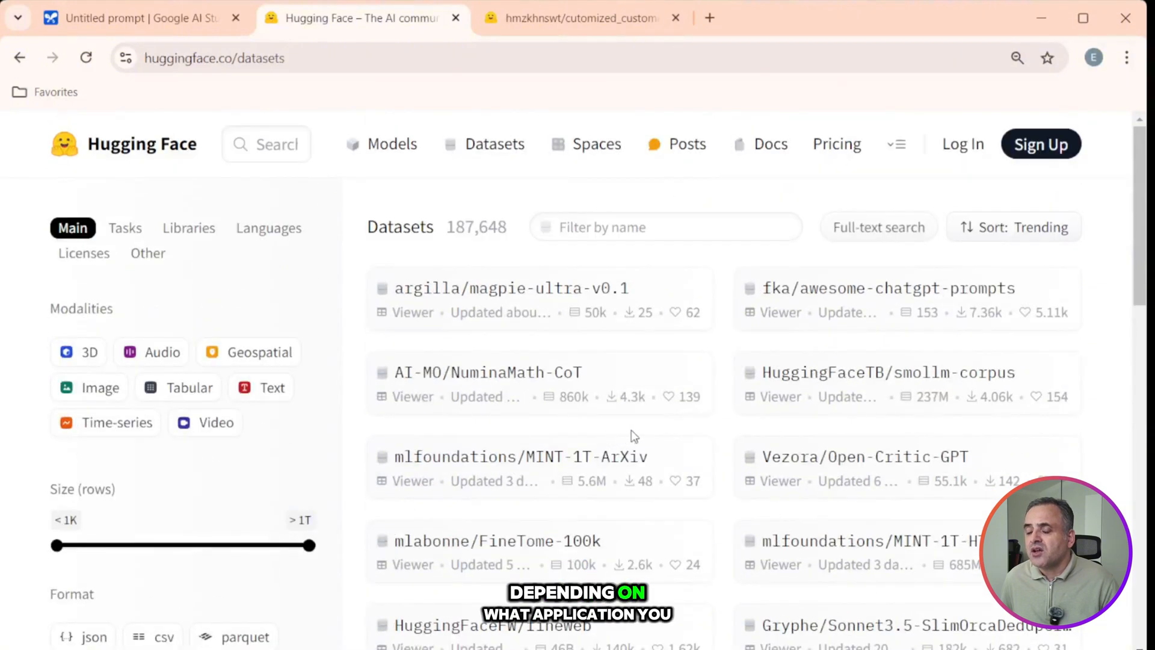
# Bring up the cutomized_customerDataset page with its 74-row train split.
pyautogui.click(266, 143)
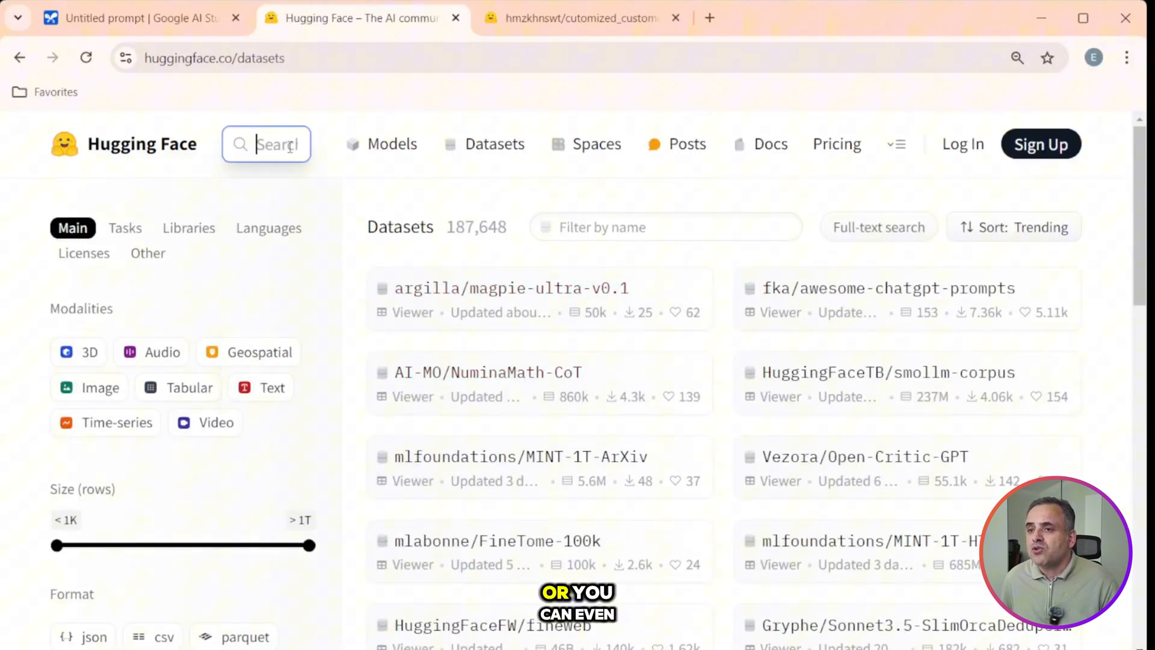
pyautogui.click(266, 143)
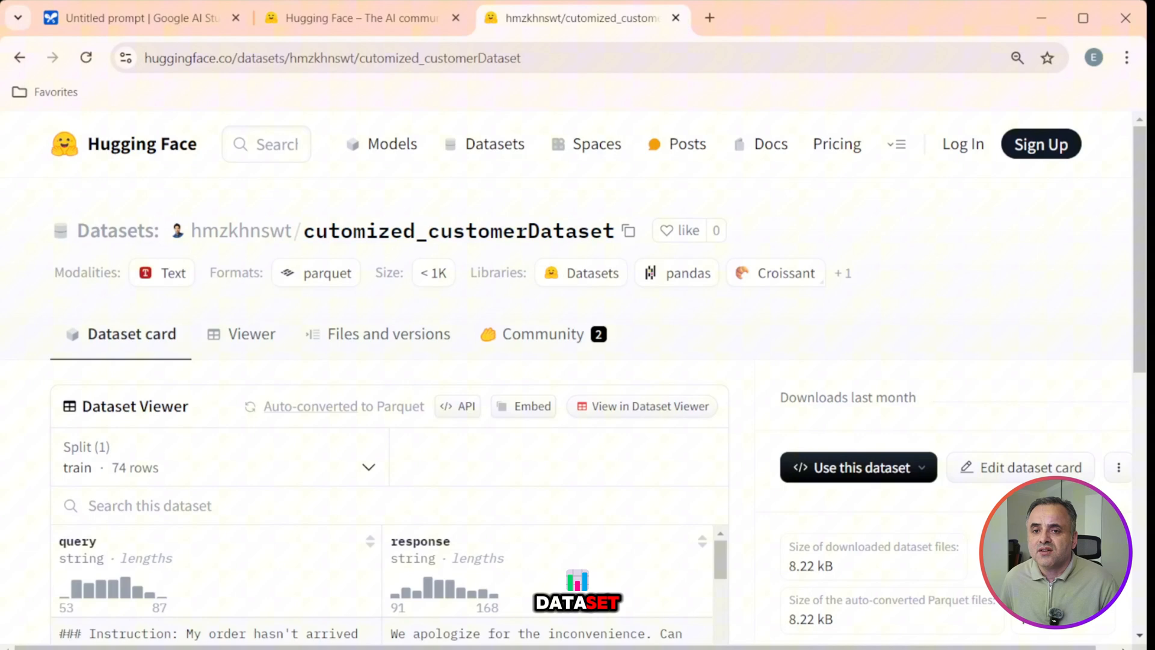
pyautogui.scroll(-3)
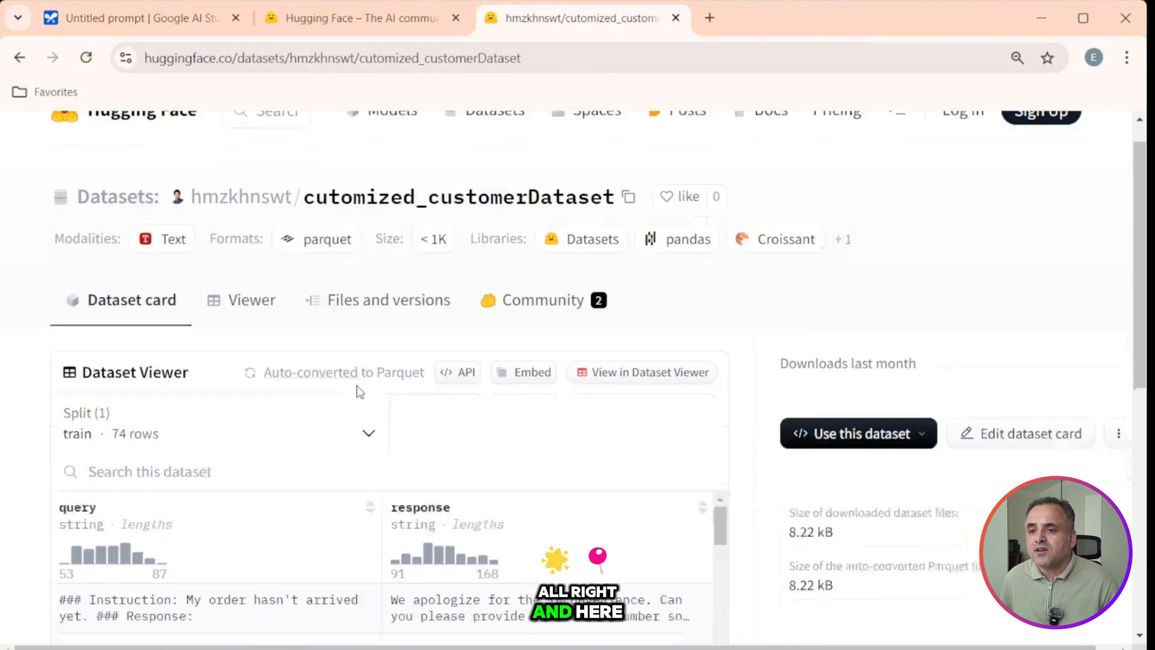
pyautogui.scroll(-3)
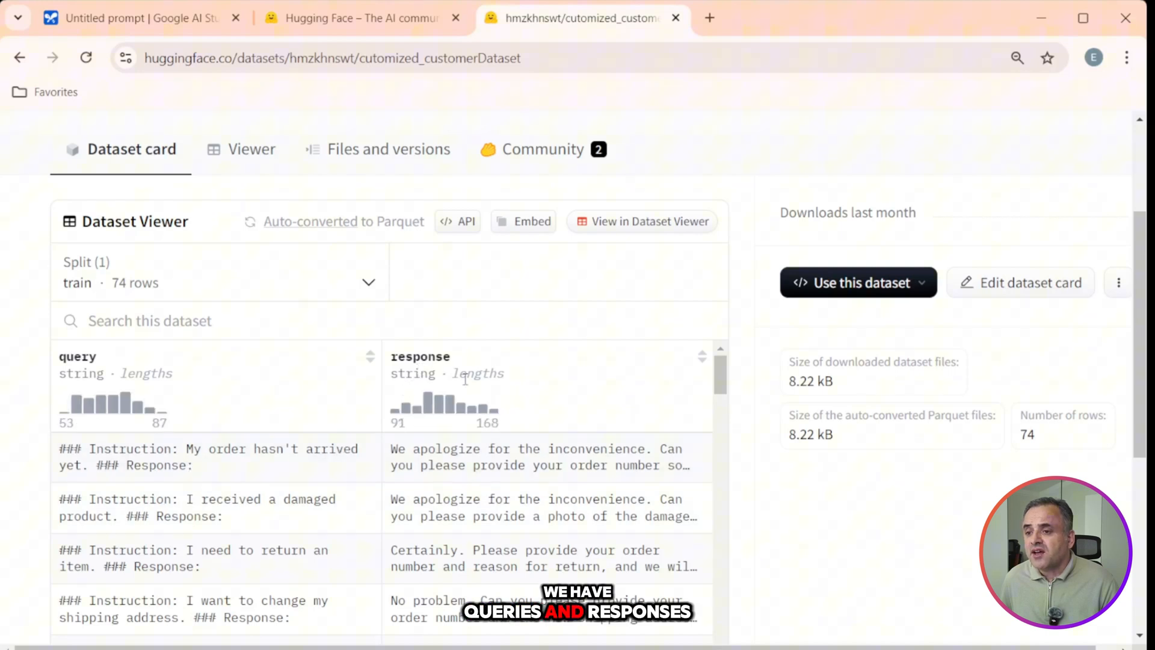
pyautogui.scroll(-3)
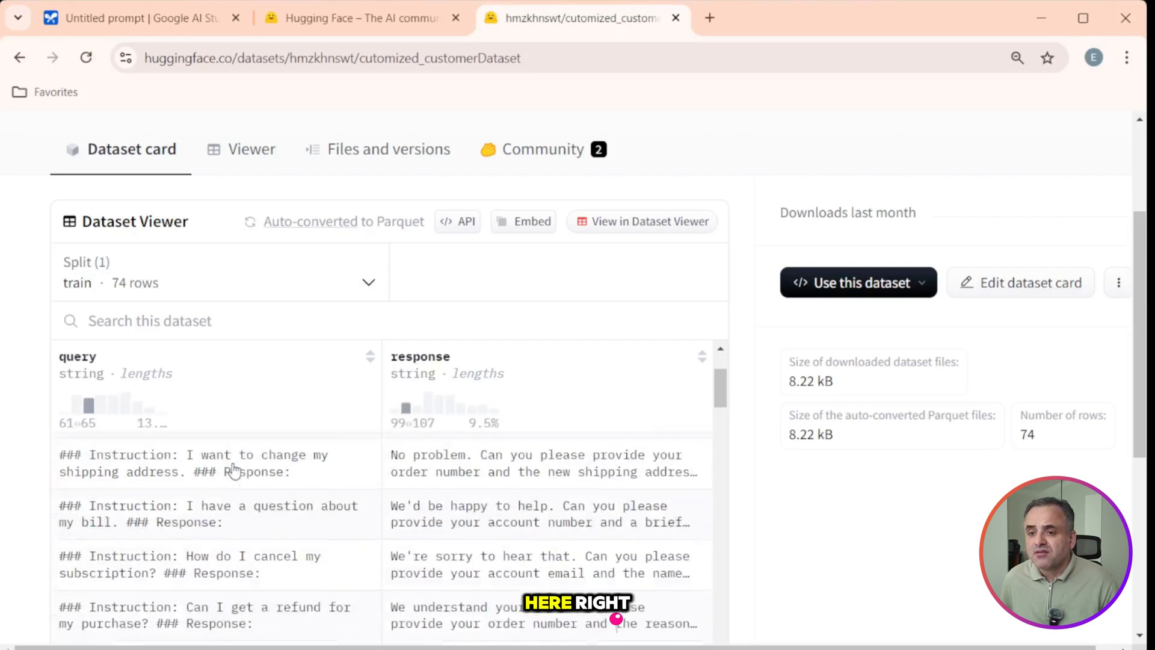
pyautogui.click(215, 476)
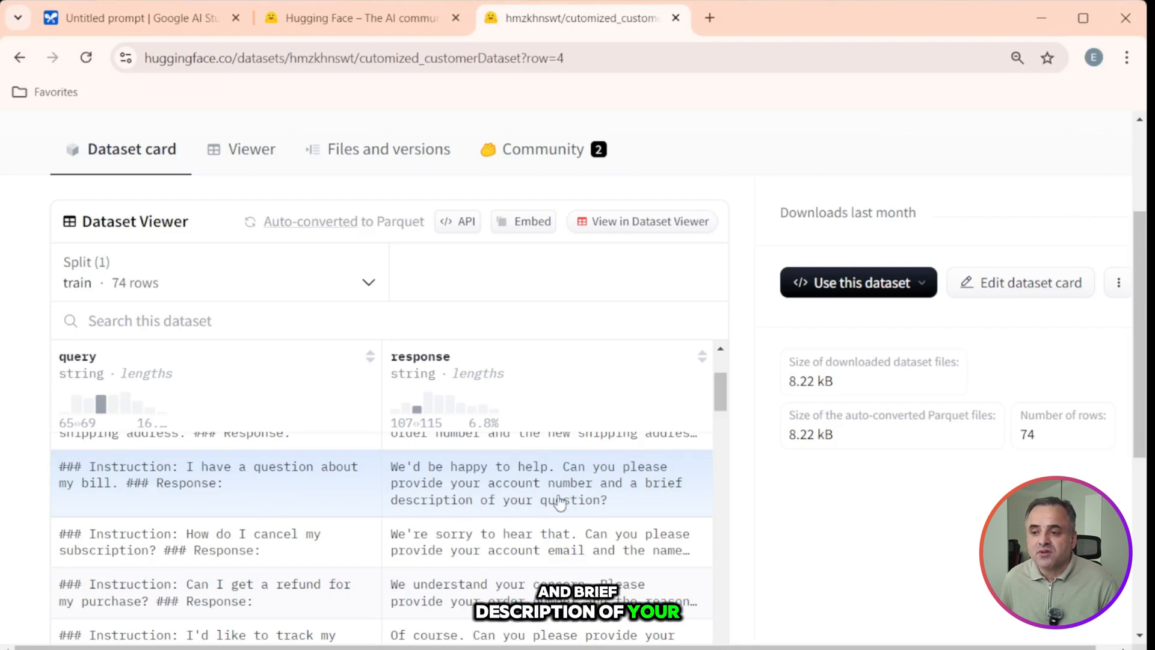
pyautogui.scroll(-3)
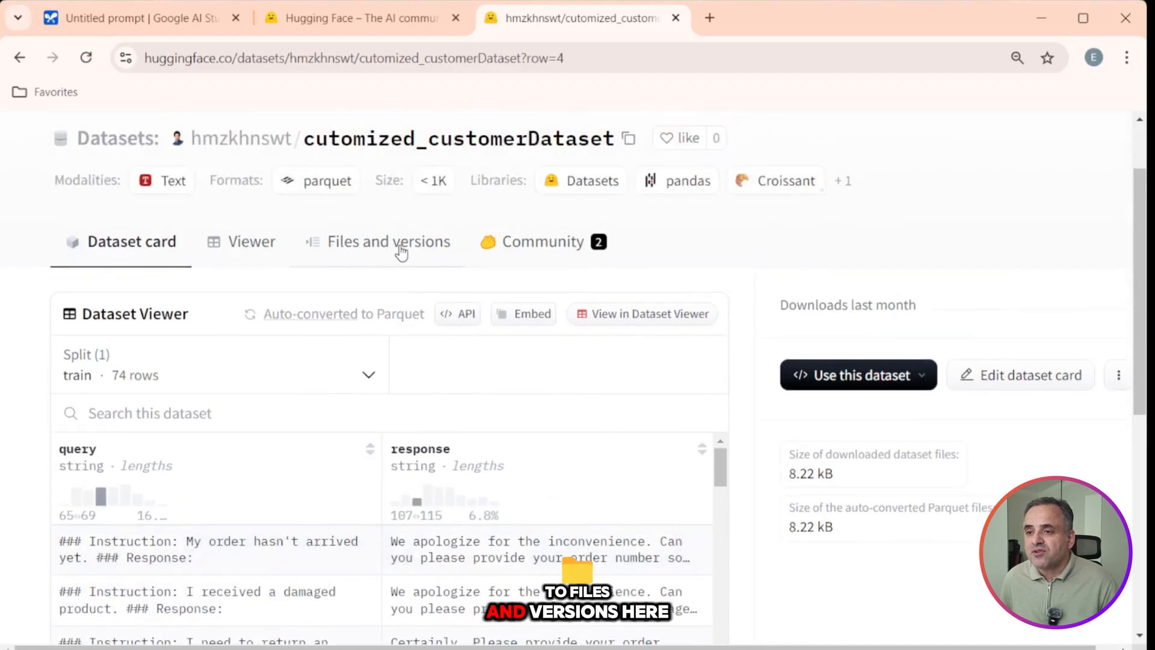
# Download train-00000-of-00001.parquet from the dataset's data folder under Files and versions.
pyautogui.click(388, 241)
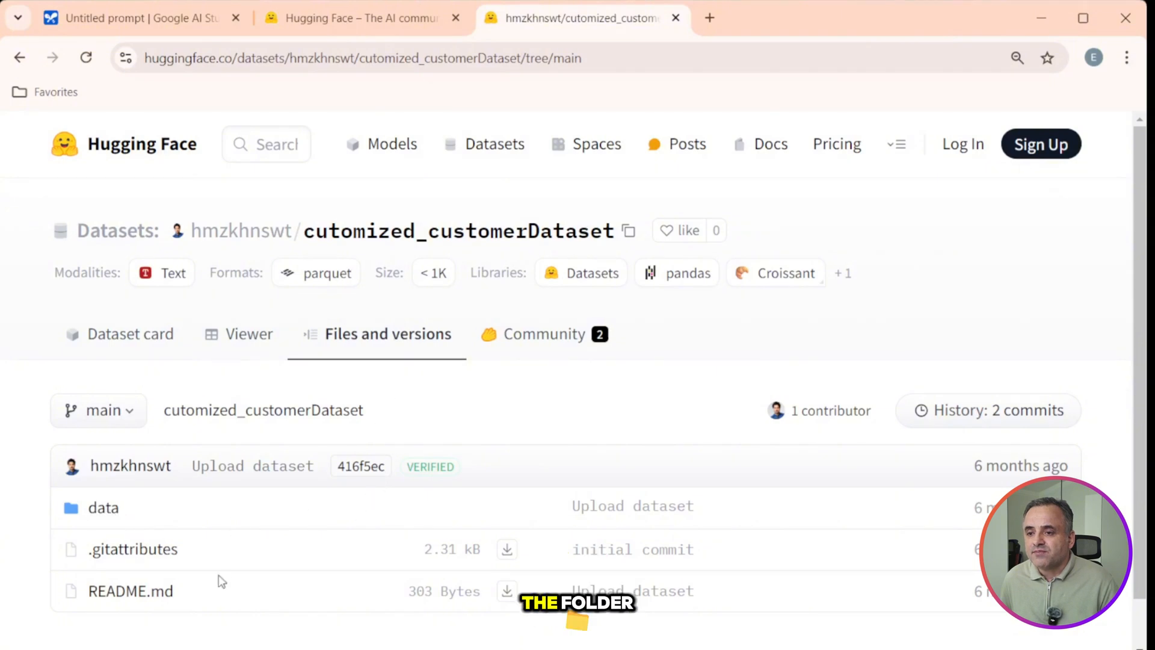
pyautogui.click(103, 507)
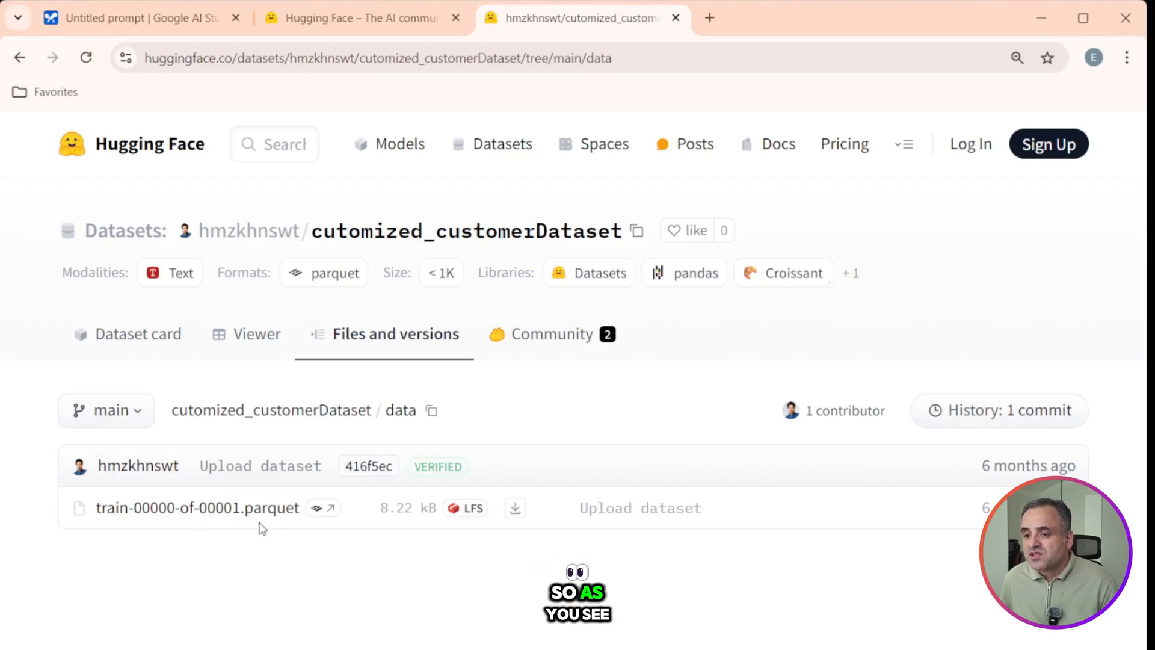
pyautogui.moveTo(196, 507)
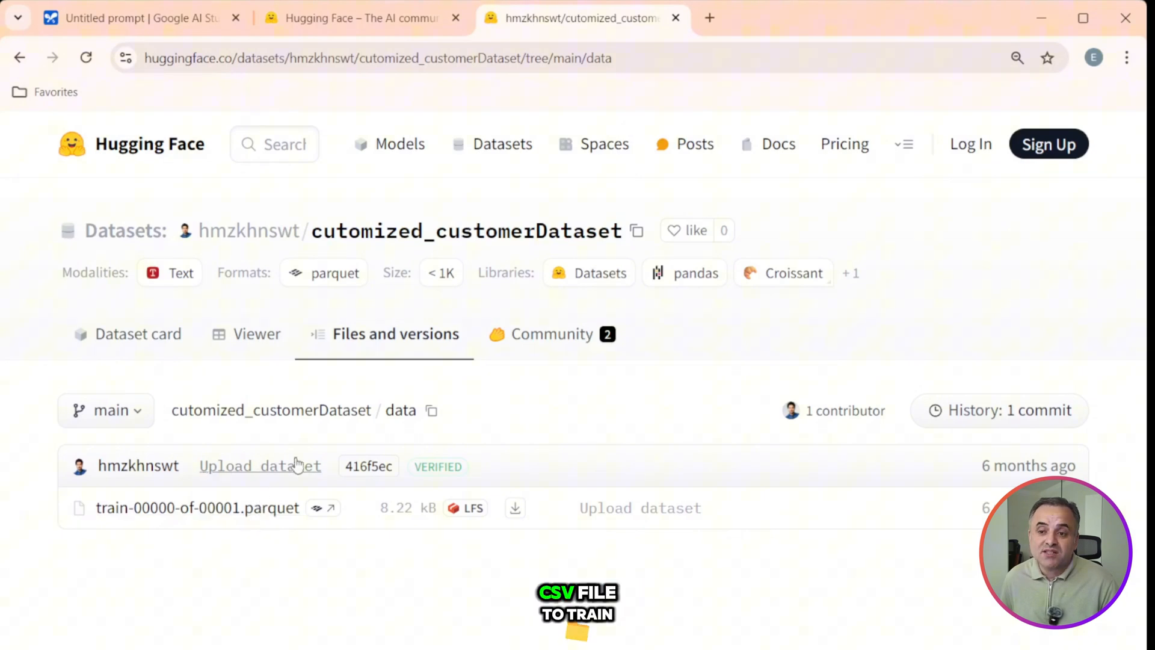
pyautogui.moveTo(274, 536)
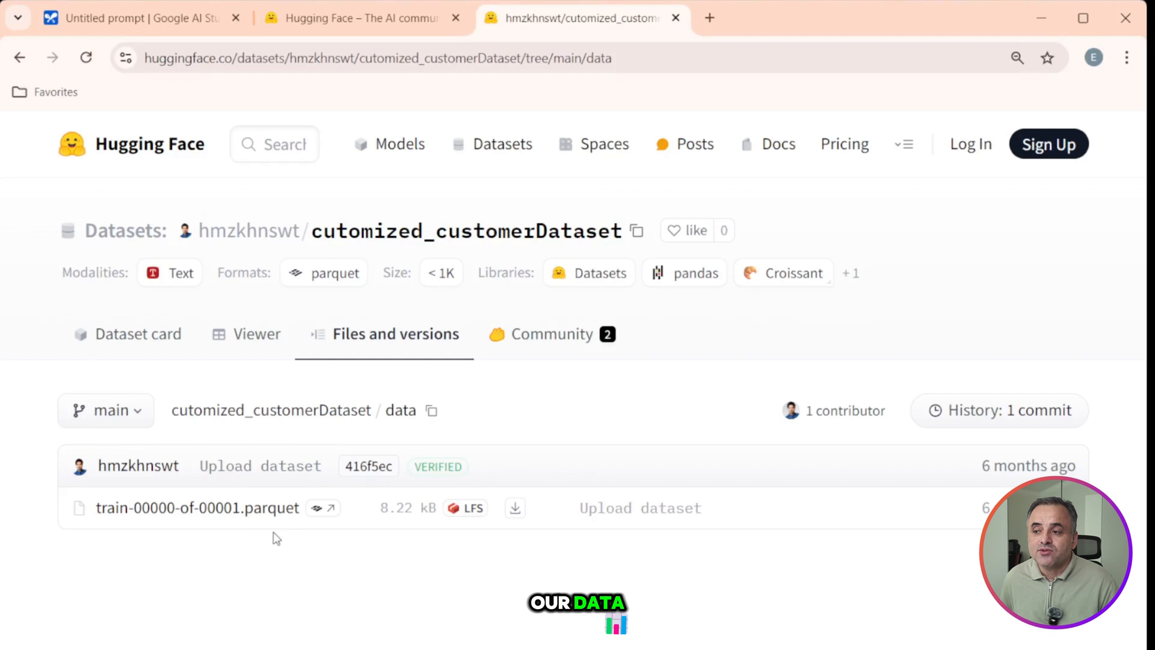
pyautogui.moveTo(196, 508)
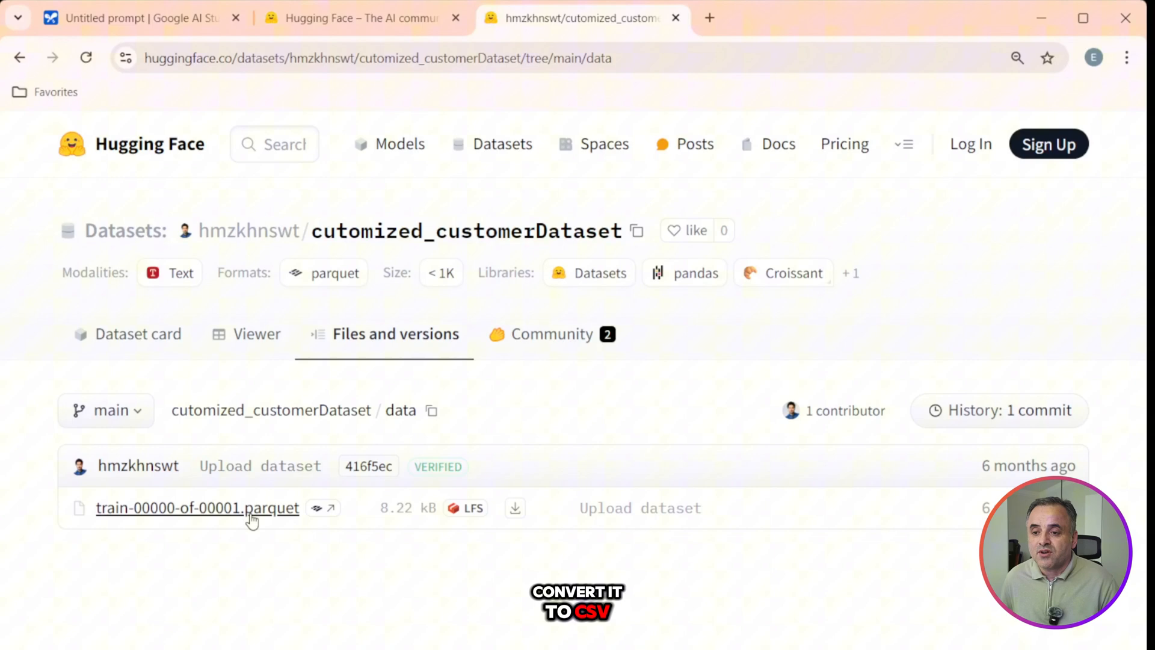
pyautogui.click(197, 508)
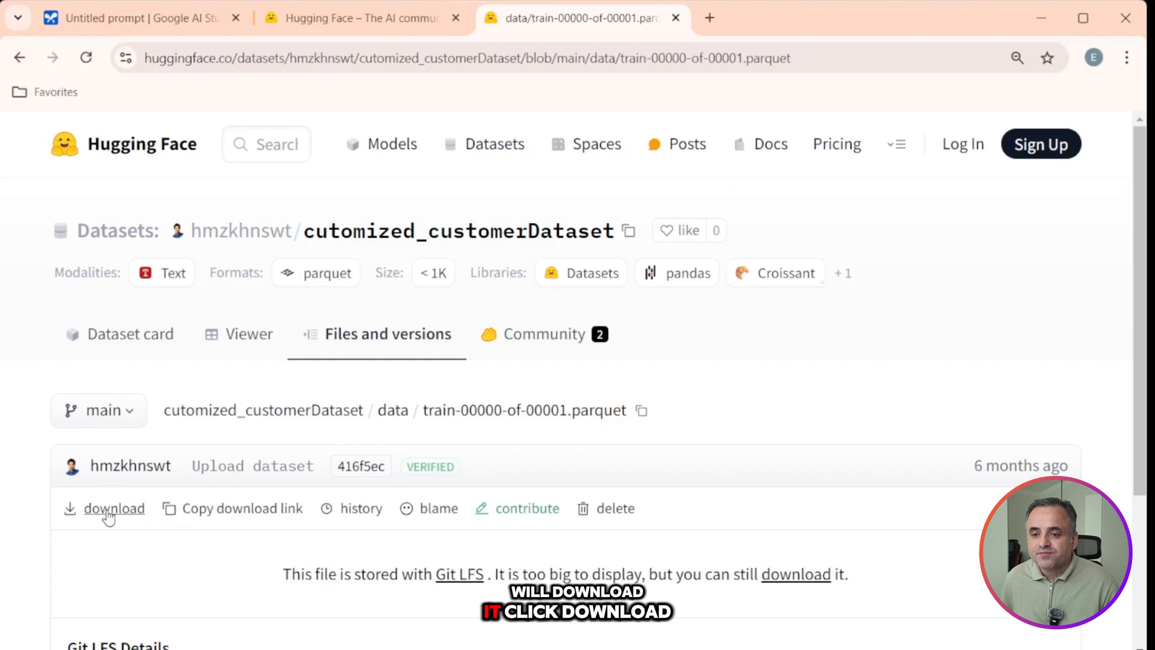
pyautogui.click(114, 508)
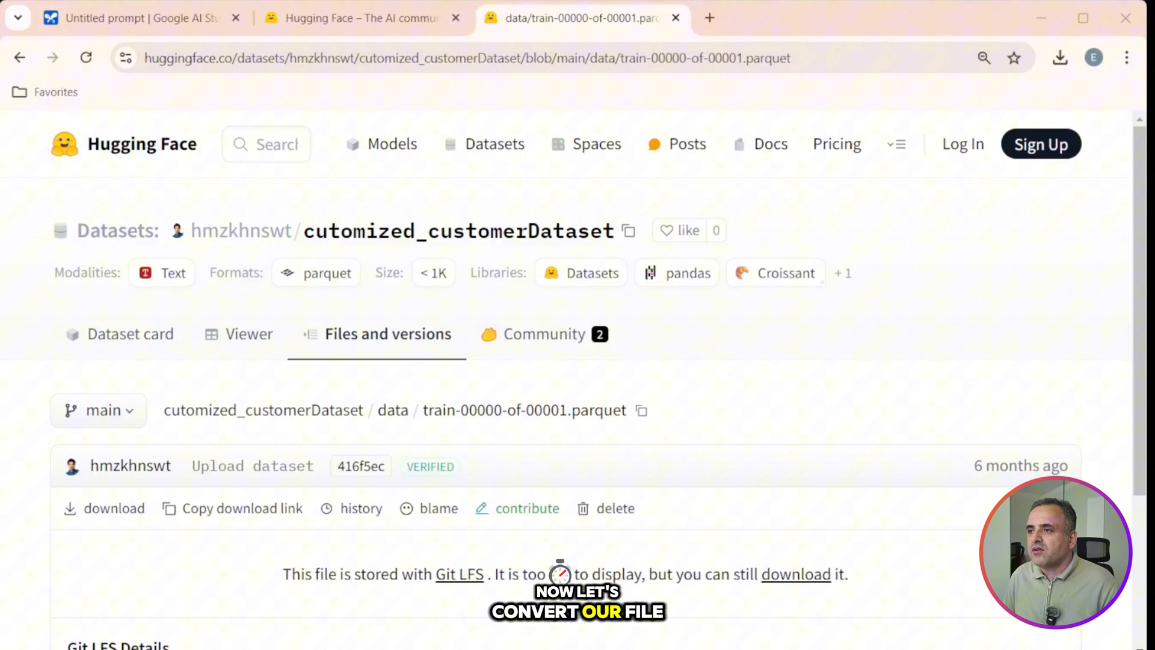
# Search Google in a new tab for 'convcert parquet to csv' and scan the results.
pyautogui.click(928, 18)
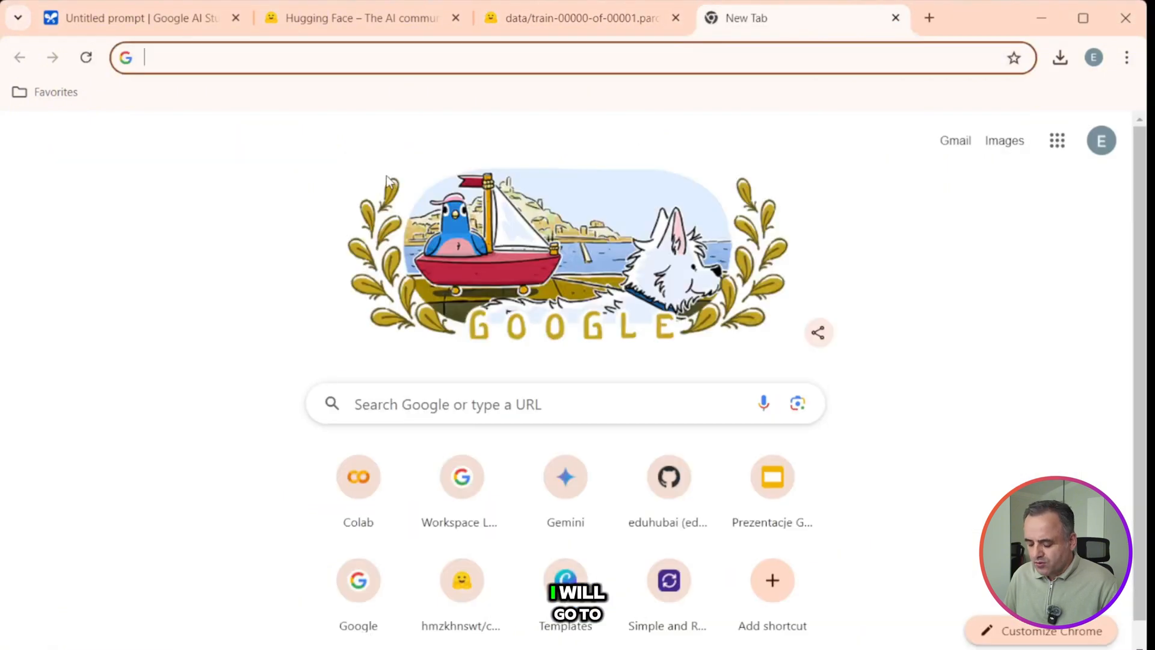
pyautogui.write('convcert')
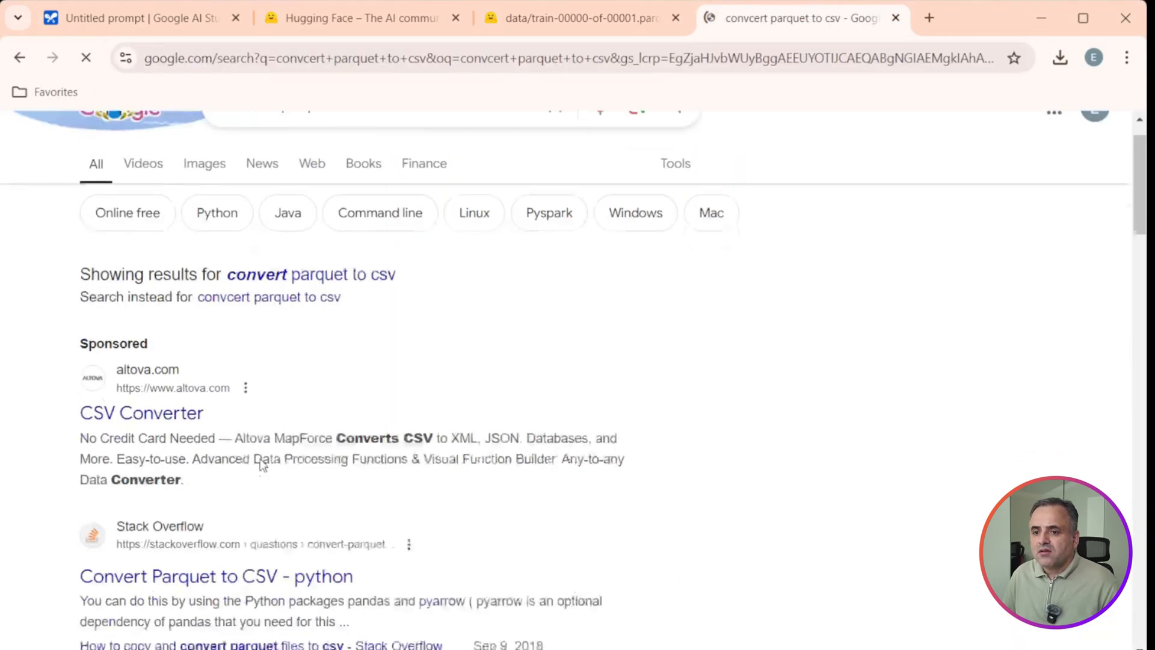
pyautogui.scroll(-3)
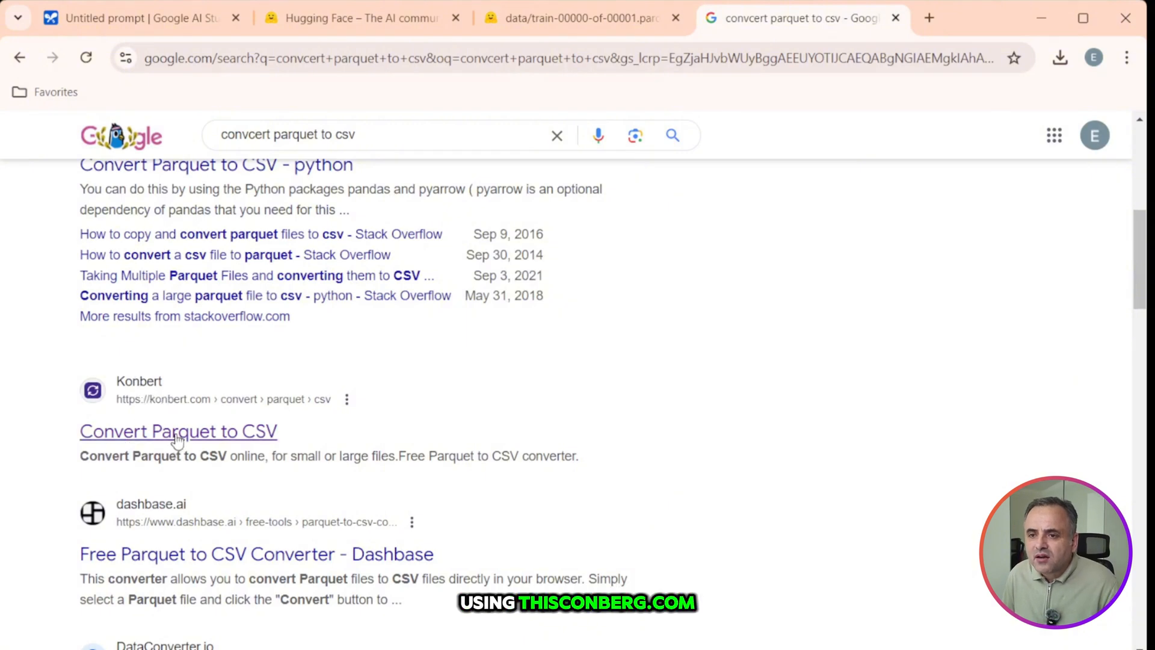
# Convert the downloaded parquet file to CSV on Konbert and download the konbert-export CSV.
pyautogui.click(179, 431)
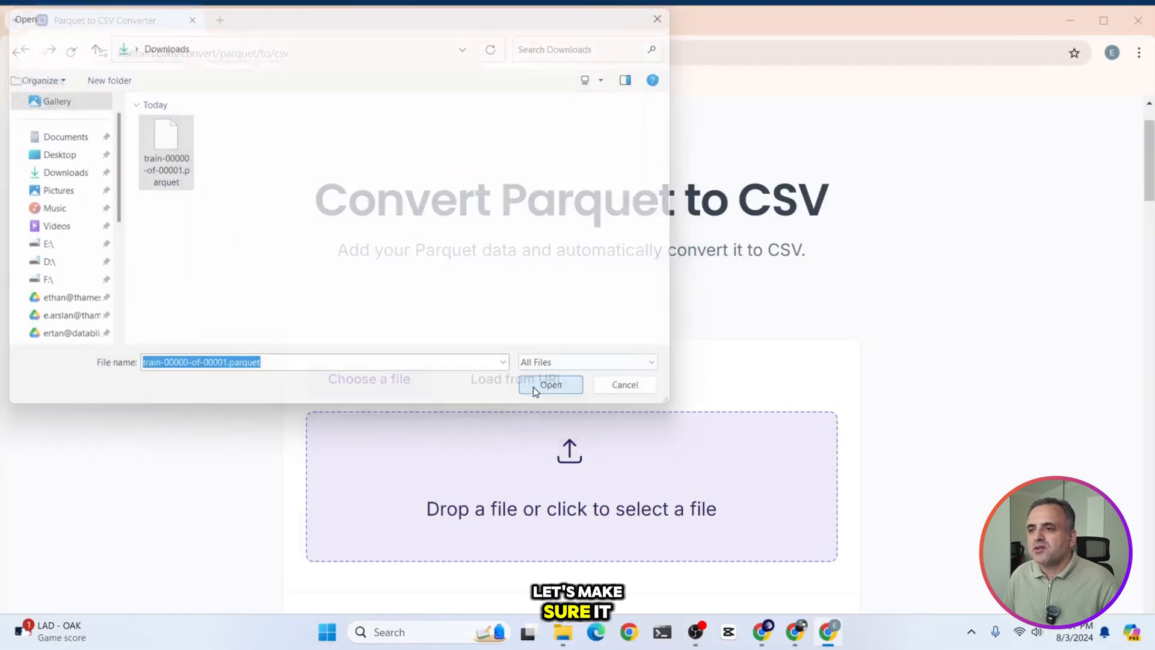
pyautogui.click(550, 384)
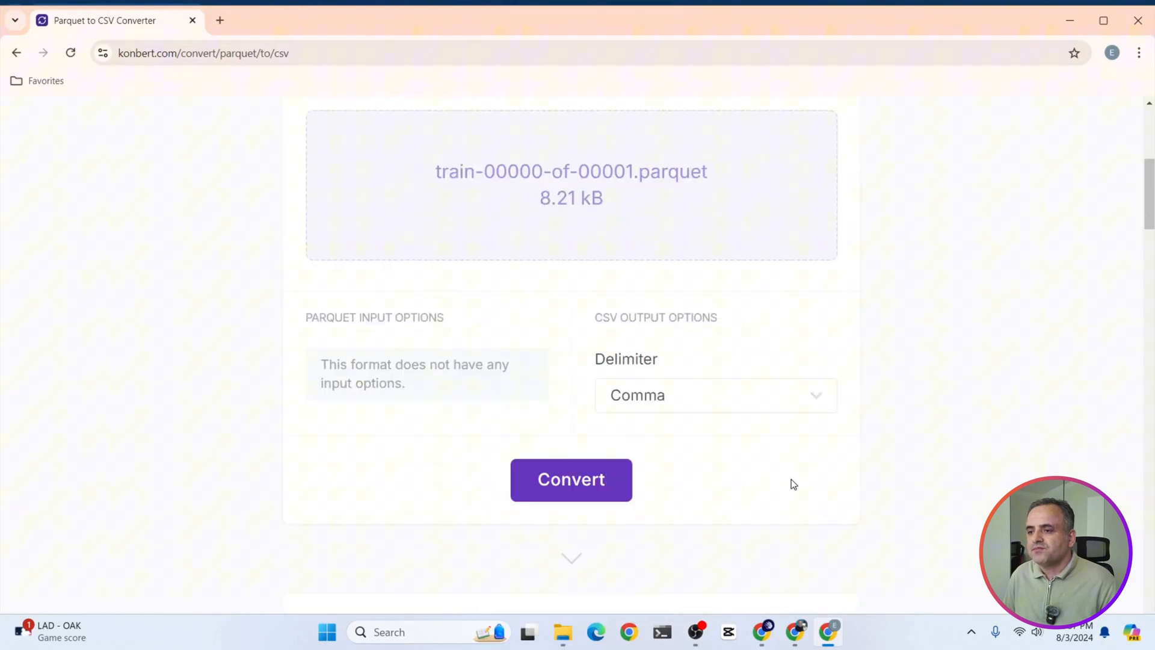
pyautogui.click(571, 480)
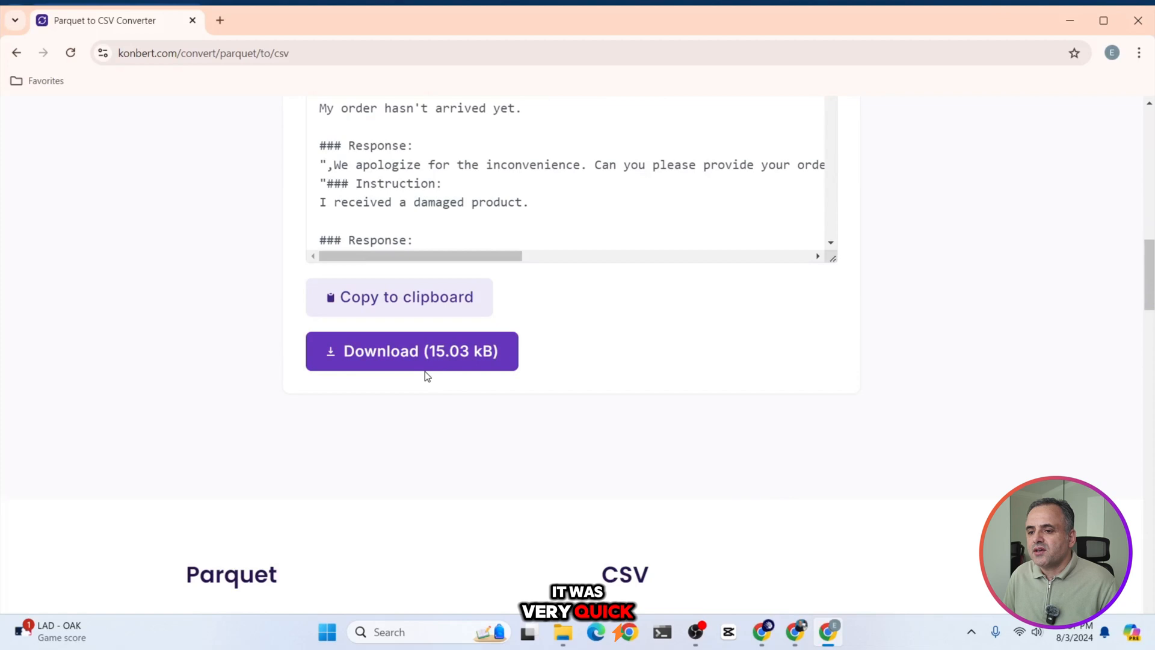
pyautogui.click(412, 350)
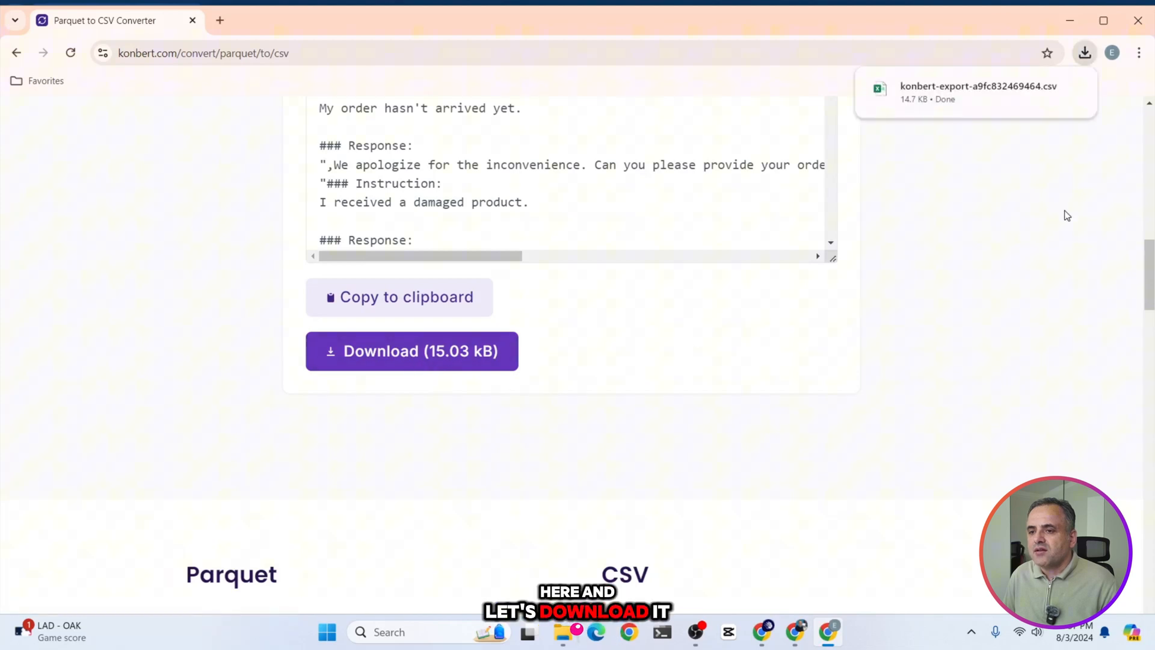
pyautogui.moveTo(693, 510)
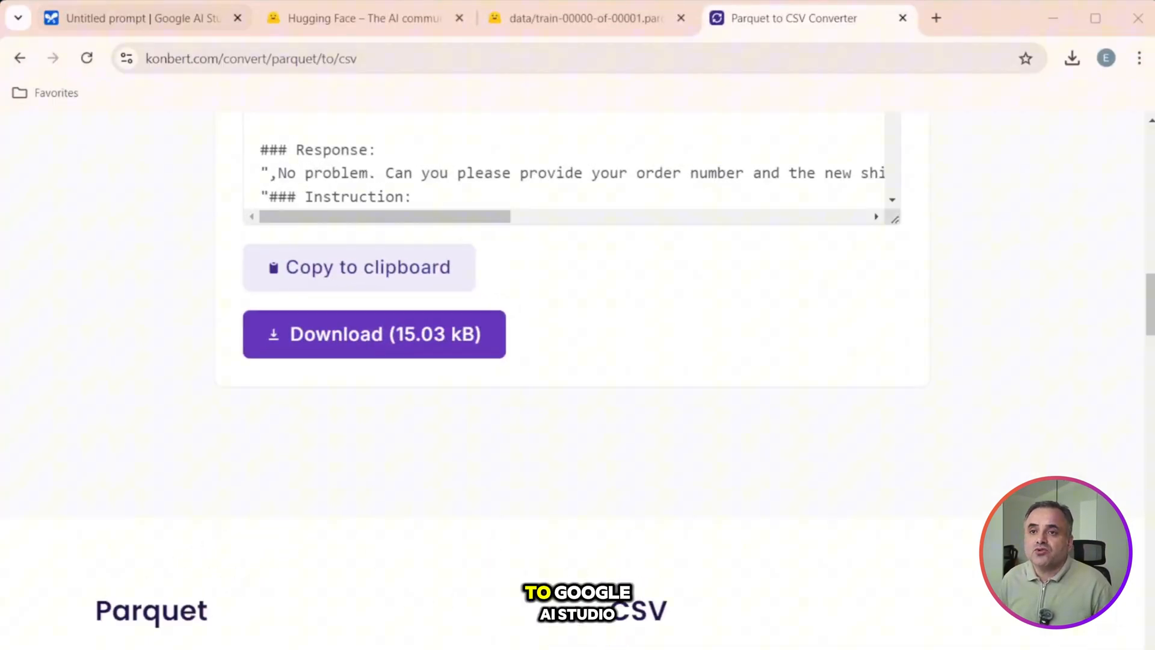
# Start a new tuned model in AI Studio and upload the konbert-export CSV as tuning data.
pyautogui.click(132, 18)
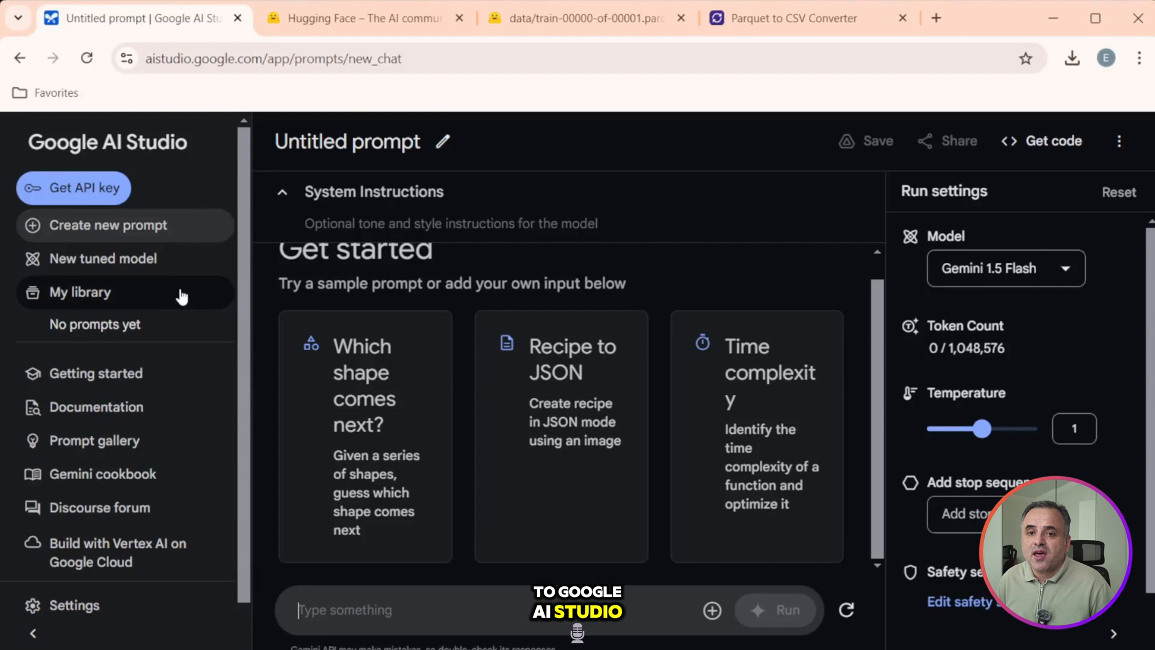
pyautogui.moveTo(104, 259)
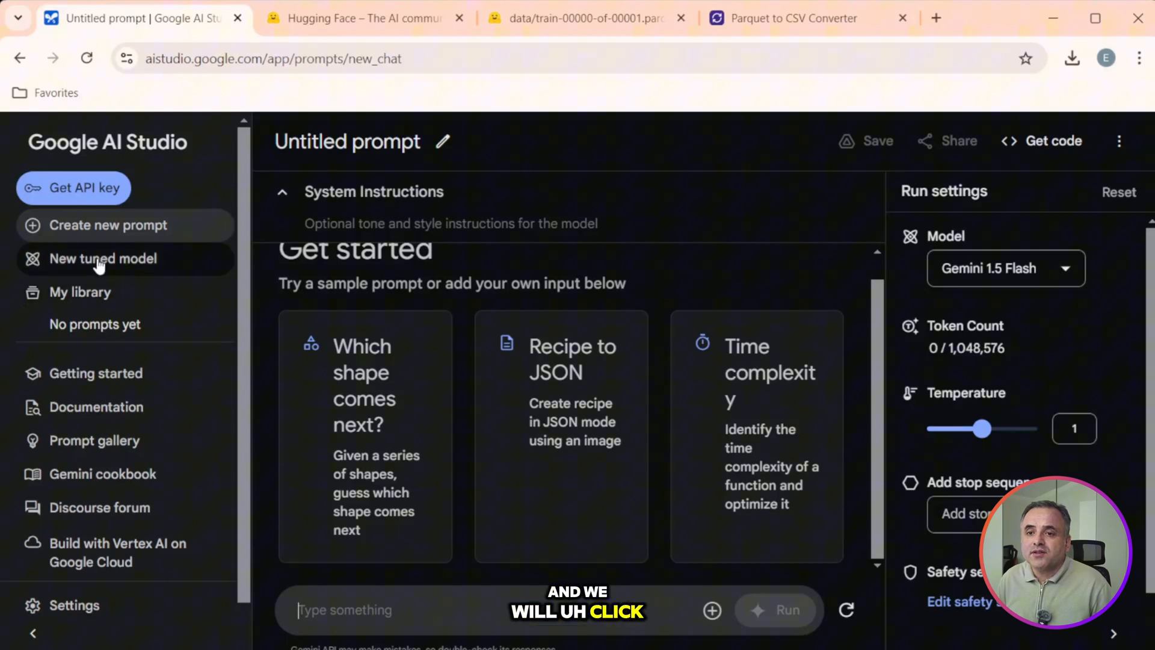
pyautogui.click(104, 257)
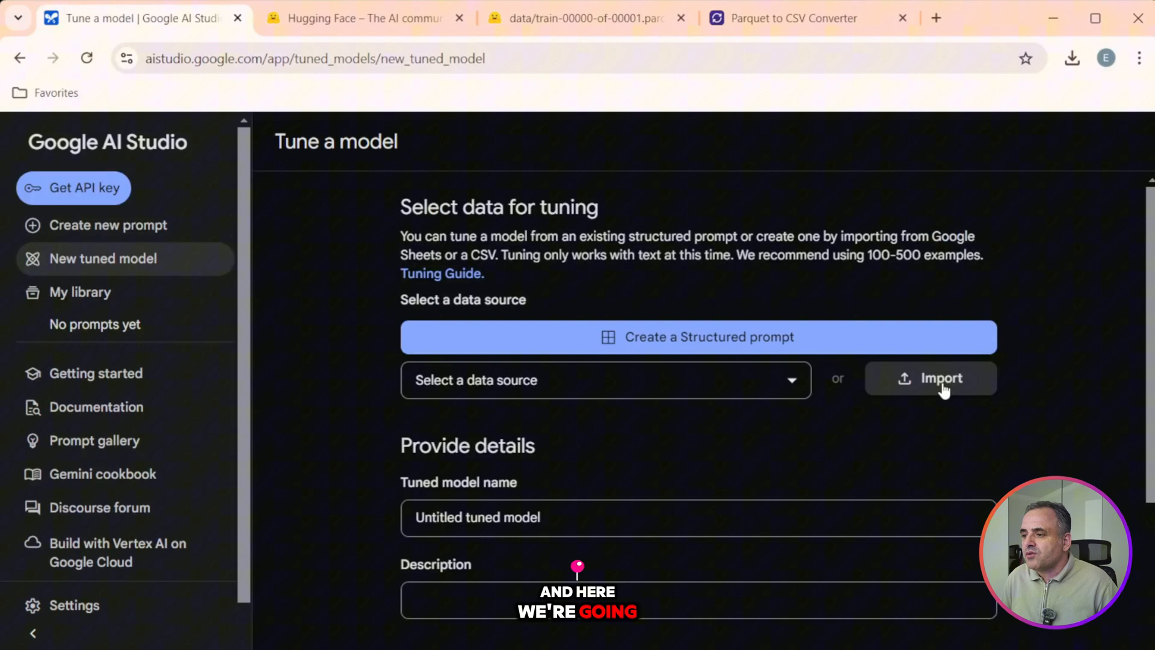
pyautogui.click(931, 378)
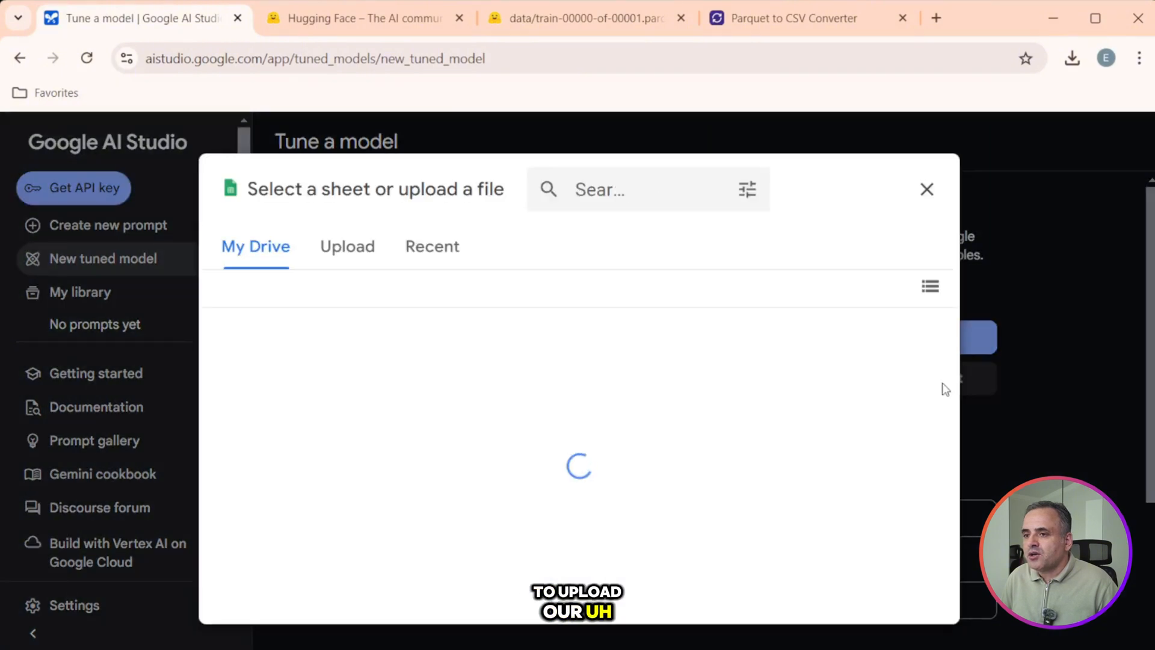
pyautogui.click(347, 245)
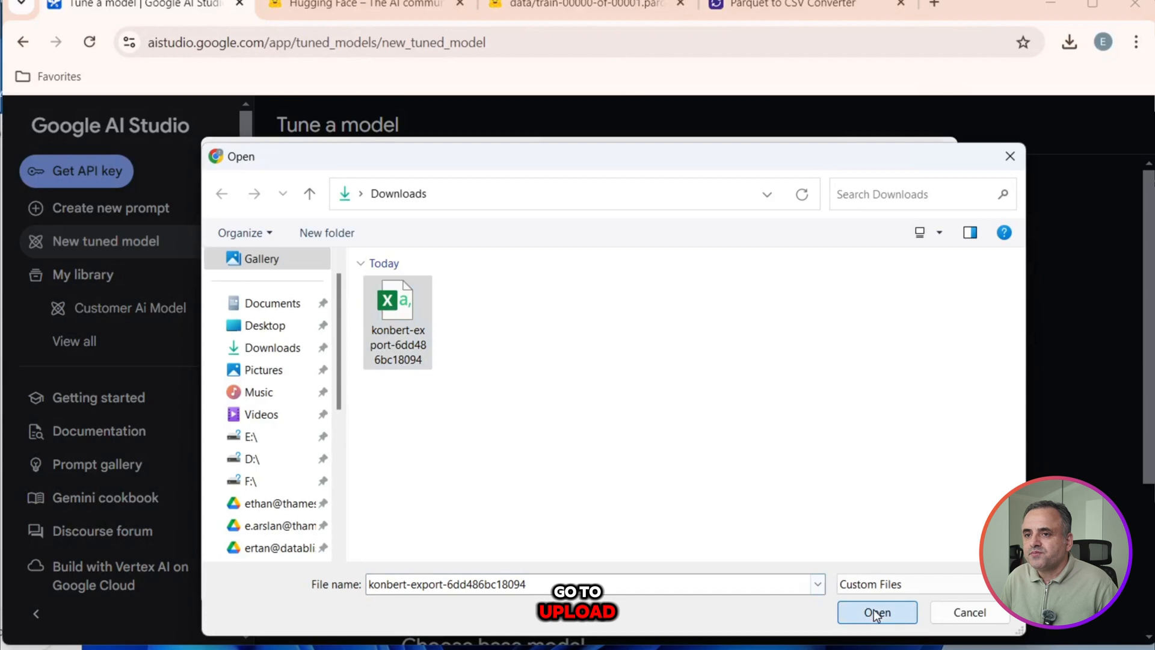
pyautogui.click(876, 612)
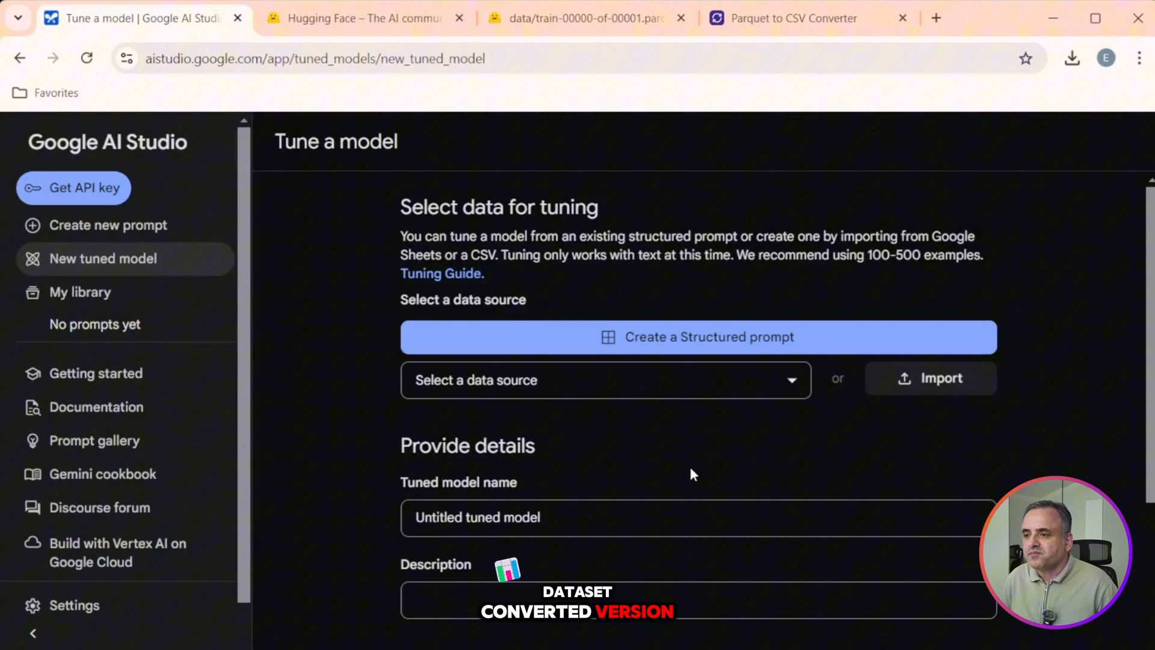
pyautogui.click(930, 378)
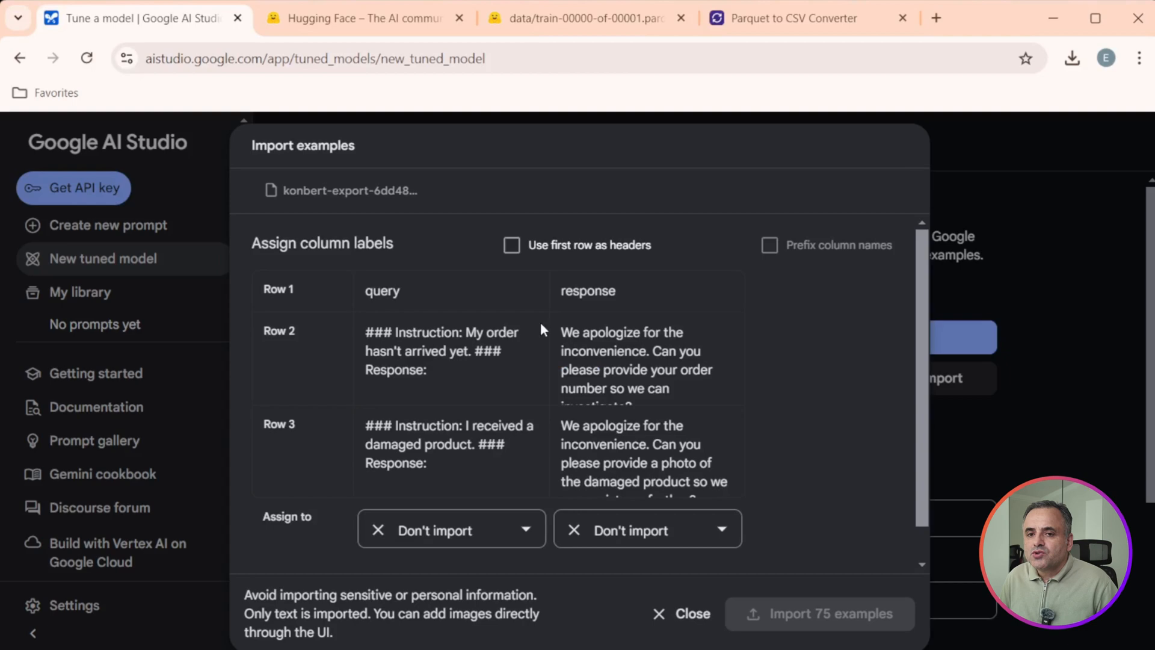
# Use the first row as headers, map query to input and response to output, and import the 74 examples.
pyautogui.click(511, 244)
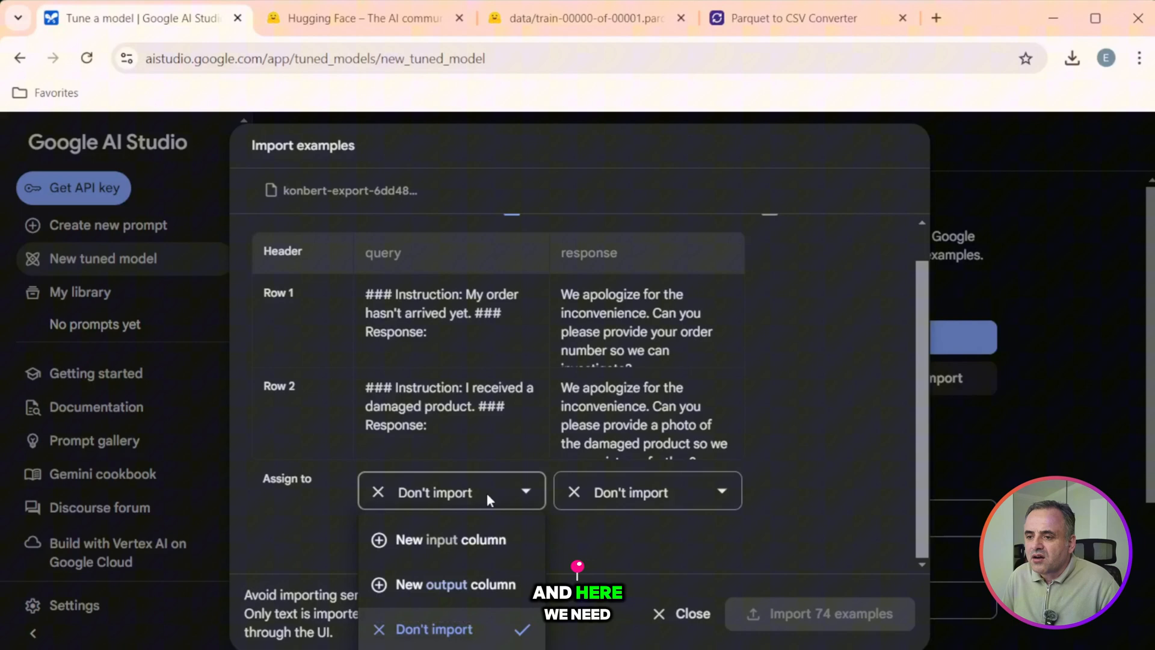
pyautogui.click(454, 539)
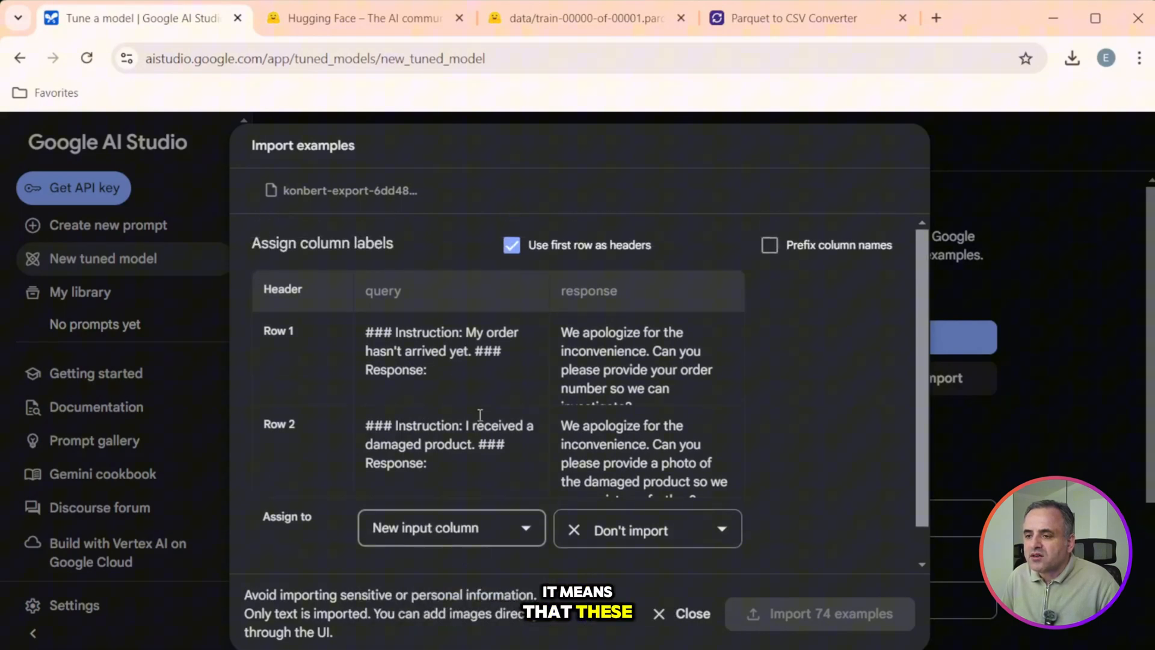
pyautogui.click(648, 530)
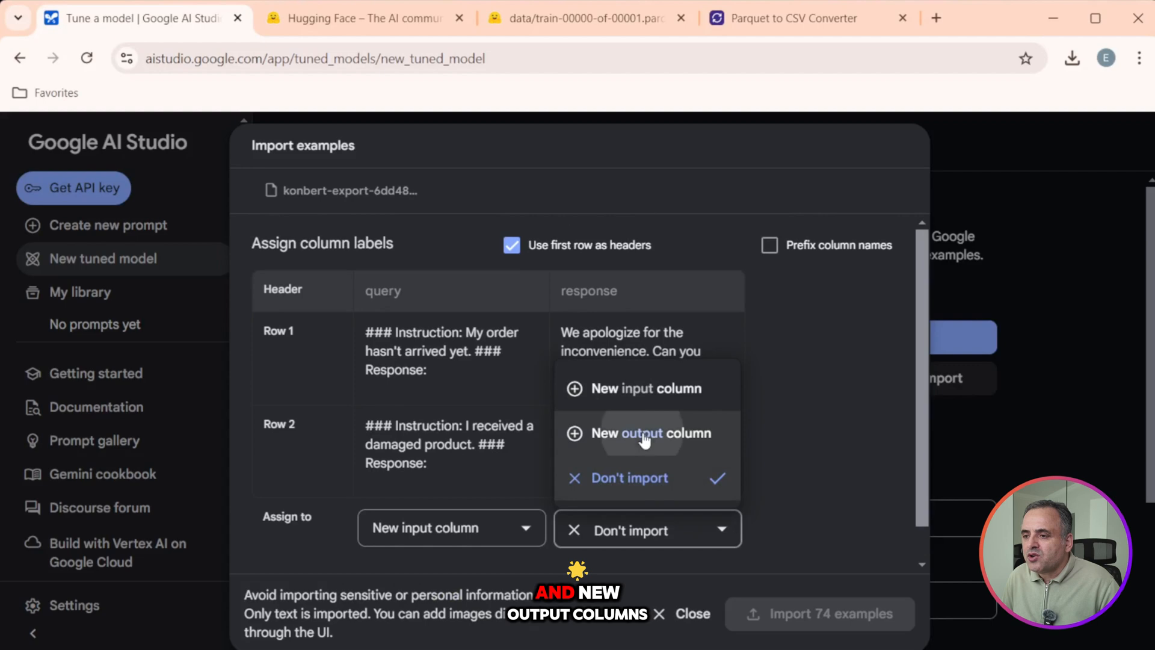
pyautogui.click(651, 432)
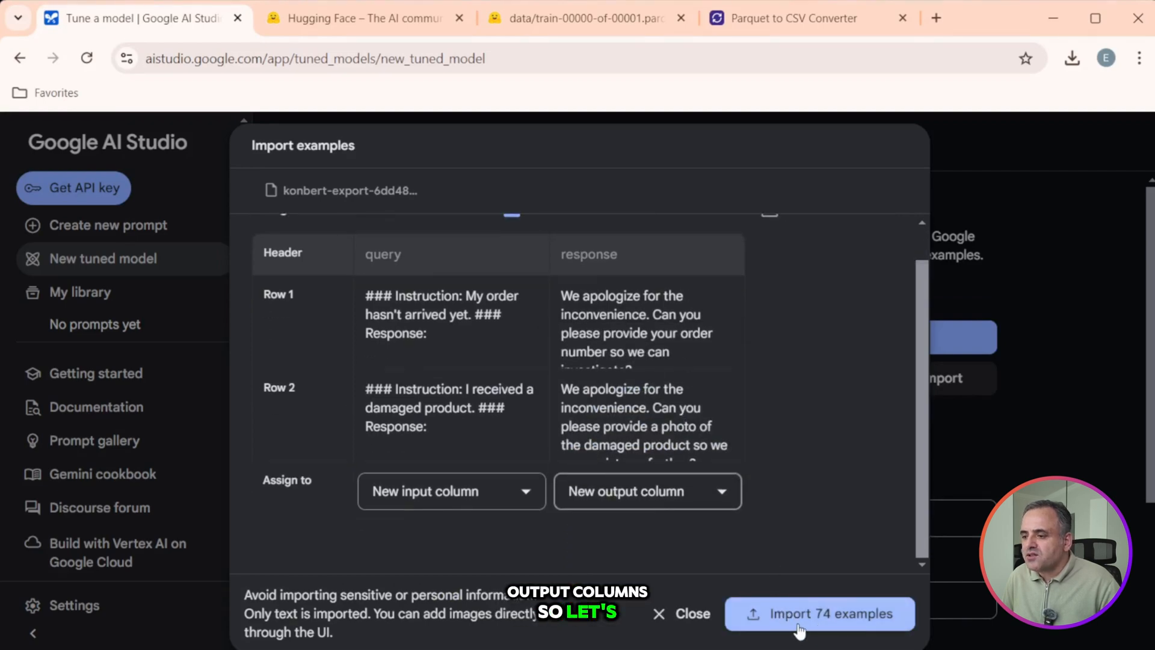
pyautogui.click(819, 614)
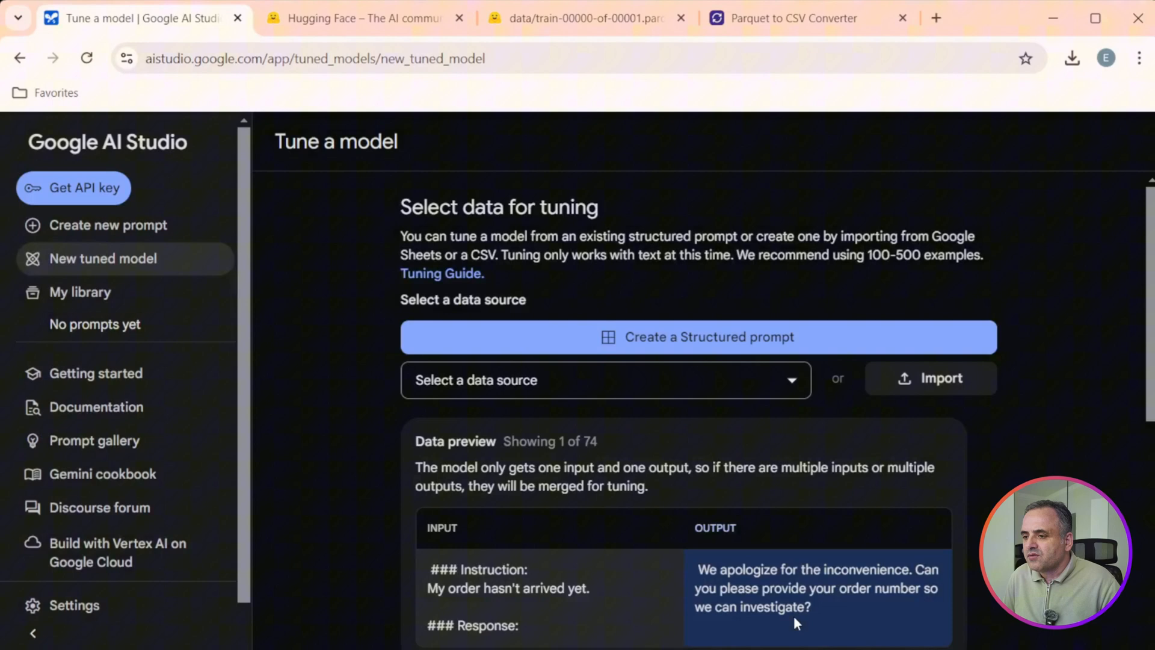
# Replace the default tuned model name with 'Customer Ai Model' and start tuning.
pyautogui.scroll(-3)
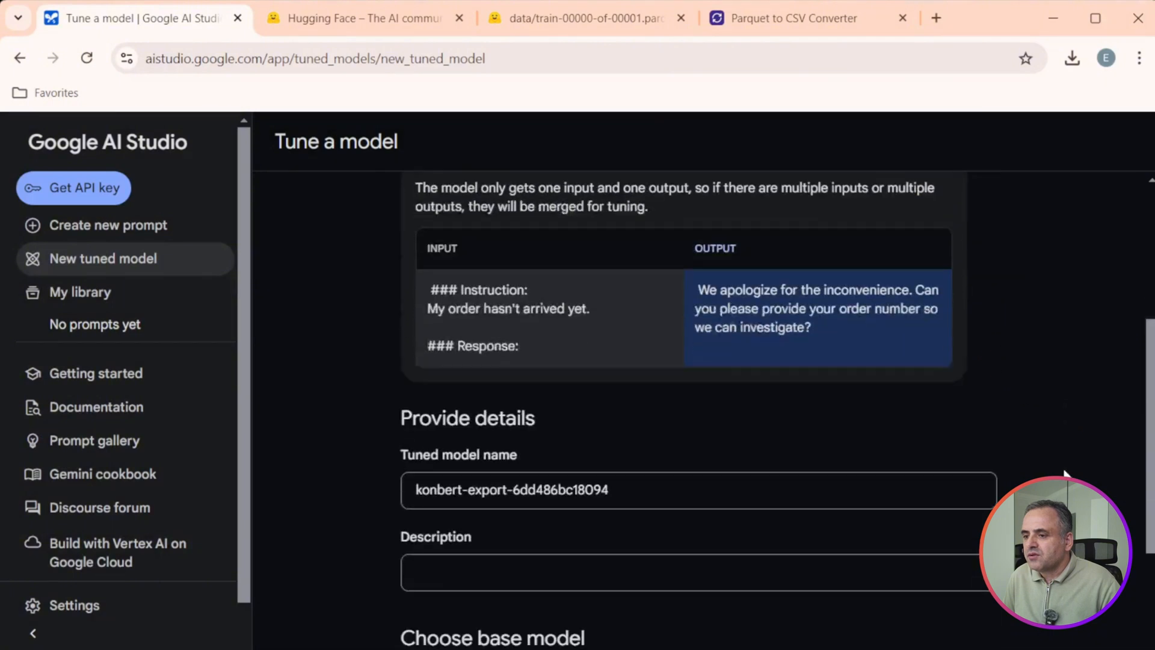
pyautogui.scroll(-3)
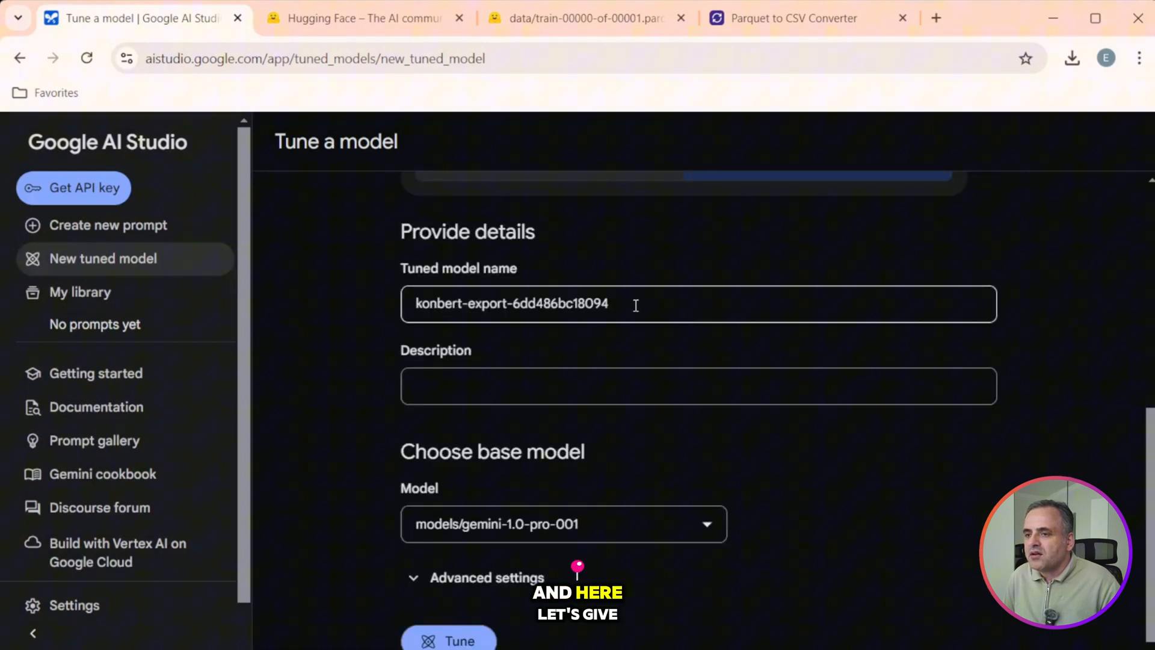
pyautogui.tripleClick(511, 304)
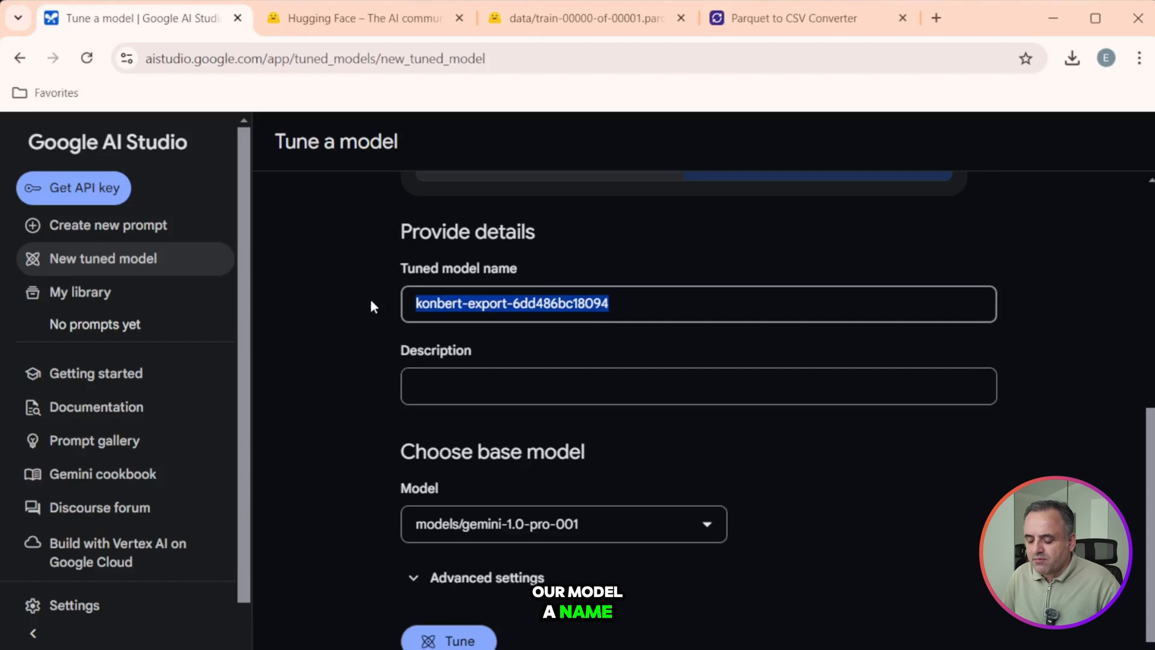
pyautogui.write('Customer')
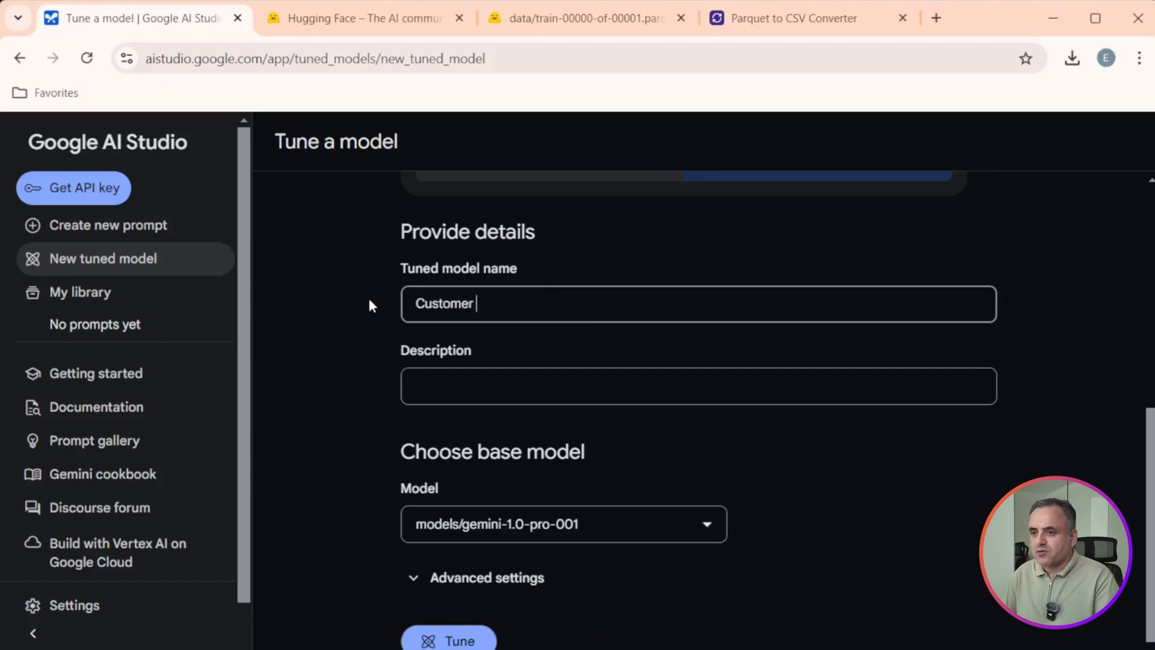
pyautogui.write('Aio')
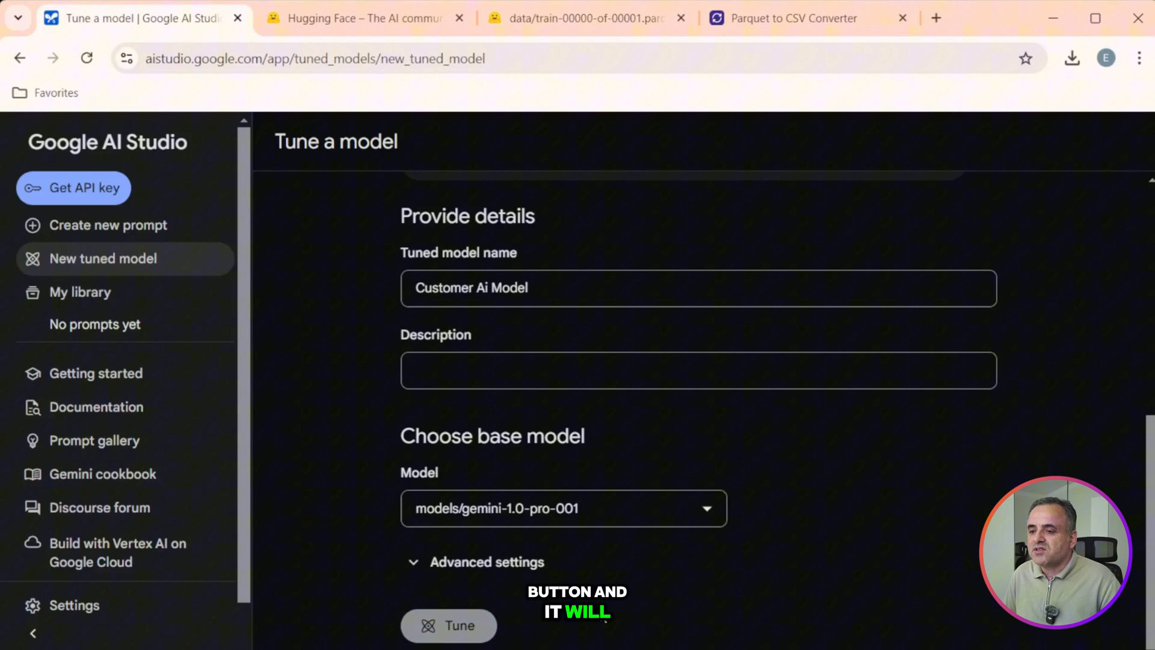
pyautogui.click(79, 291)
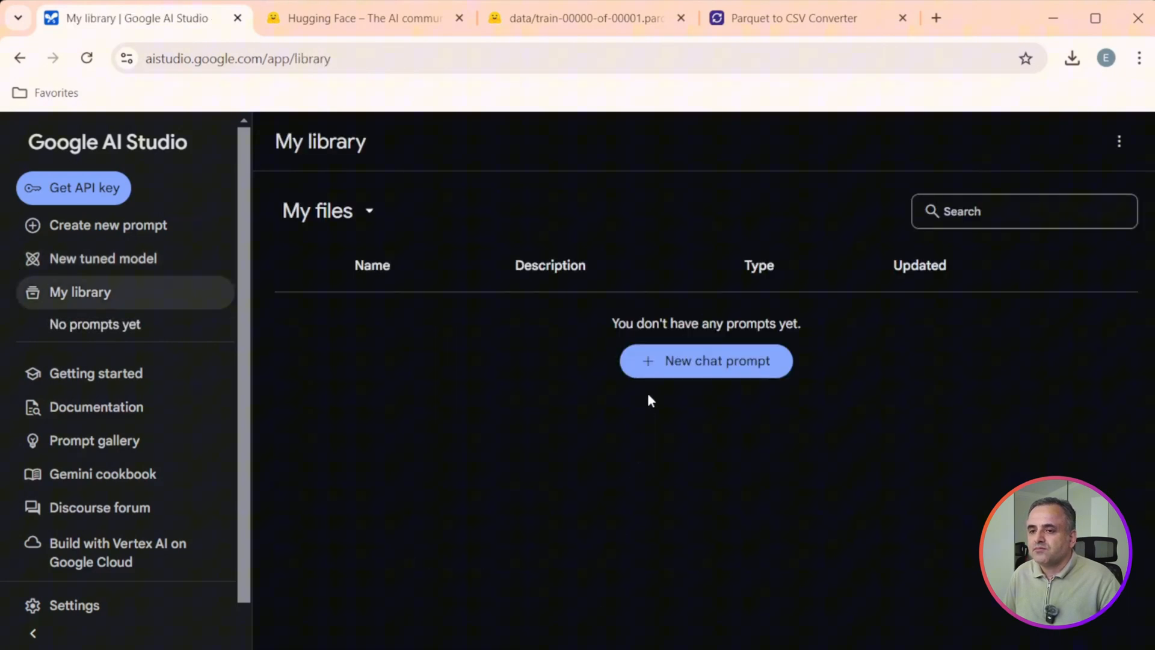
pyautogui.moveTo(454, 380)
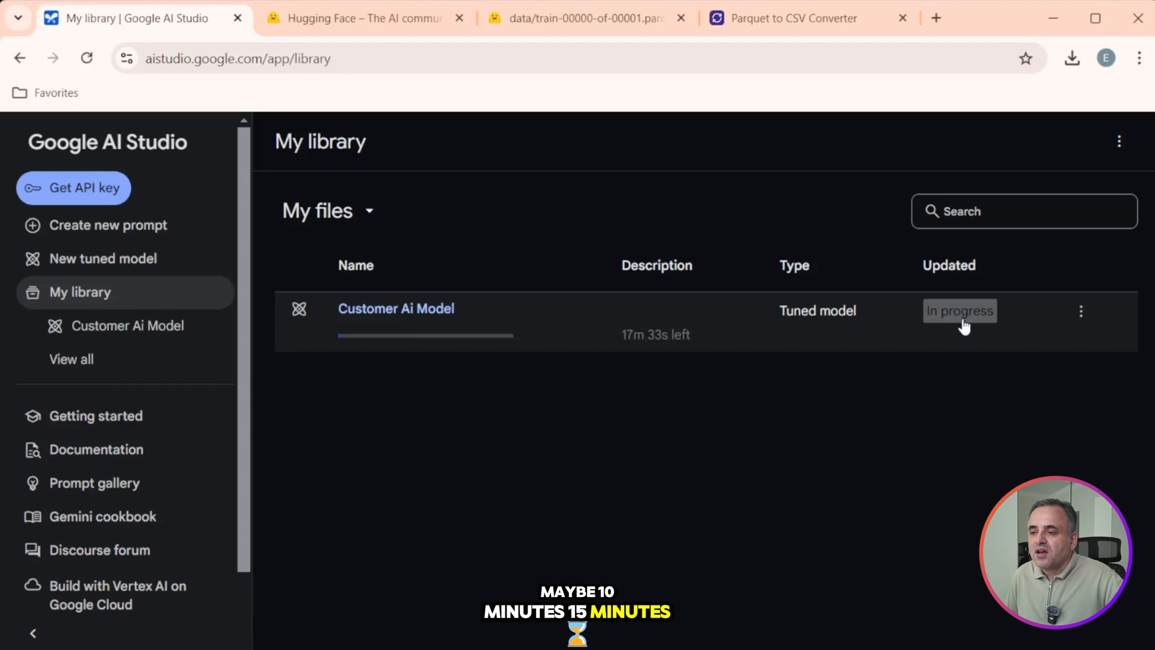
pyautogui.moveTo(614, 341)
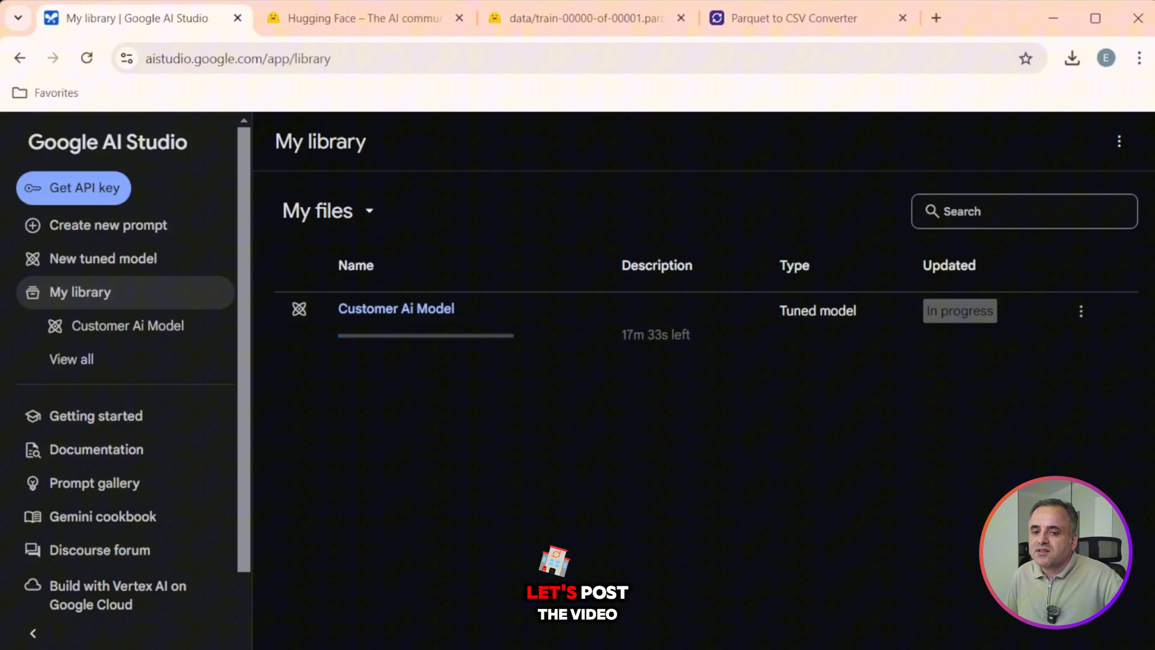
pyautogui.moveTo(354, 513)
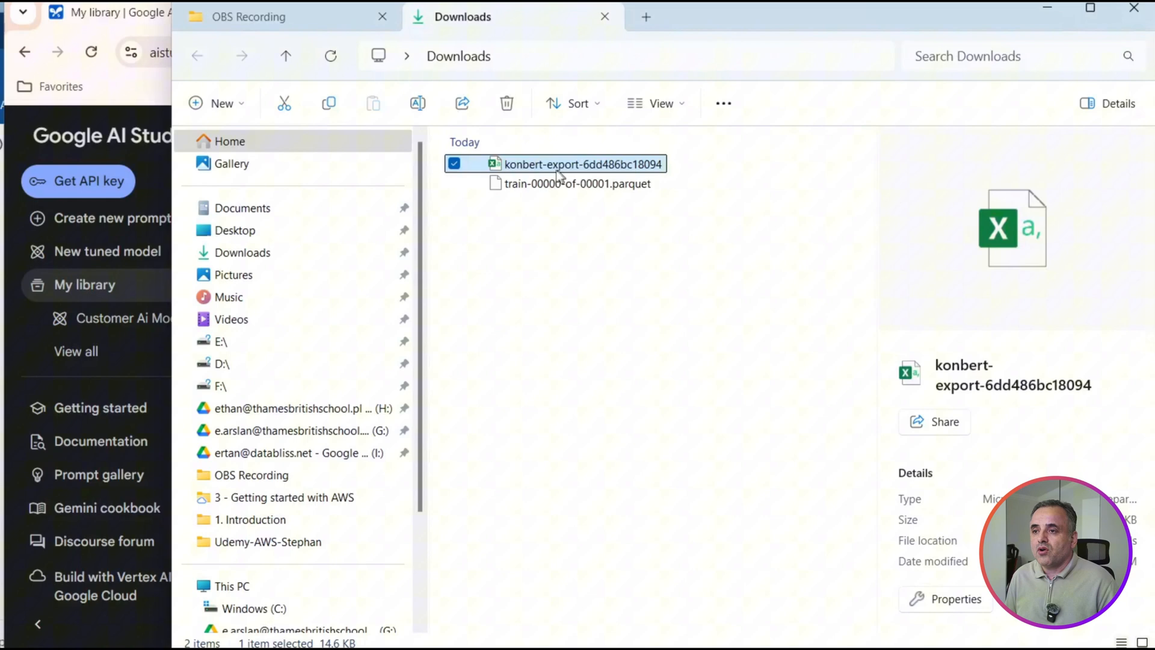
# Open the downloaded konbert-export-6dd486bc18094 file from Downloads in Excel.
pyautogui.doubleClick(582, 164)
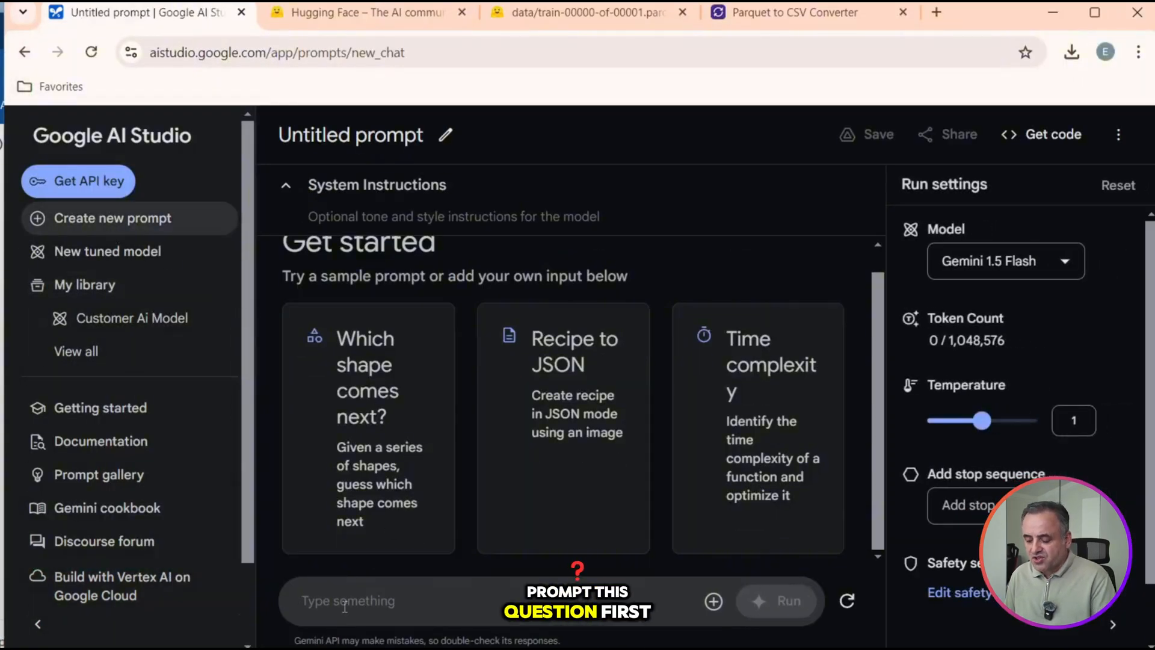
# Run 'My order hasn't arrived yet.' on base Gemini 1.5 Flash for a generic reply.
pyautogui.write("My order hasn't arrived yet.")
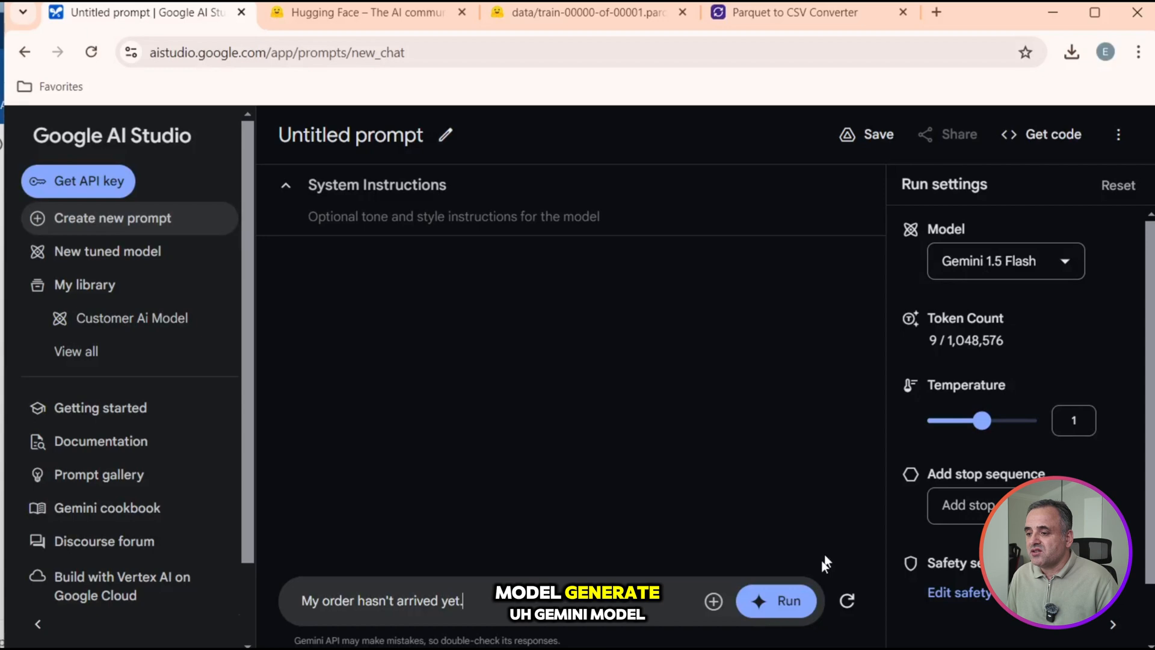
pyautogui.click(787, 600)
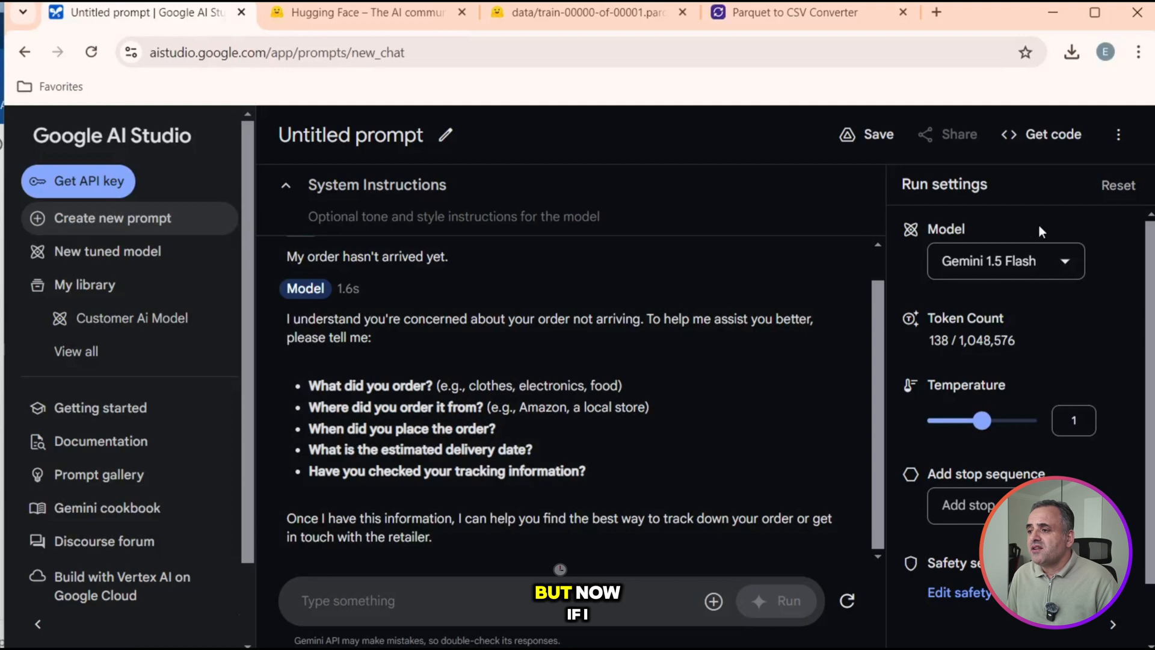
# Switch to the tuned Customer Ai Model and run 'My order hasn't arrived yet.' again.
pyautogui.click(1004, 261)
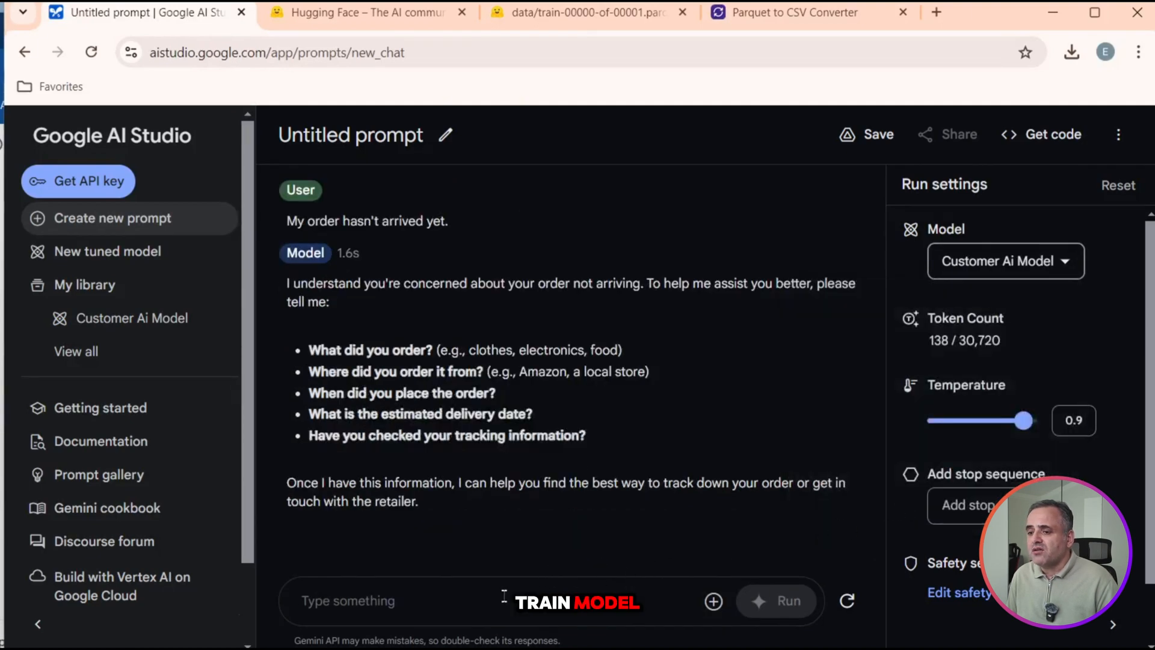
pyautogui.write("My order hasn't arrived yet.")
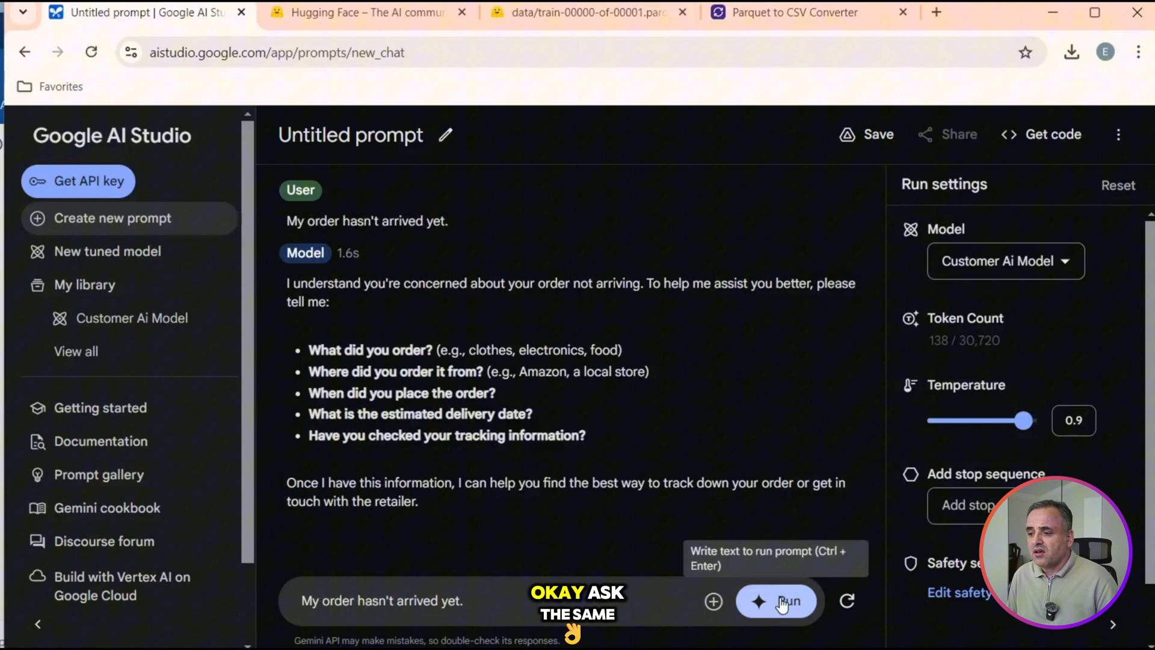
pyautogui.click(792, 601)
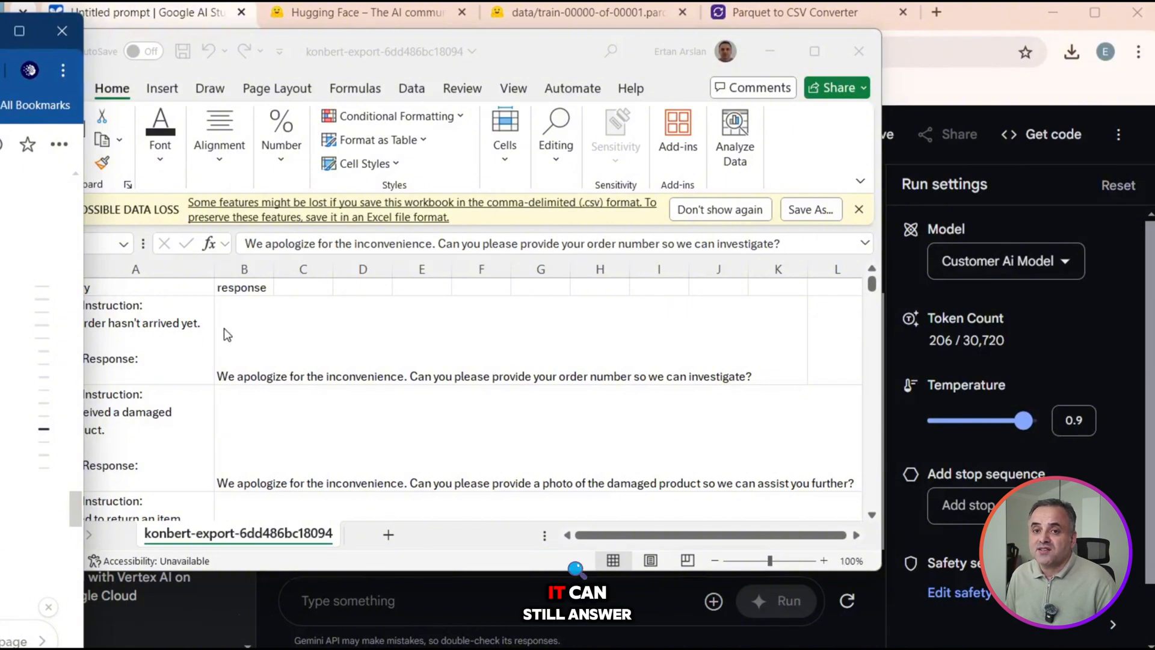
# Review the order and damaged-product training rows in the Excel CSV, then return to chat.
pyautogui.click(245, 339)
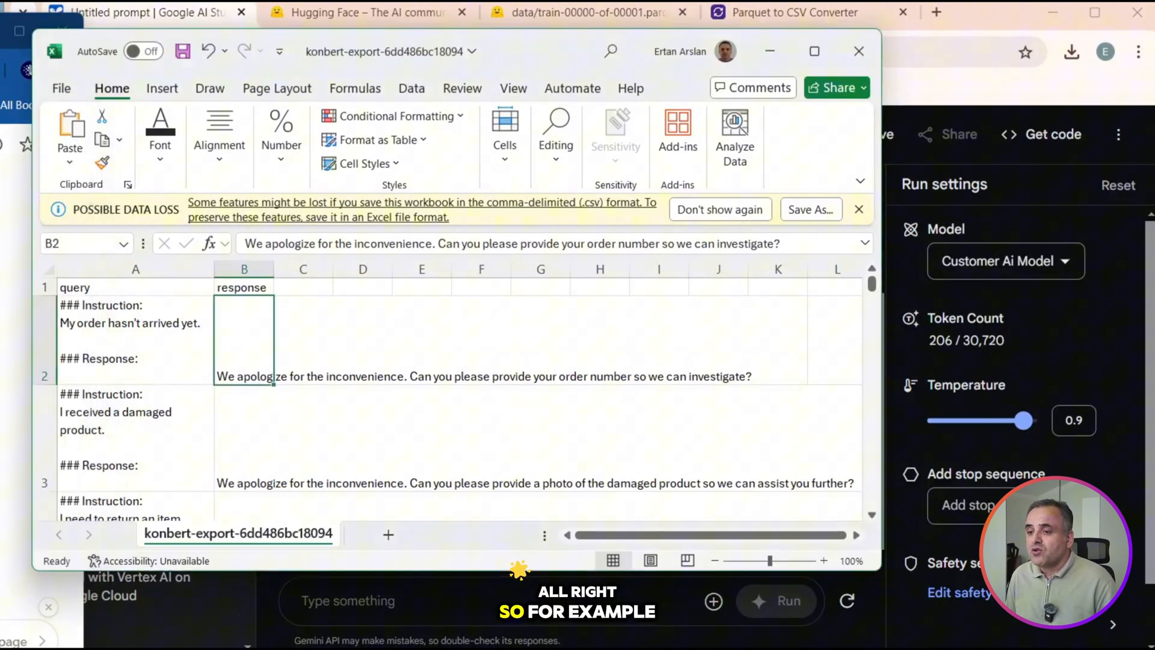
pyautogui.click(135, 412)
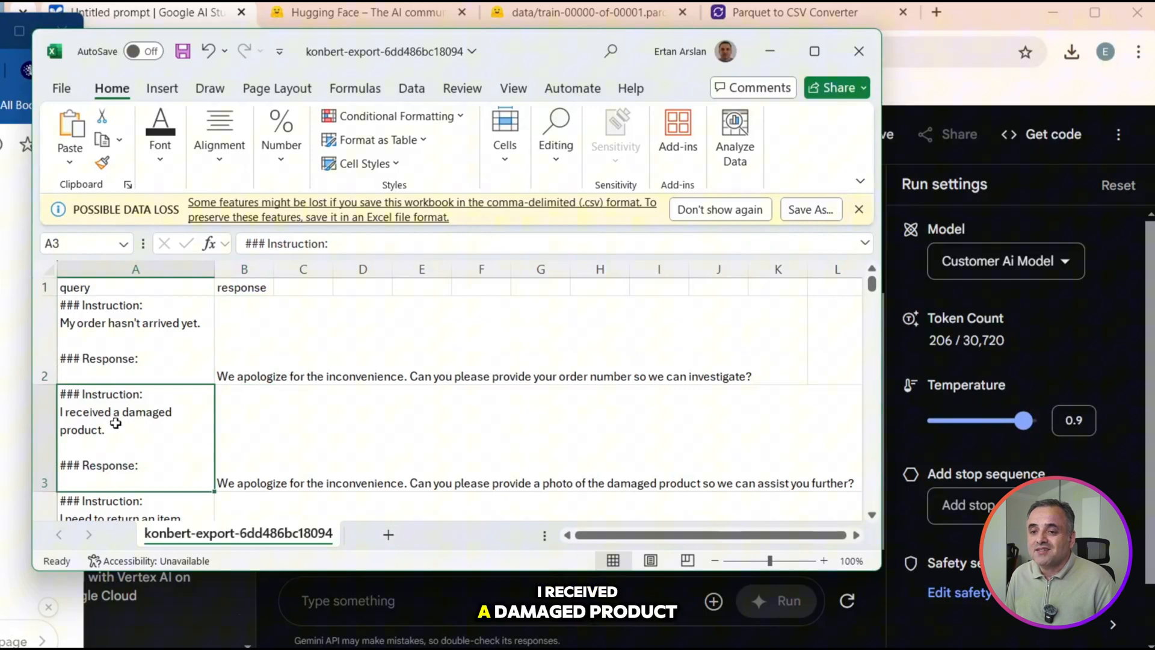
pyautogui.doubleClick(116, 411)
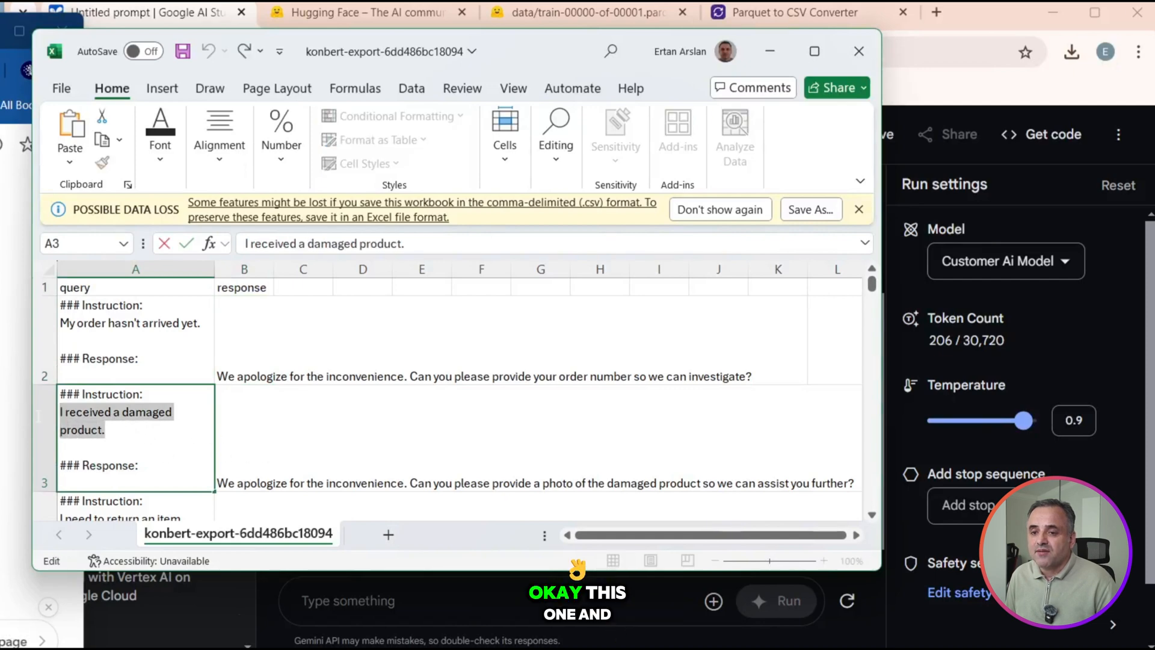
pyautogui.click(303, 435)
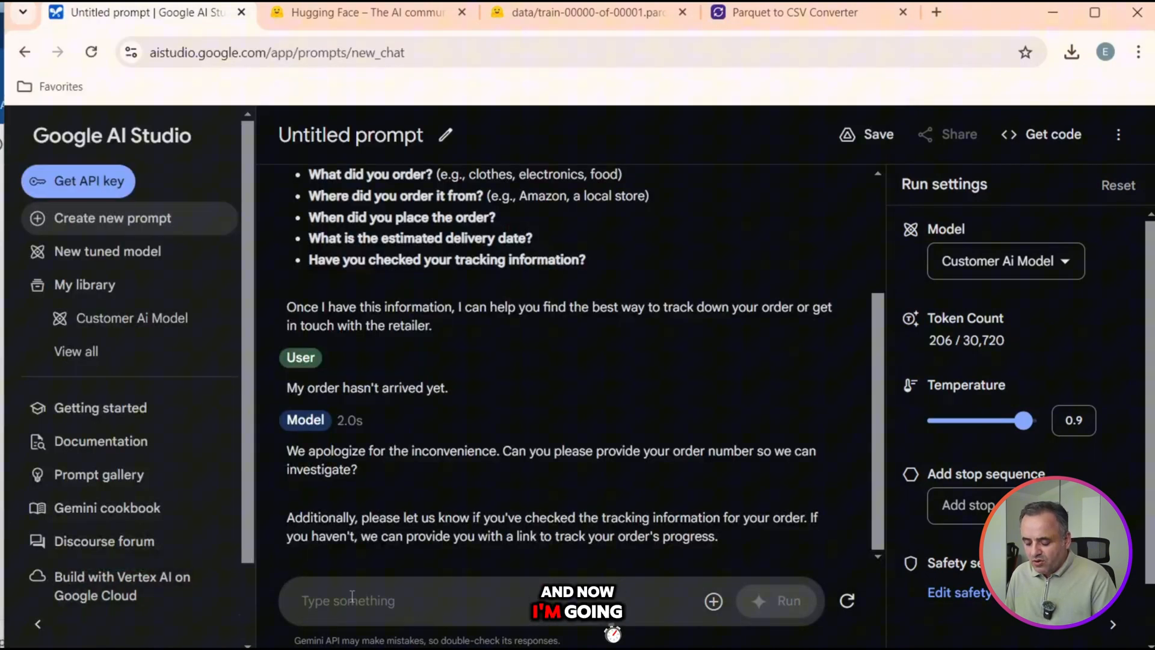
# Ask Customer Ai Model 'Why is the product damaged?', edited from 'I received a damaged product.'.
pyautogui.write('I received a damaged product.')
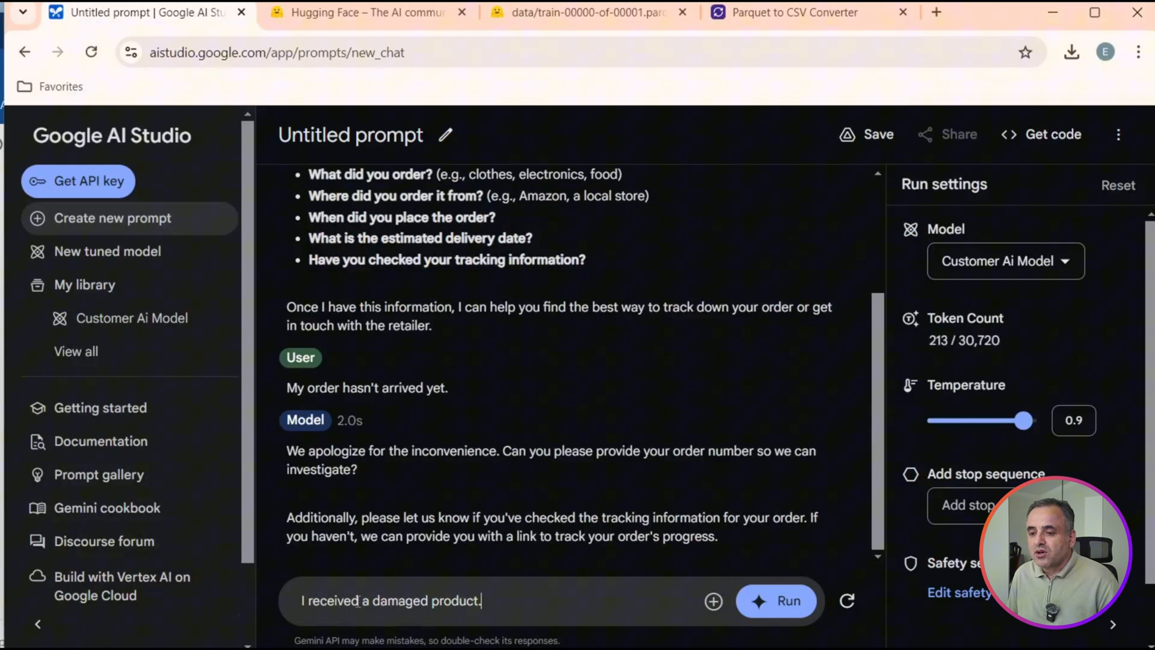
pyautogui.doubleClick(330, 600)
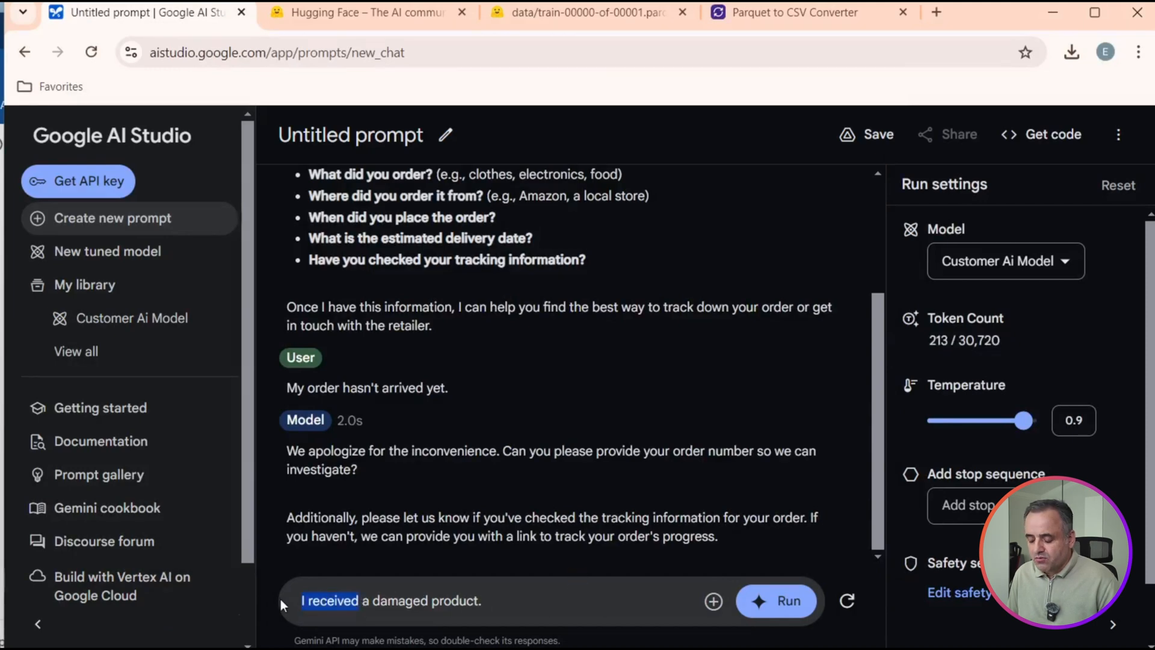
pyautogui.write('Why')
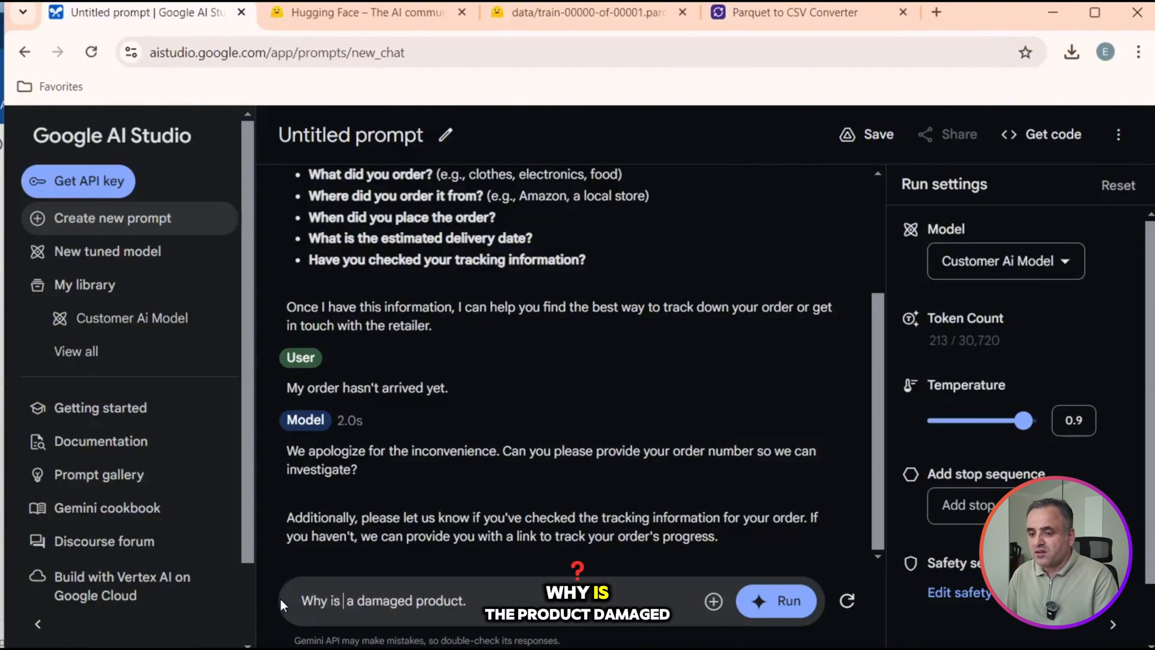
pyautogui.write('the product d')
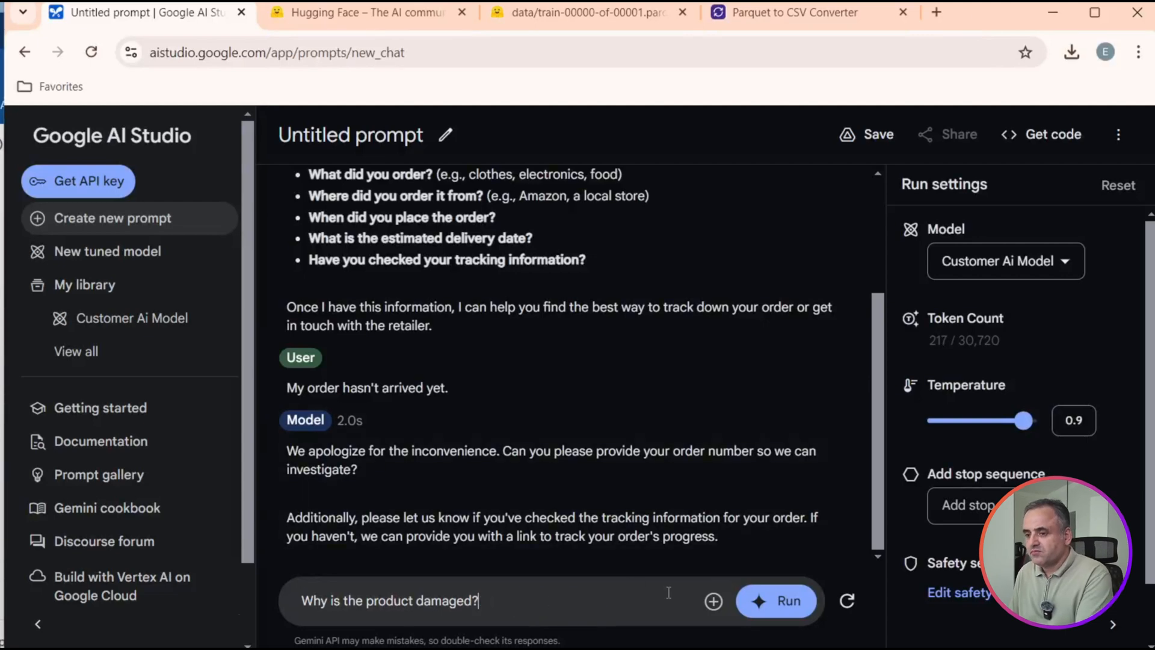
pyautogui.click(776, 601)
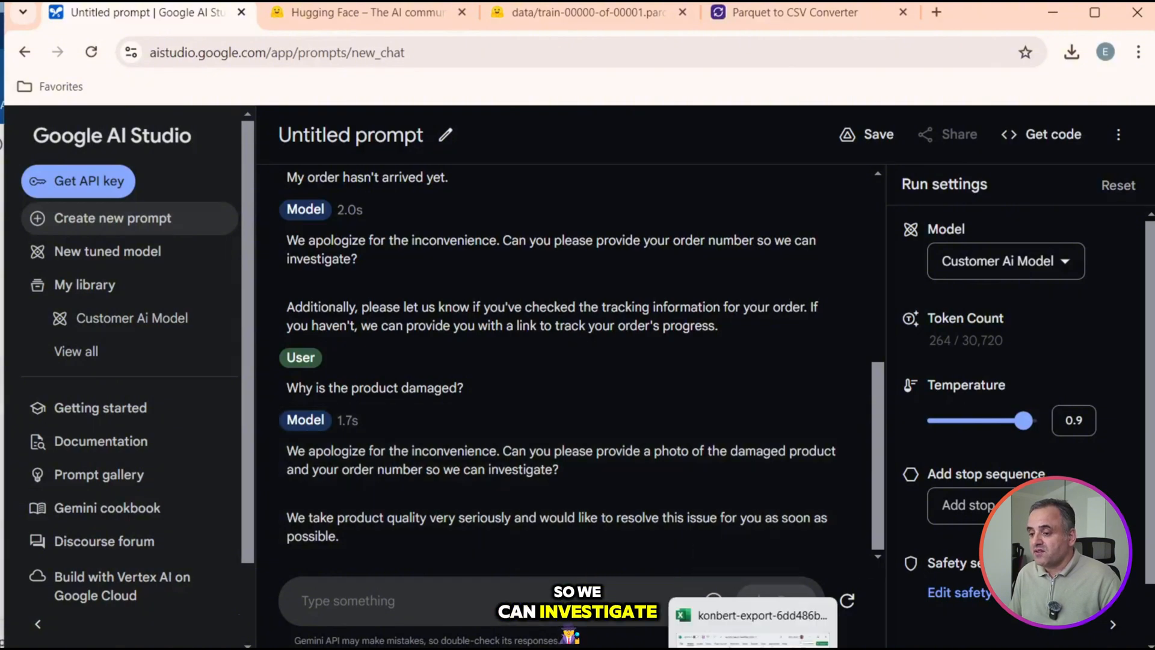
pyautogui.click(760, 614)
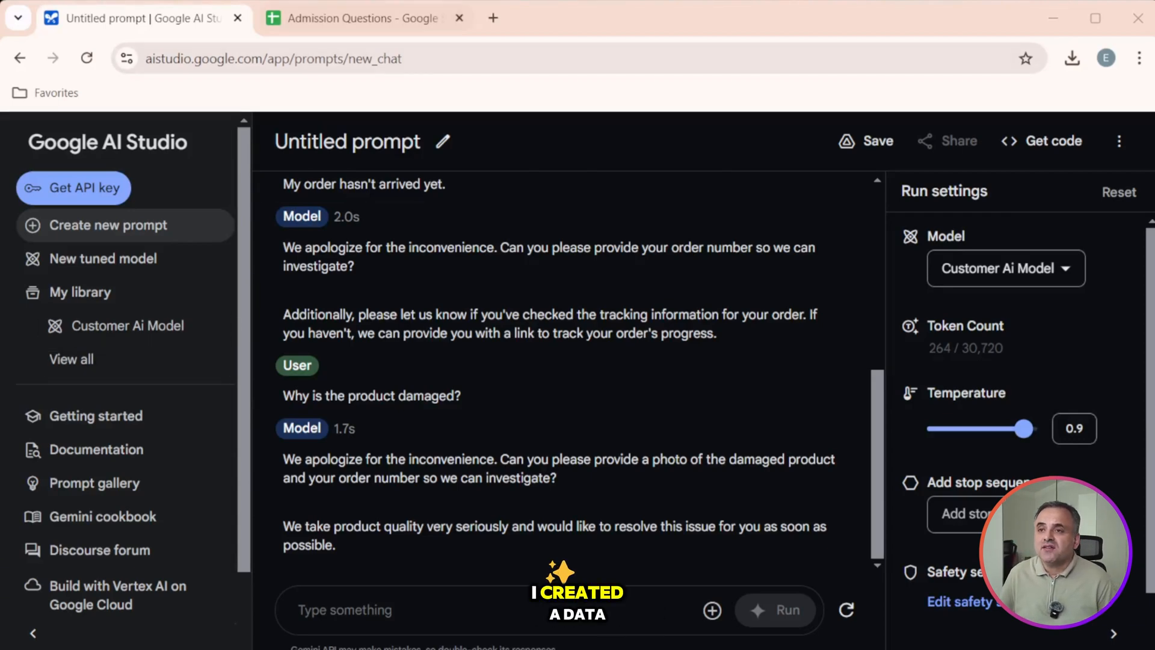
# Select columns A and B of Admission Questions and widen the Answer column.
pyautogui.click(361, 19)
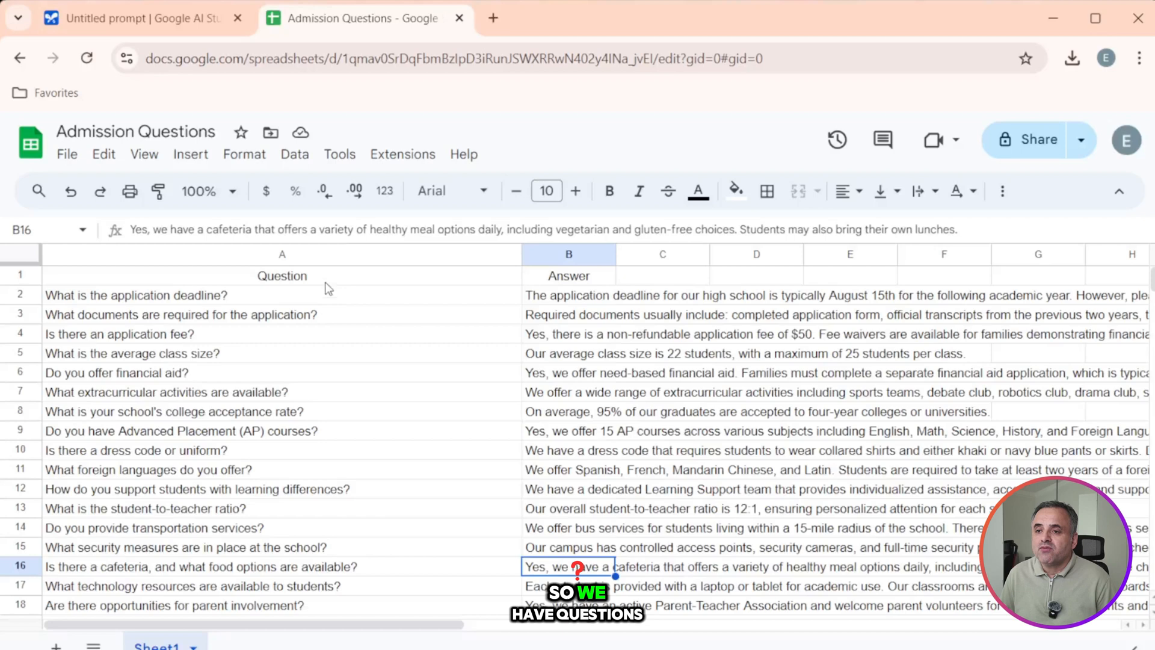
pyautogui.click(282, 254)
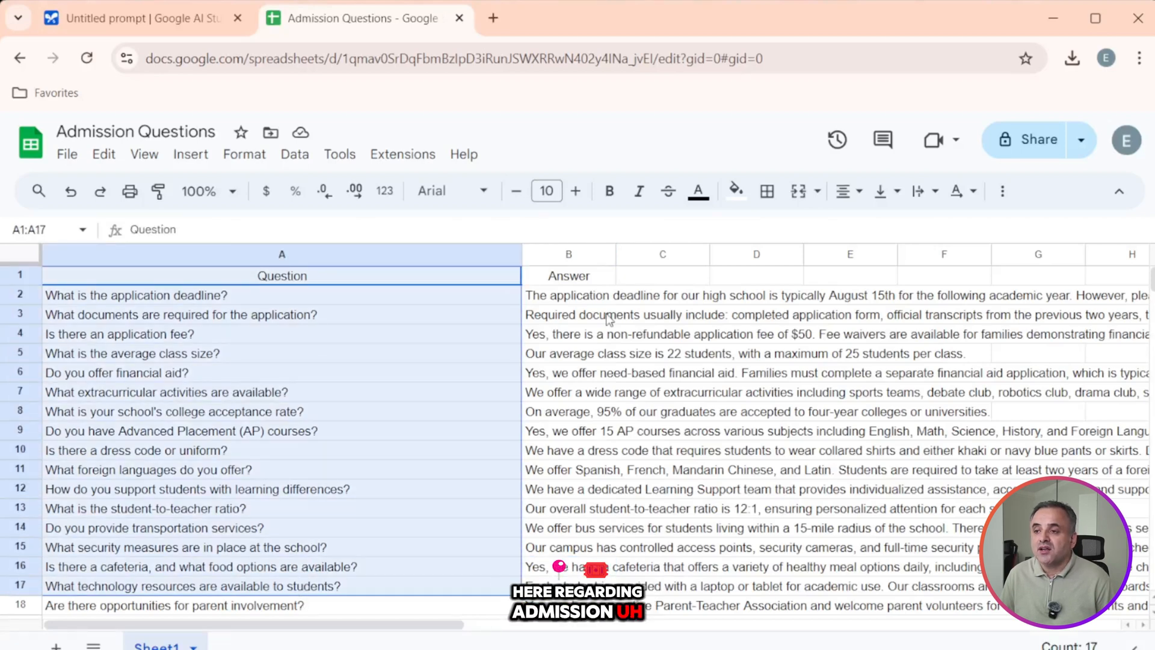
pyautogui.click(568, 254)
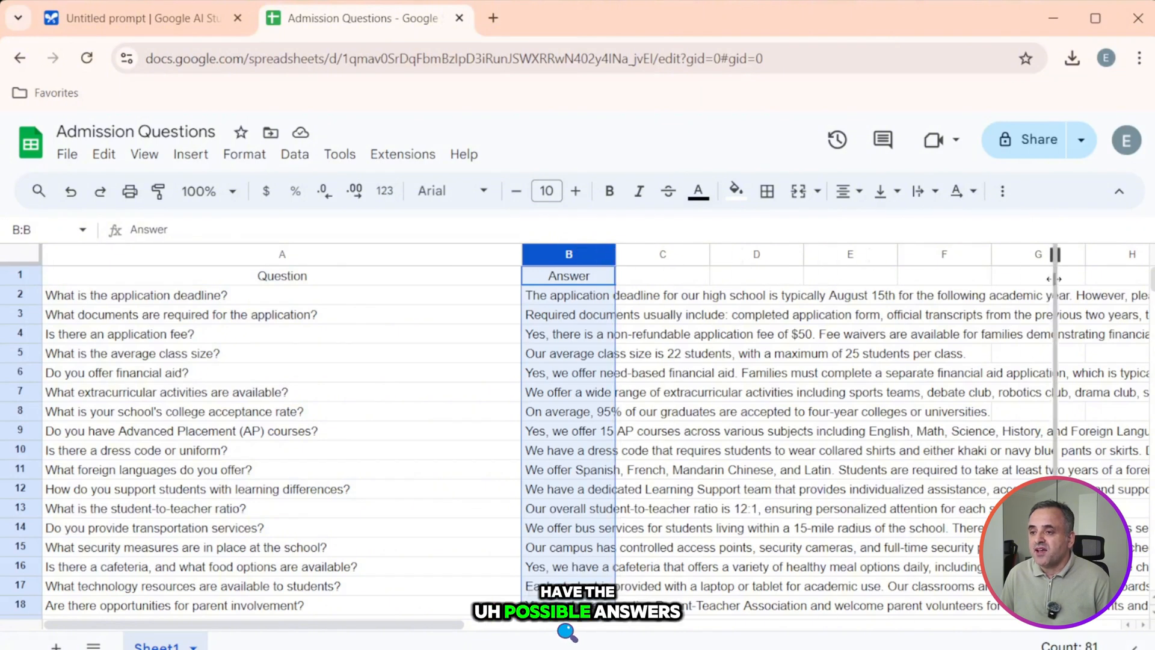
pyautogui.click(135, 295)
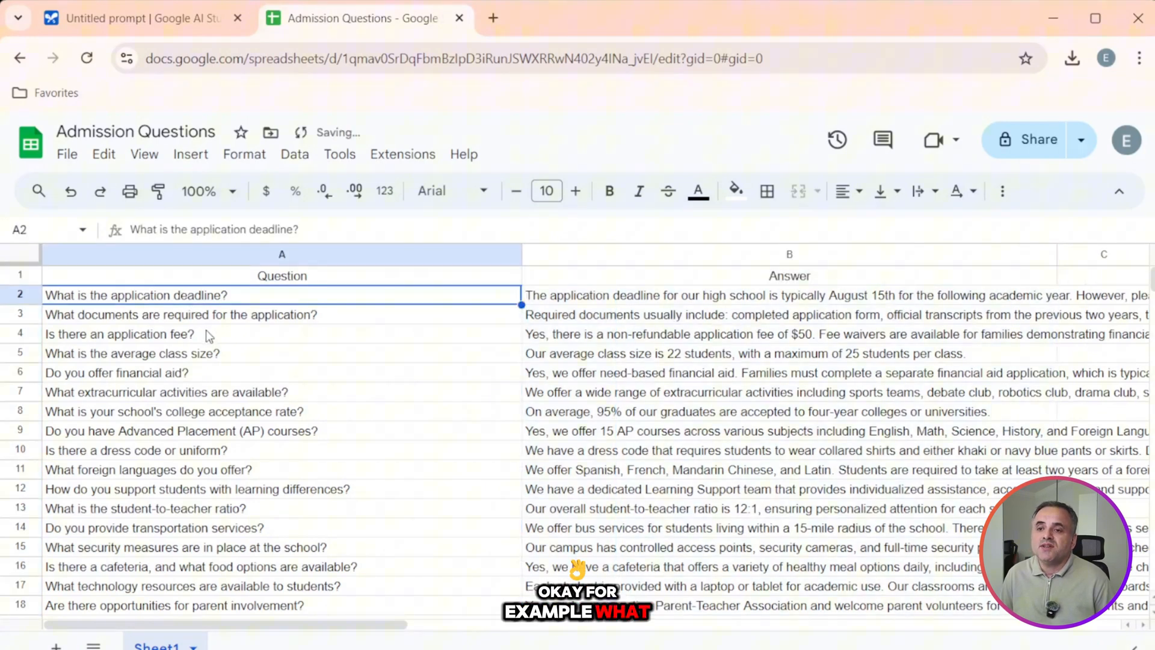
# Browse the deadline, AP courses and financial aid cells, briefly showing the File menu.
pyautogui.click(790, 295)
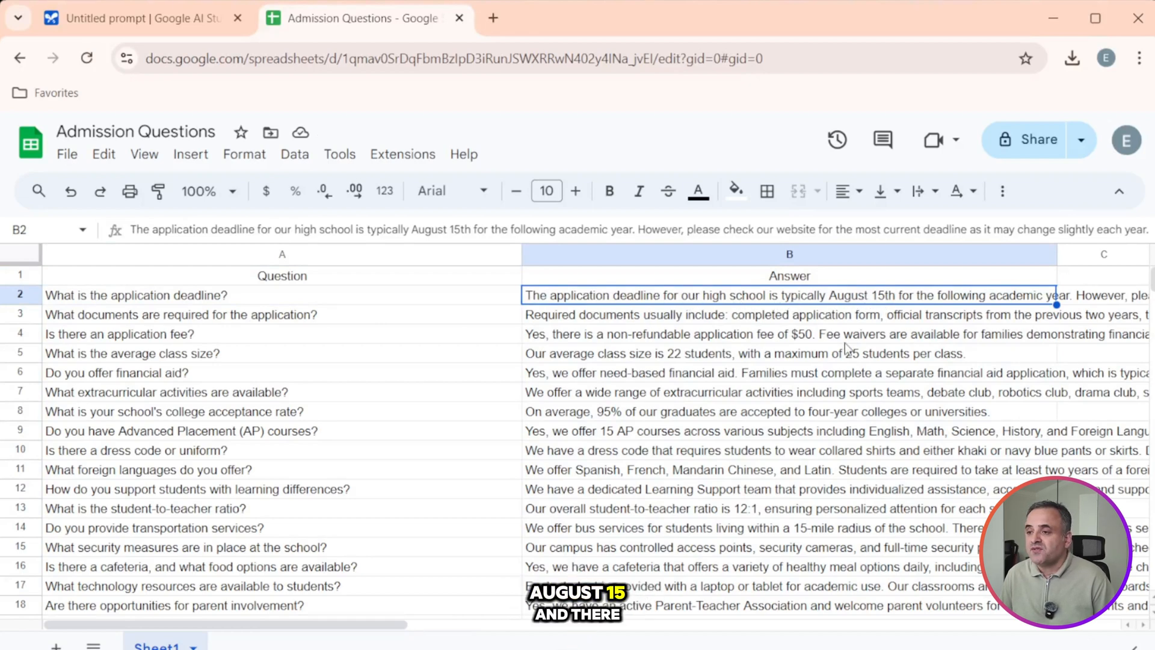
pyautogui.click(789, 431)
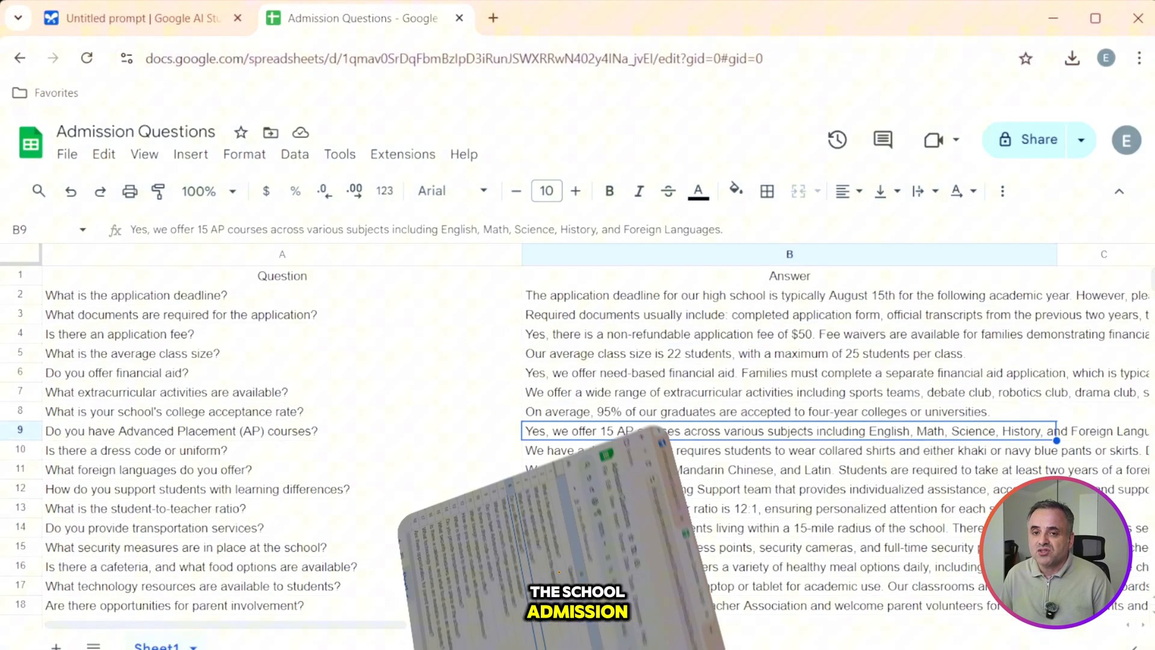
pyautogui.click(117, 372)
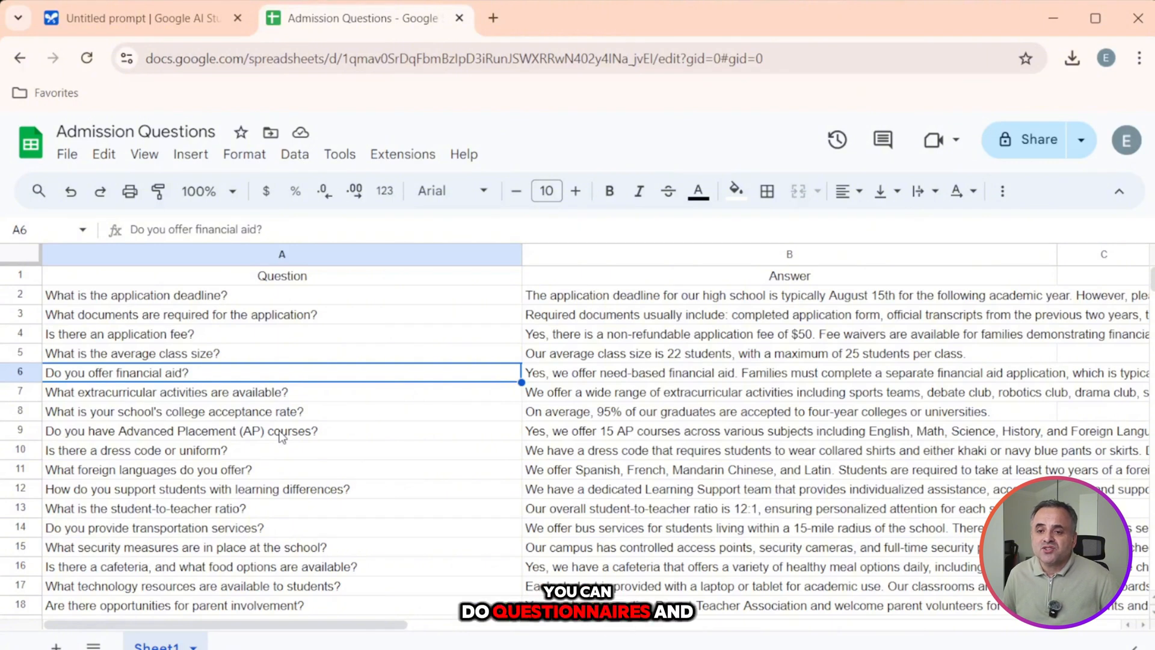
pyautogui.moveTo(205, 444)
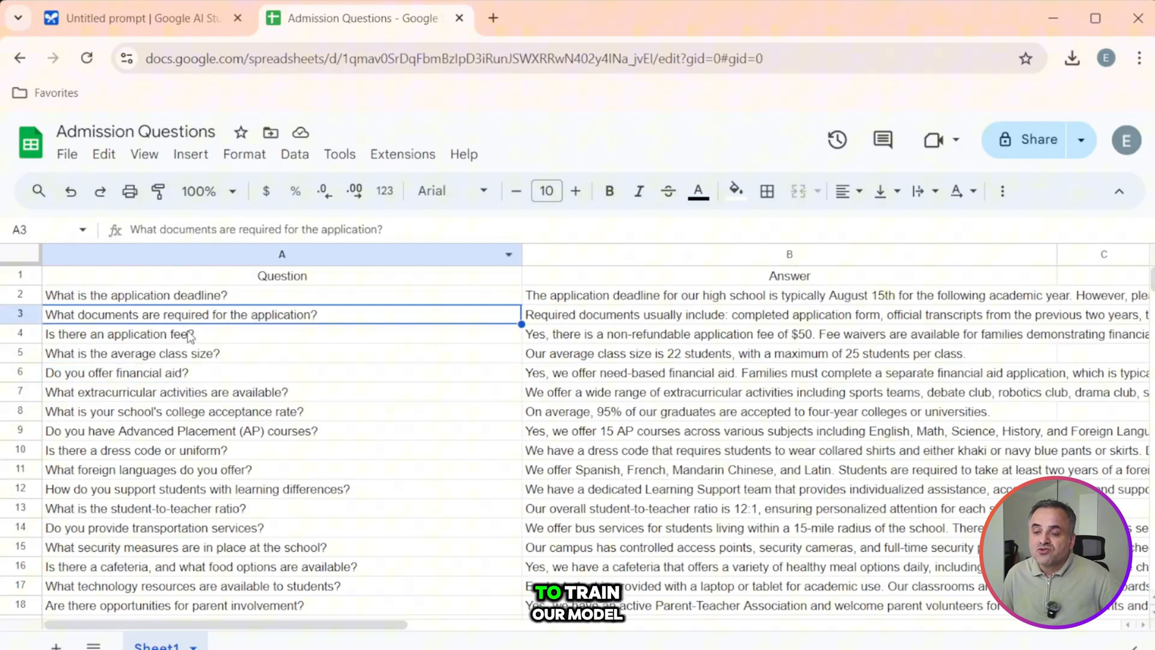
pyautogui.click(66, 154)
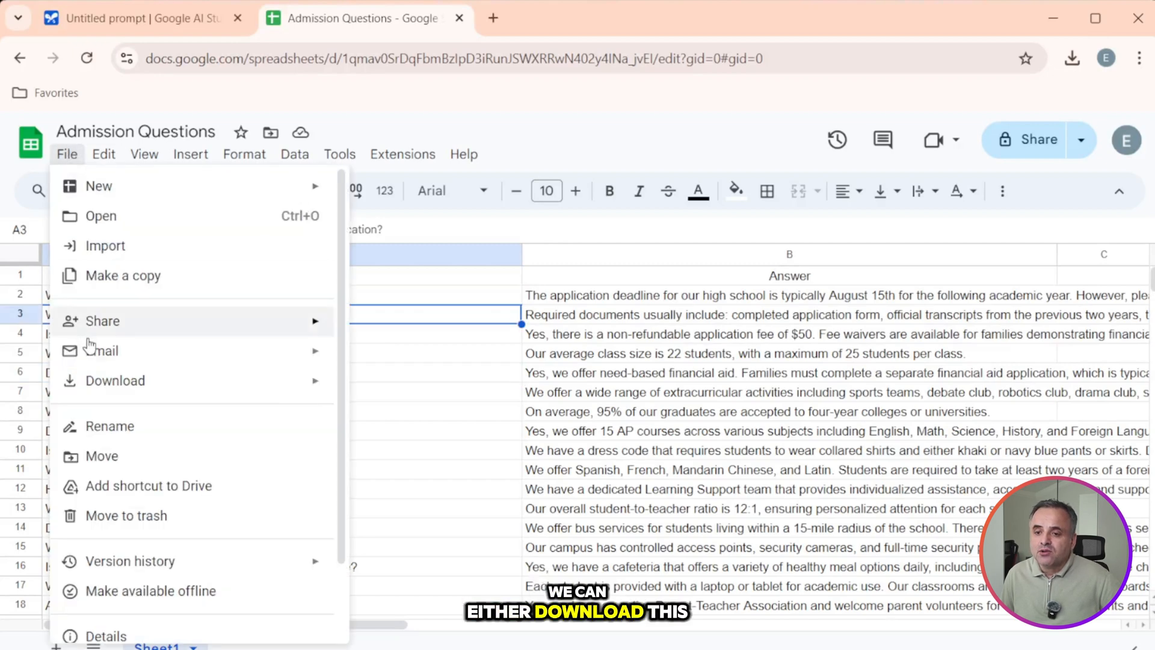
pyautogui.click(115, 380)
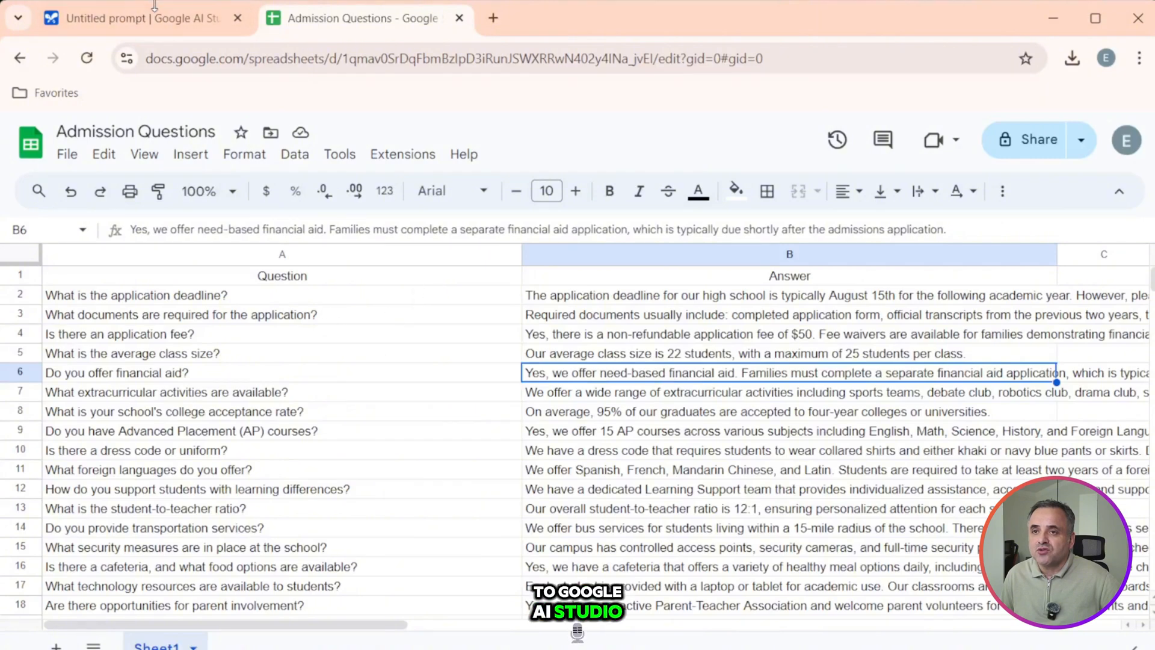
# Start a new tuned model and insert the Admission Questions sheet as tuning data.
pyautogui.click(132, 18)
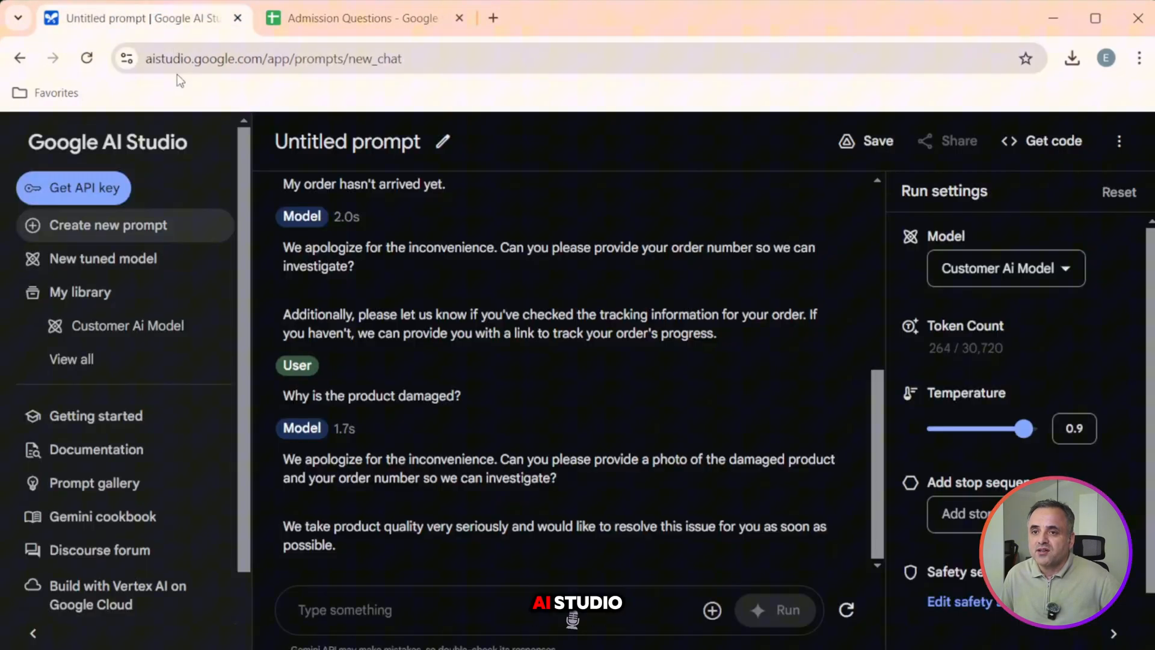
pyautogui.click(104, 258)
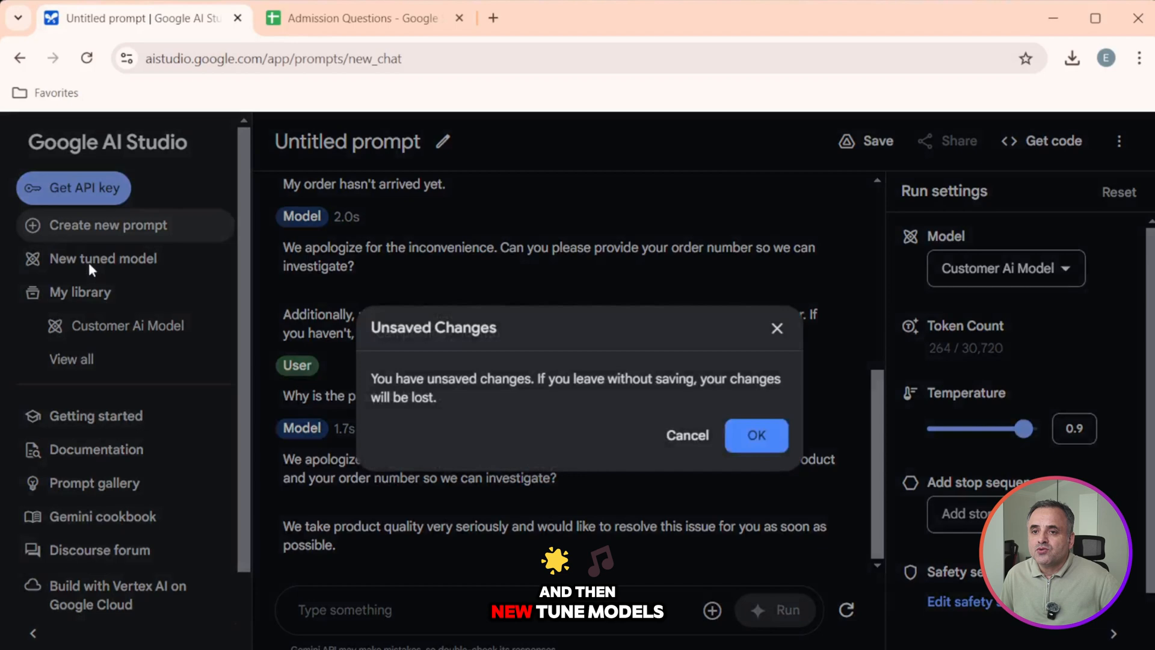
pyautogui.click(756, 436)
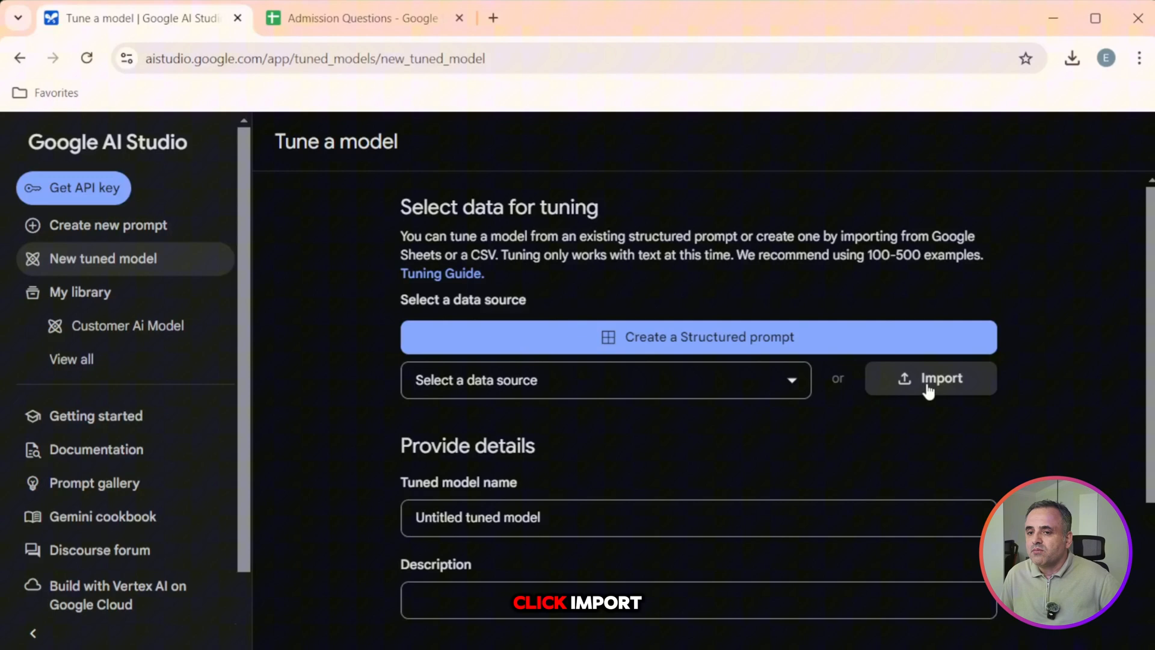
pyautogui.click(931, 378)
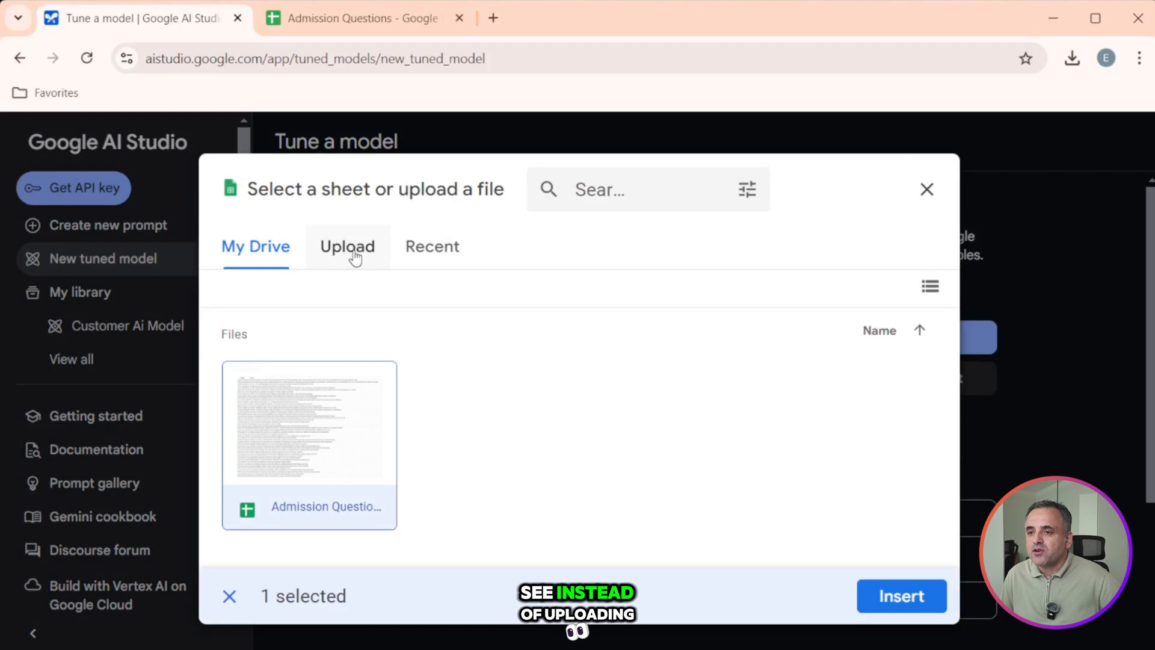
pyautogui.moveTo(452, 503)
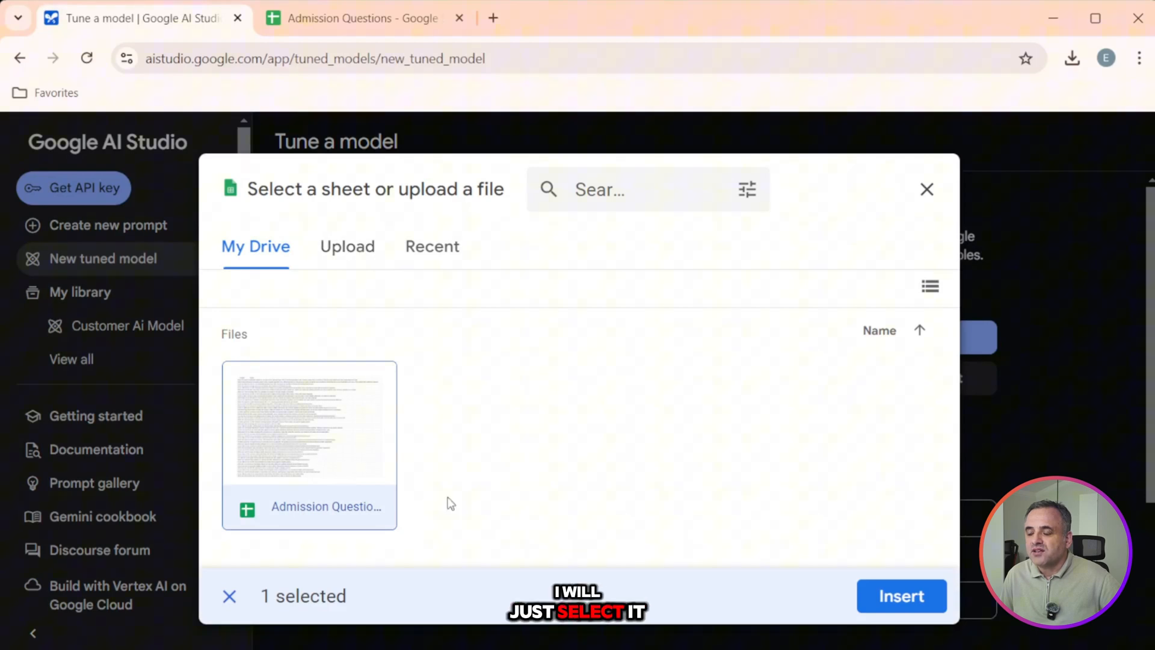
pyautogui.click(901, 595)
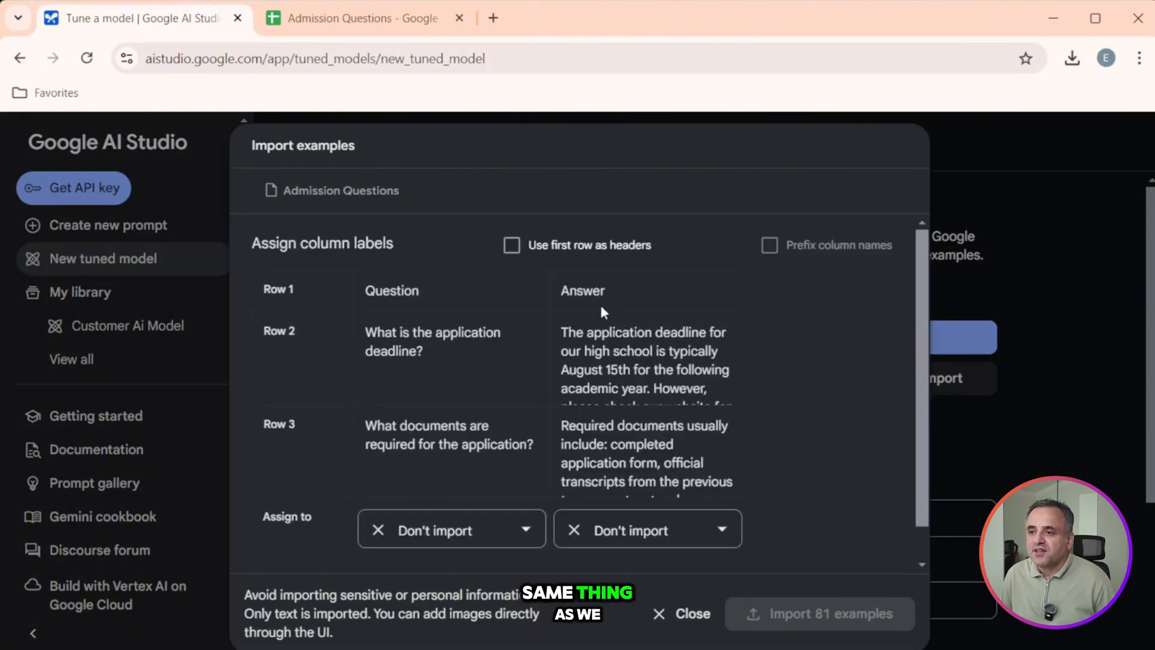
# Use the first row as headers, map Question to input and Answer to output, import 80 examples.
pyautogui.click(511, 245)
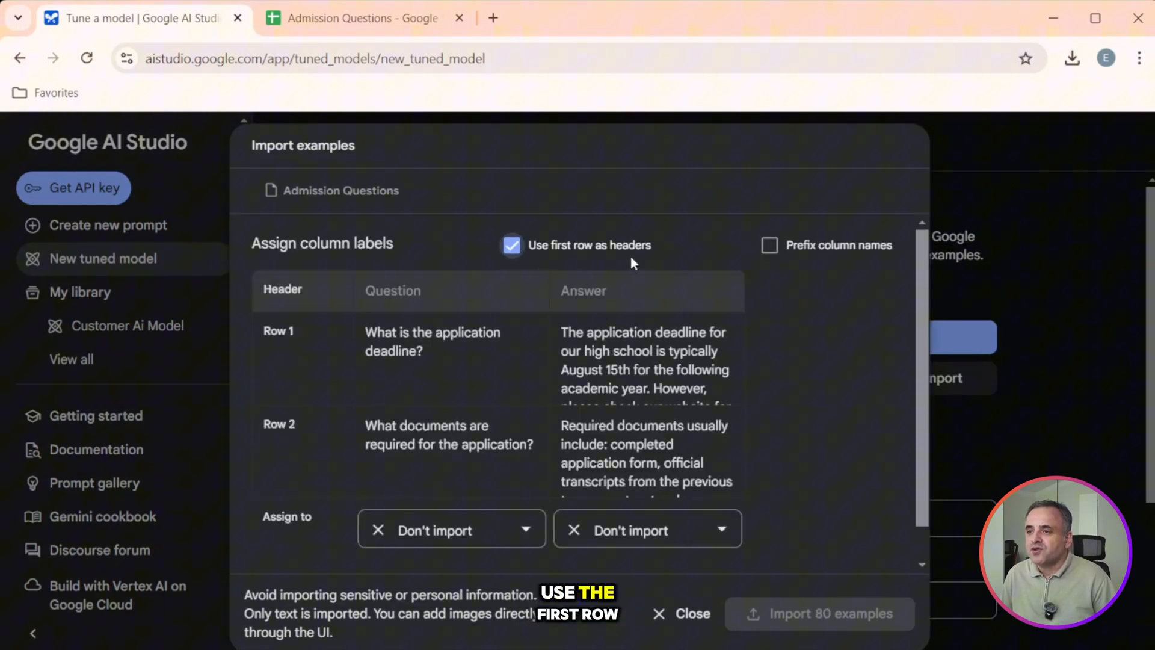
pyautogui.click(452, 530)
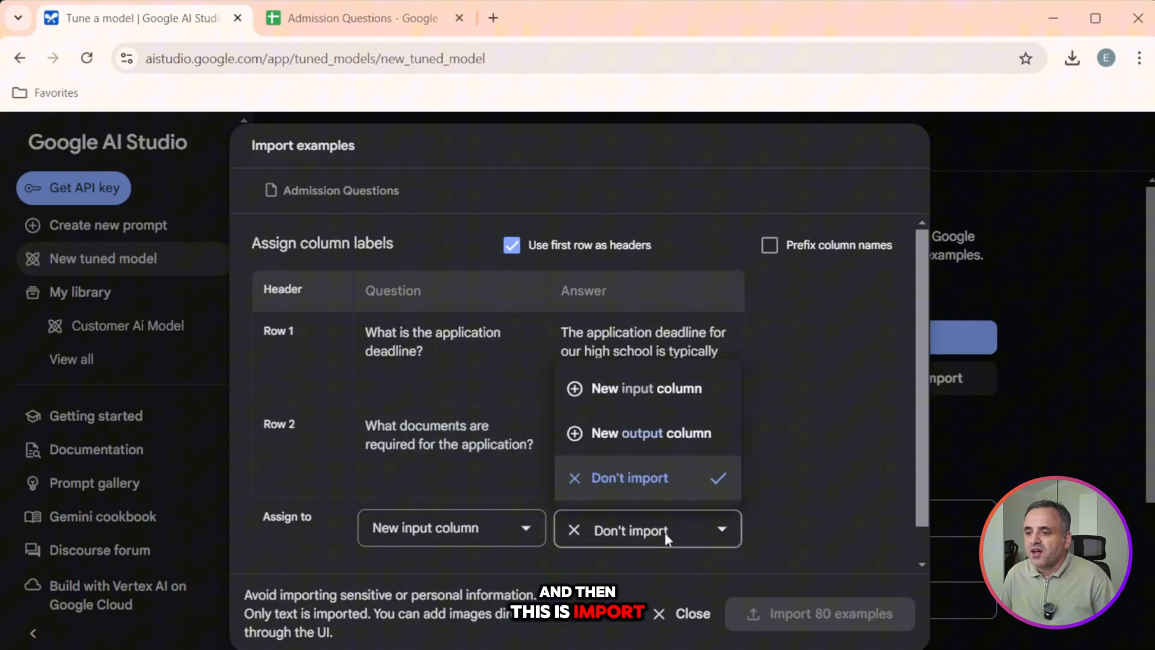
pyautogui.click(651, 432)
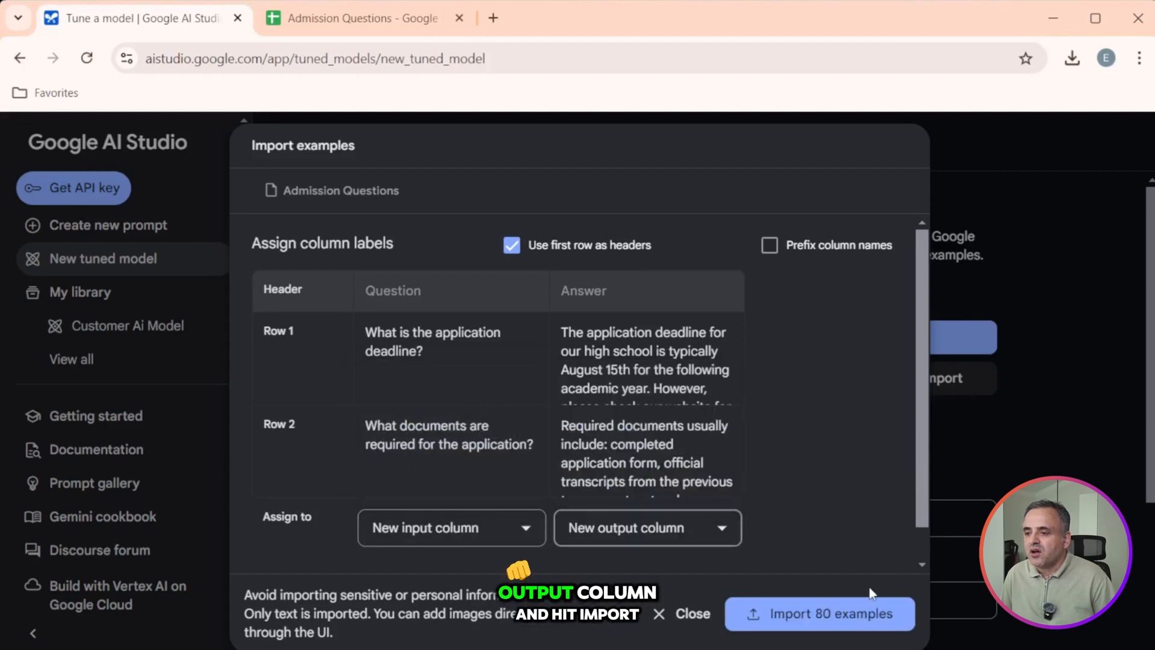
pyautogui.click(819, 613)
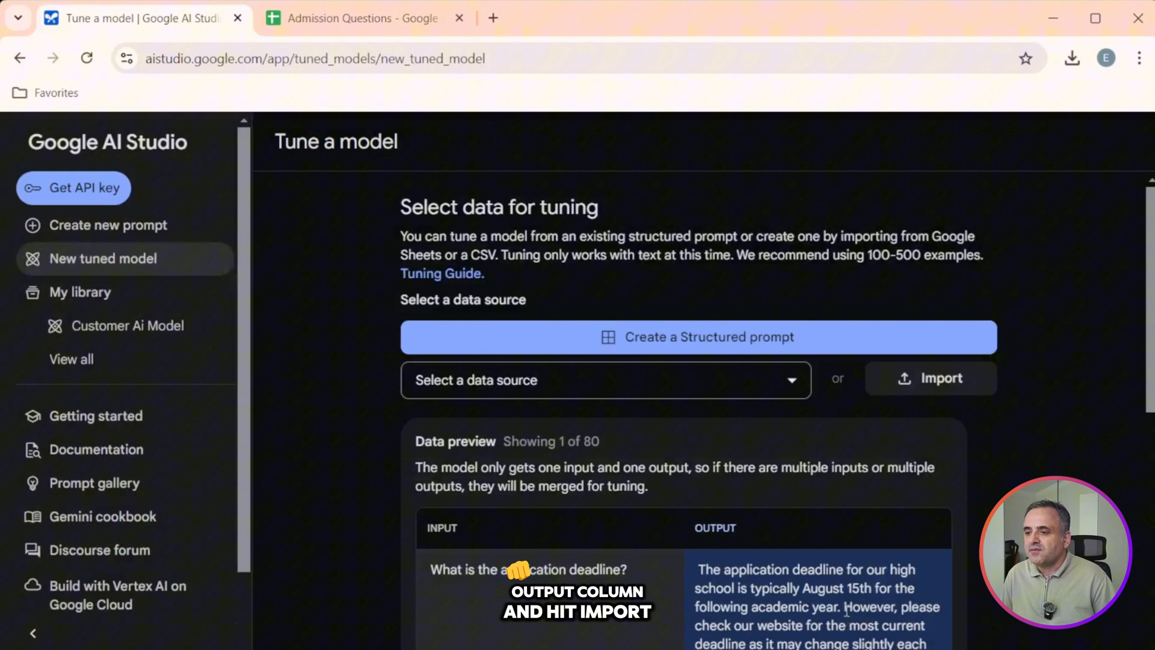
# Rename the new tuned model from Admission Questions to Admission Model.
pyautogui.scroll(-3)
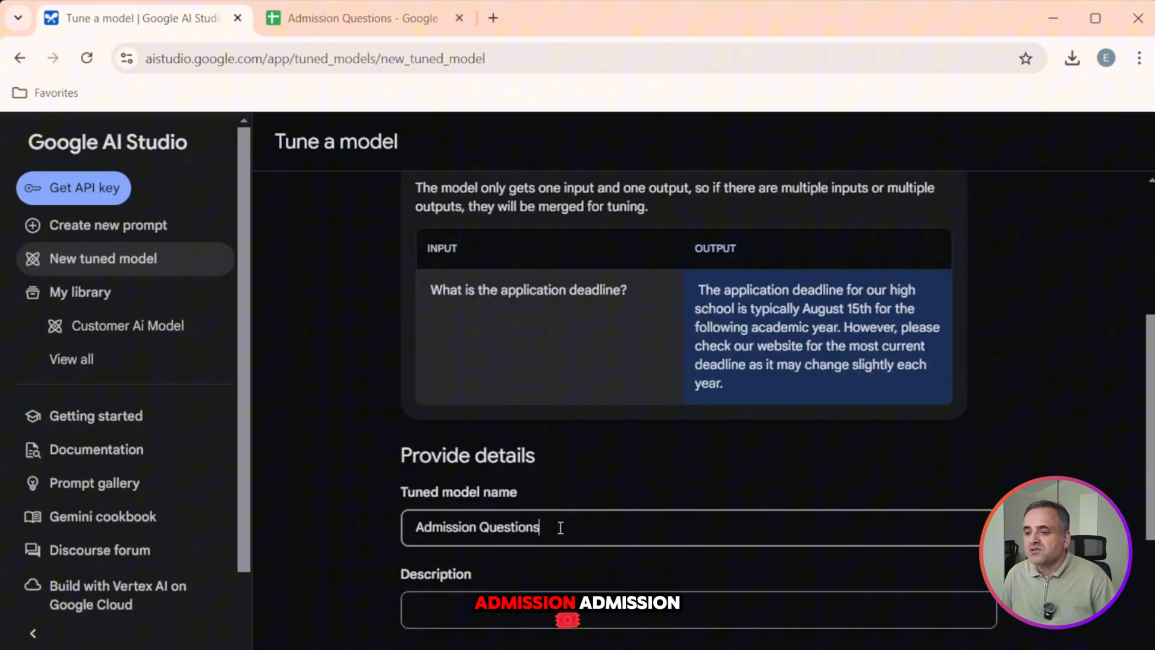
pyautogui.doubleClick(509, 527)
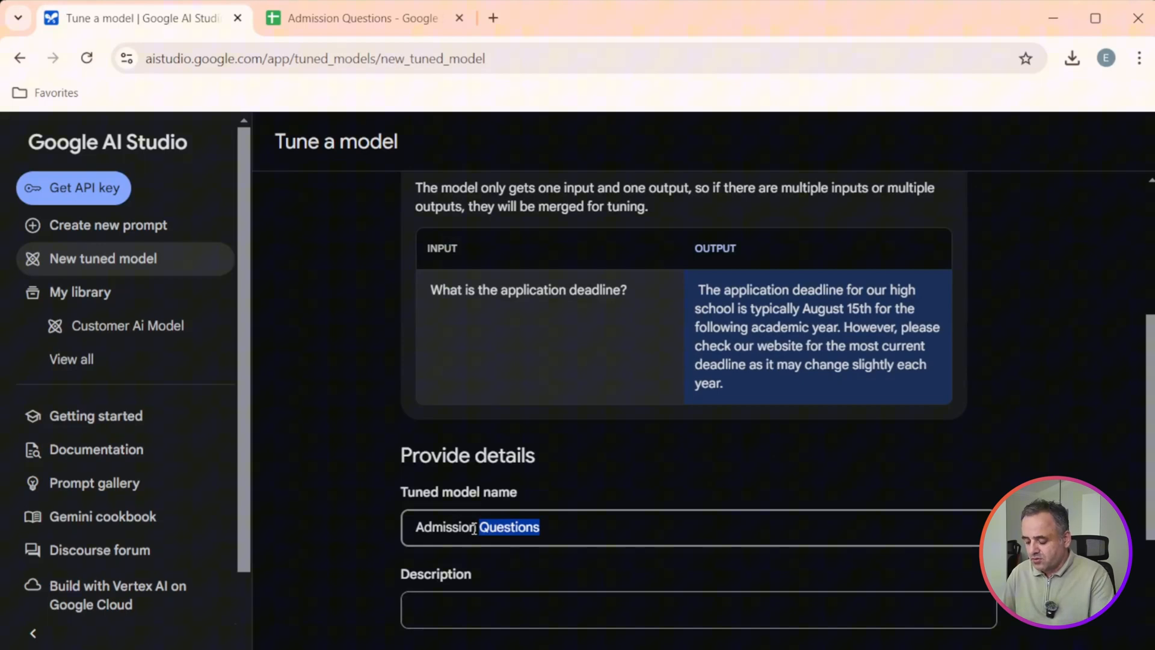
pyautogui.write('Model')
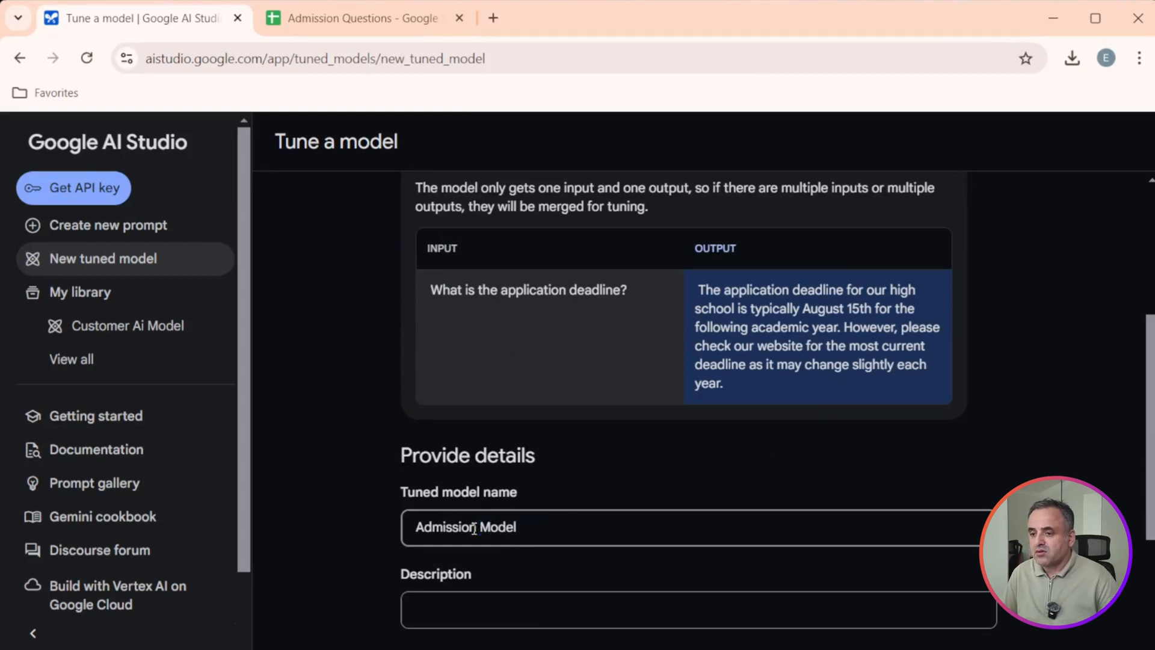
pyautogui.scroll(-3)
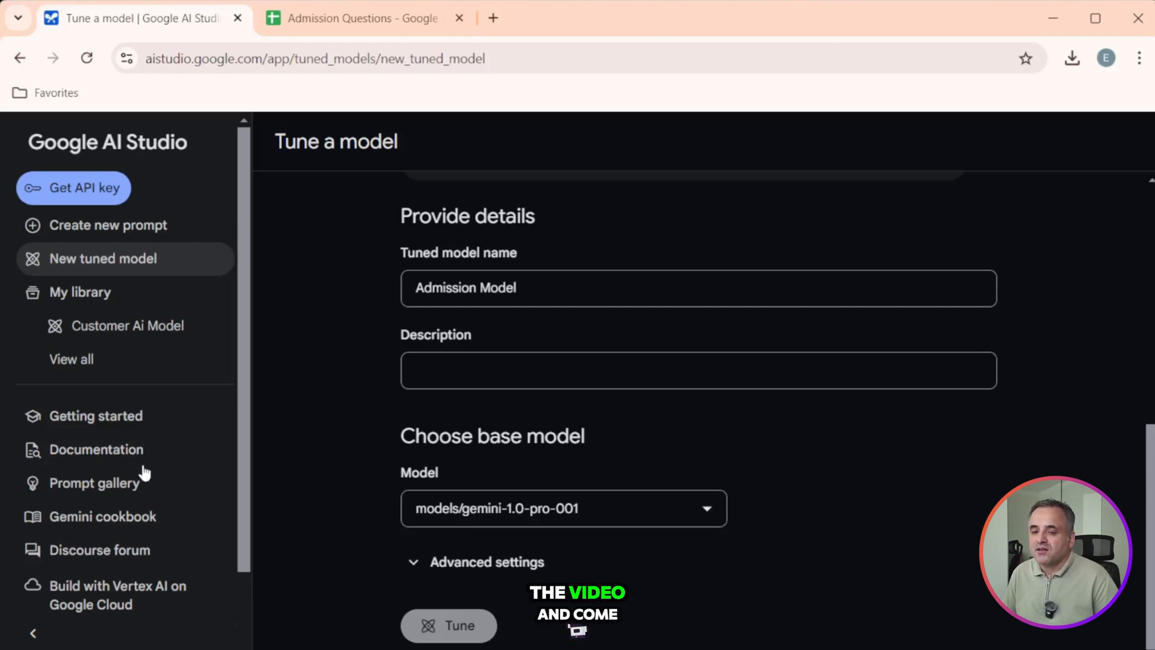
pyautogui.moveTo(520, 493)
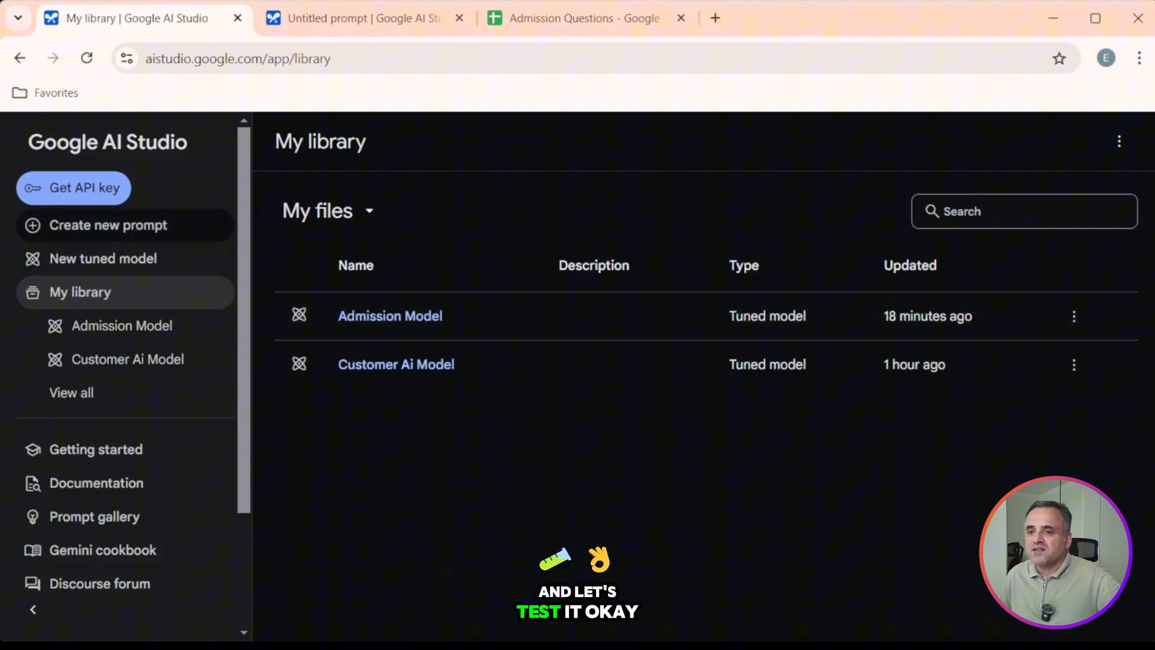
# Ask base Gemini 1.5 Flash 'What is the application deadline?' in a new prompt.
pyautogui.click(585, 18)
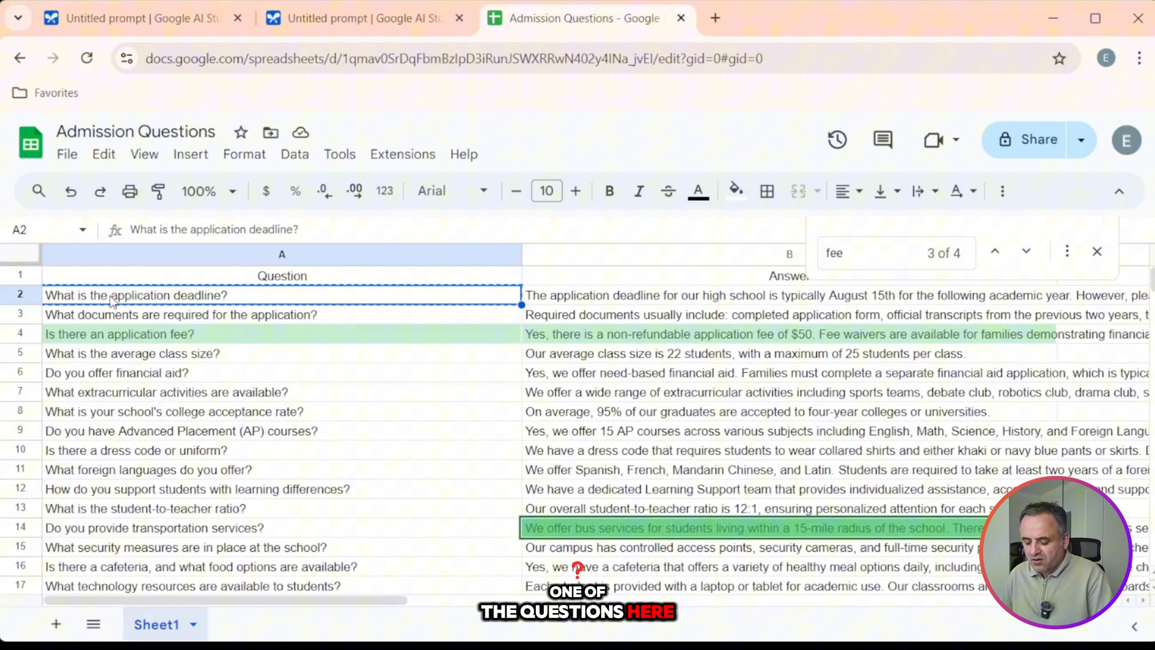
pyautogui.click(133, 18)
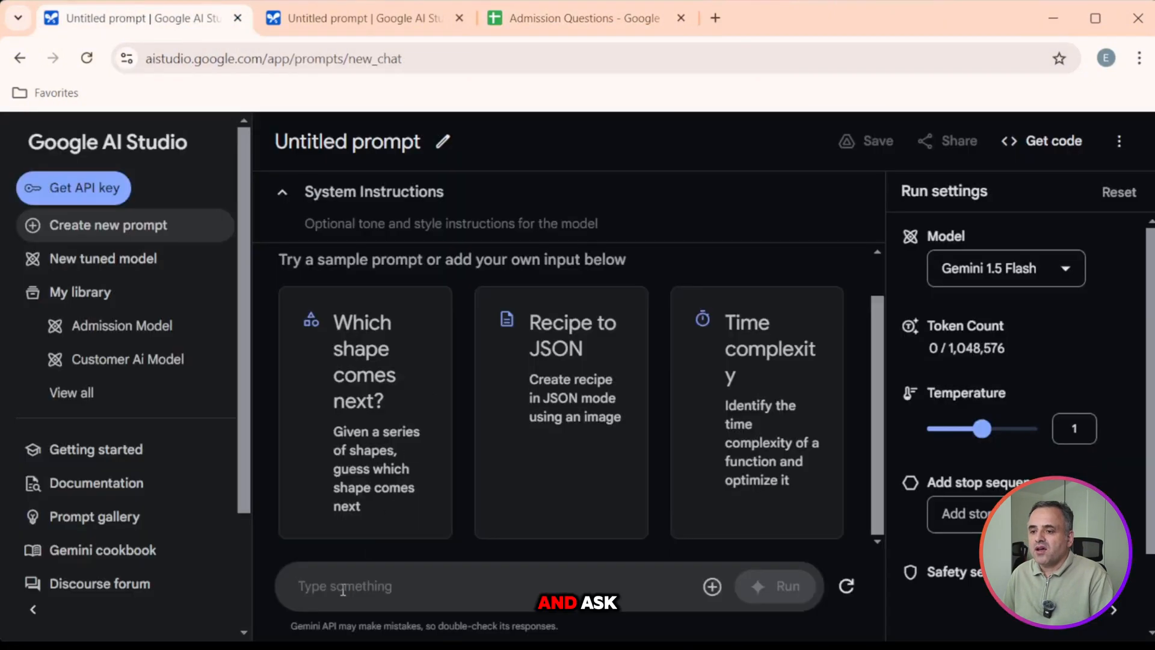
pyautogui.write('What is the application deadline?')
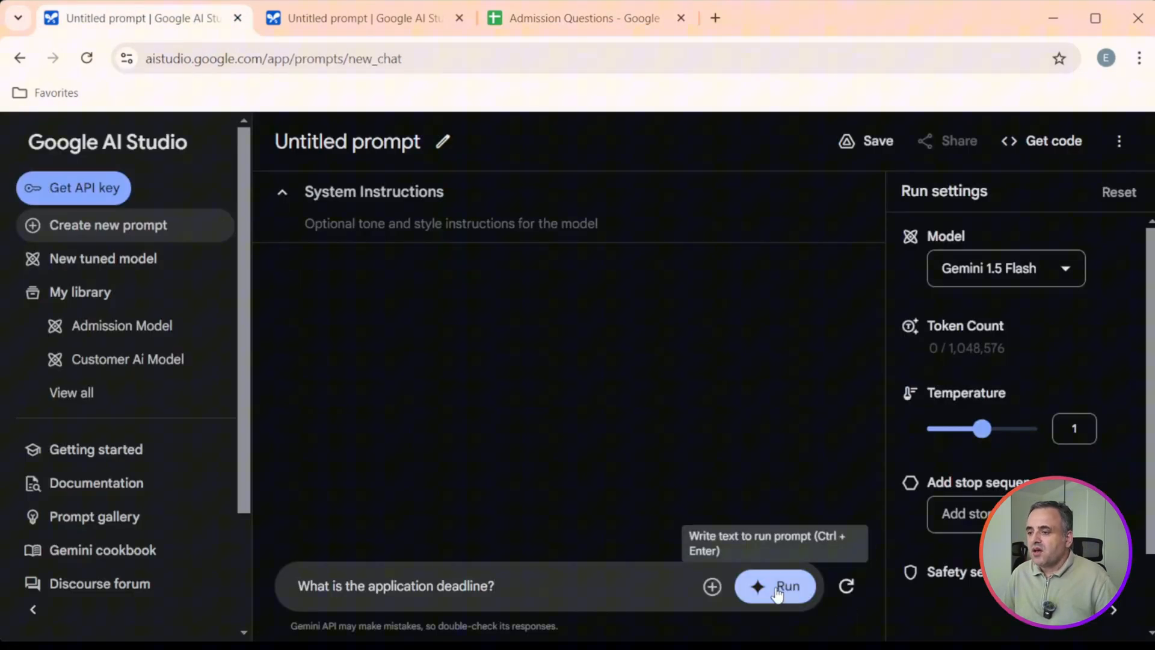
pyautogui.click(787, 586)
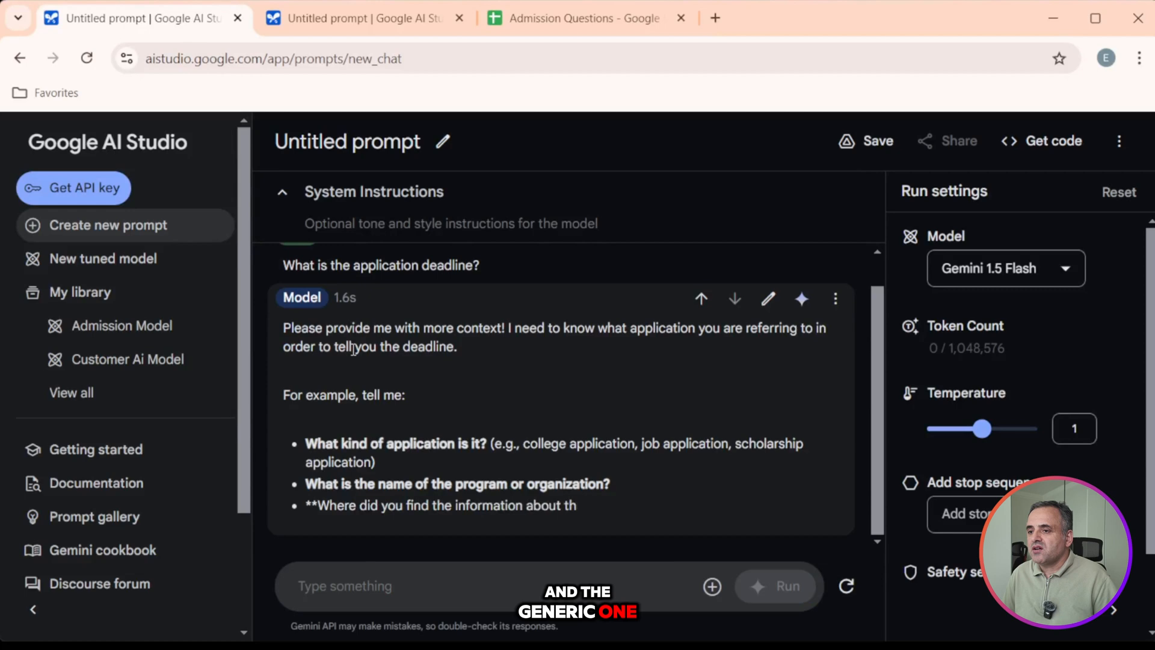
# Select Admission Model for the second chat prompt.
pyautogui.click(362, 19)
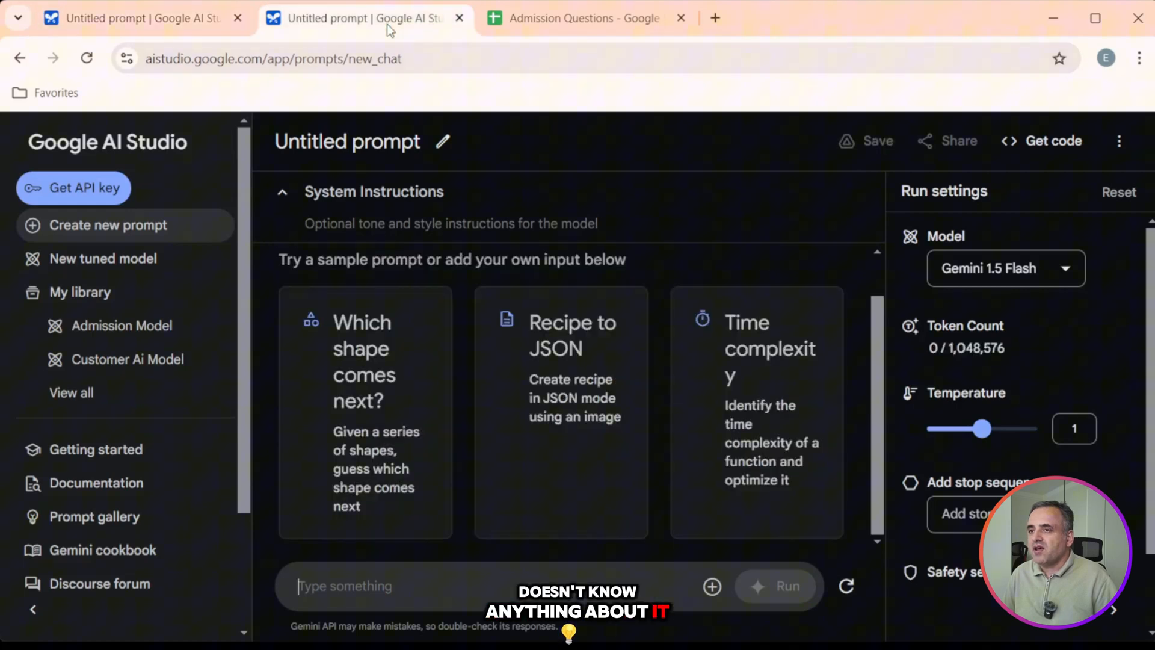
pyautogui.click(1005, 268)
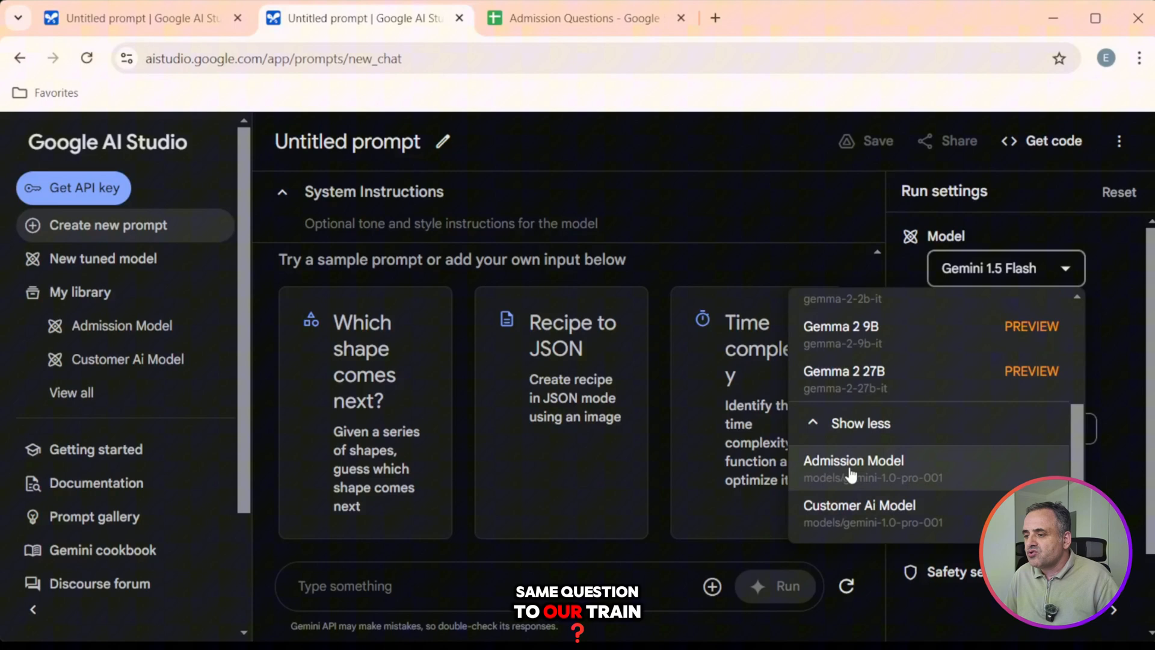
pyautogui.click(852, 461)
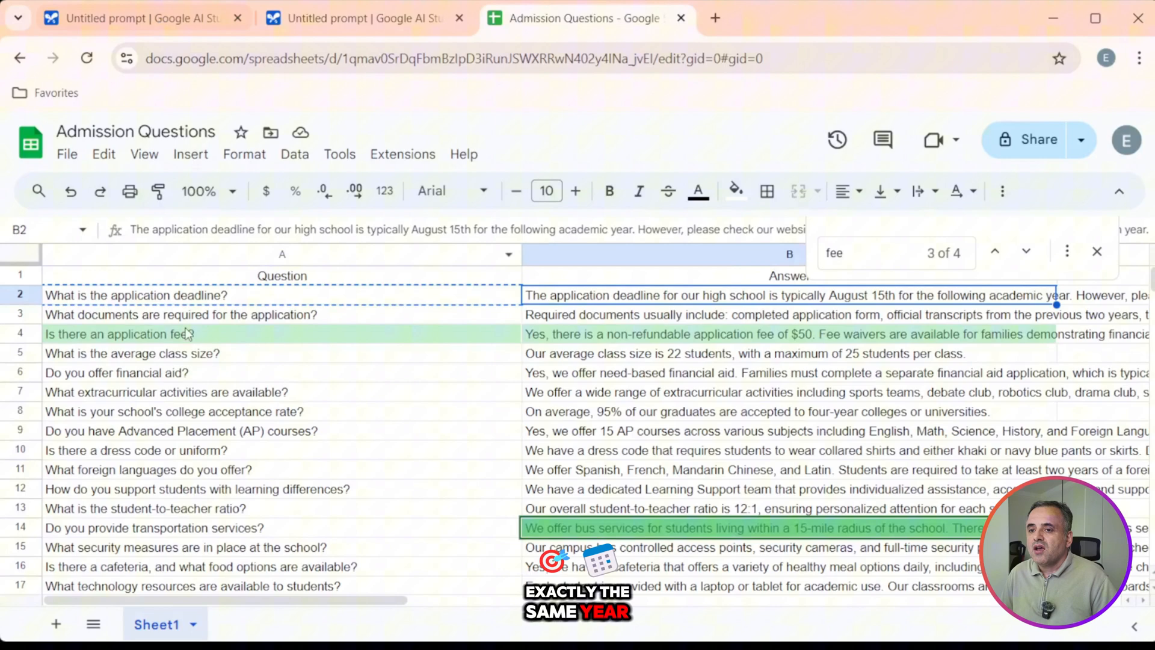
# Draft the application fee question from row 4 for Gemini and view Admission Model's August 15th answer.
pyautogui.click(119, 334)
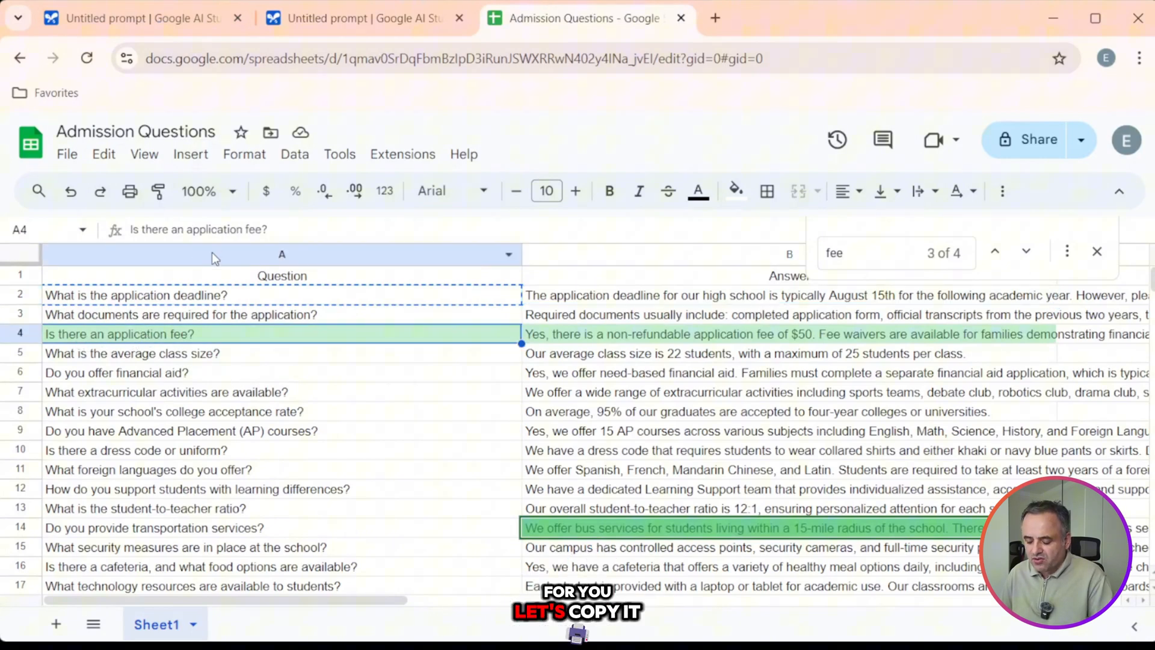
pyautogui.click(132, 18)
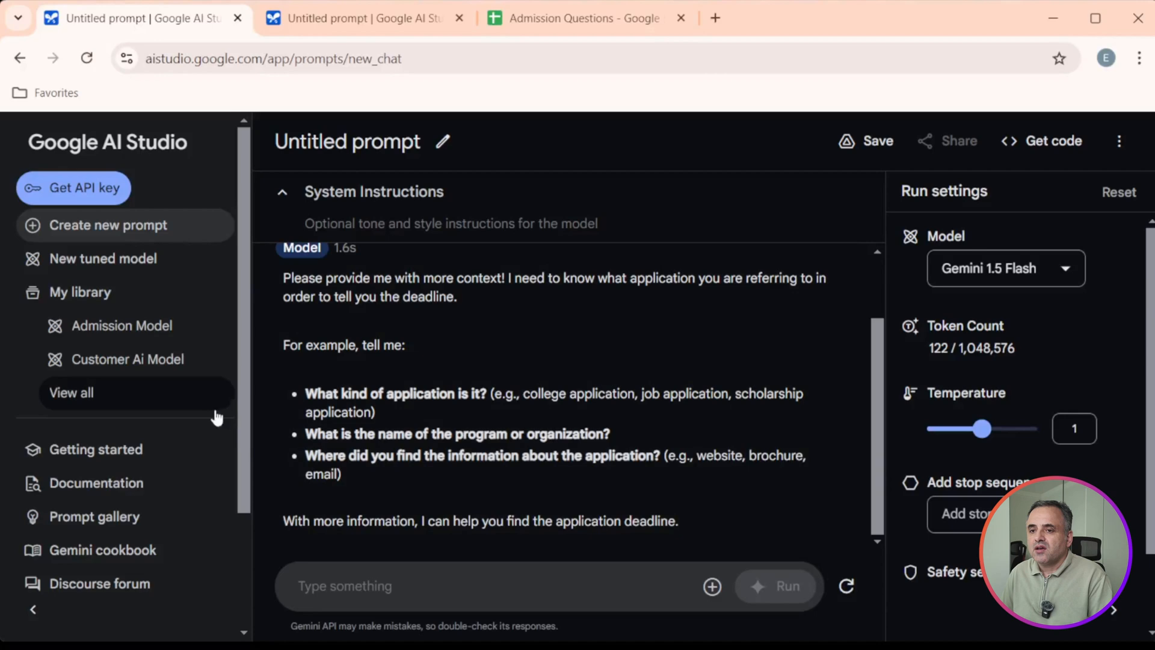
pyautogui.write('Is there an application fee?')
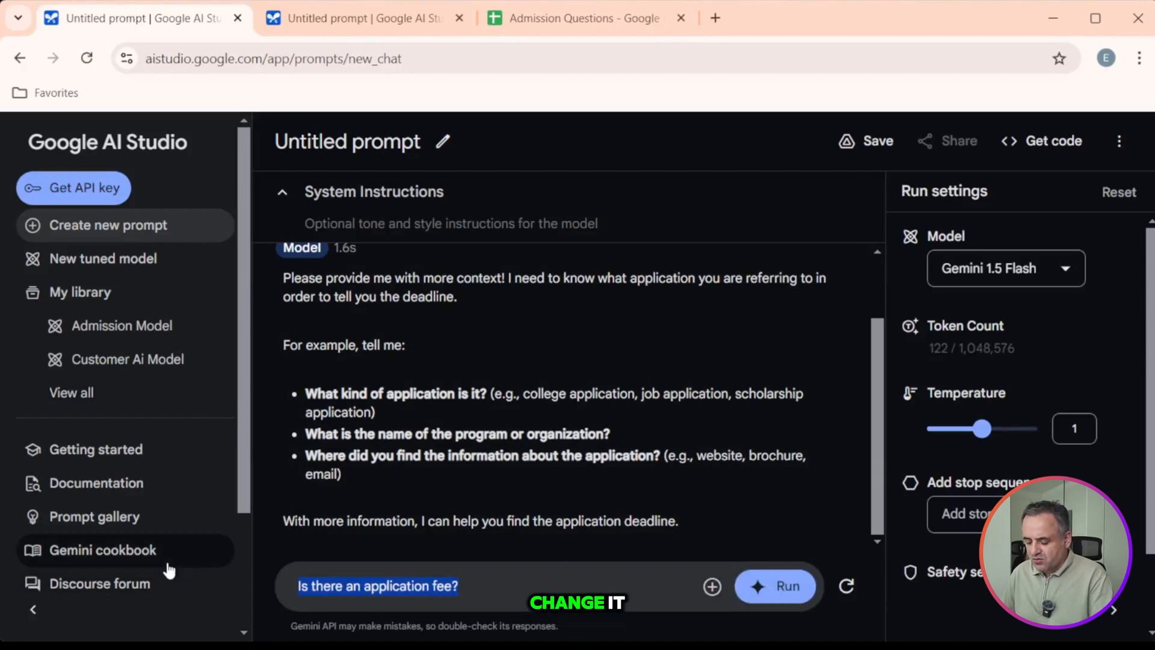
pyautogui.write('what is the')
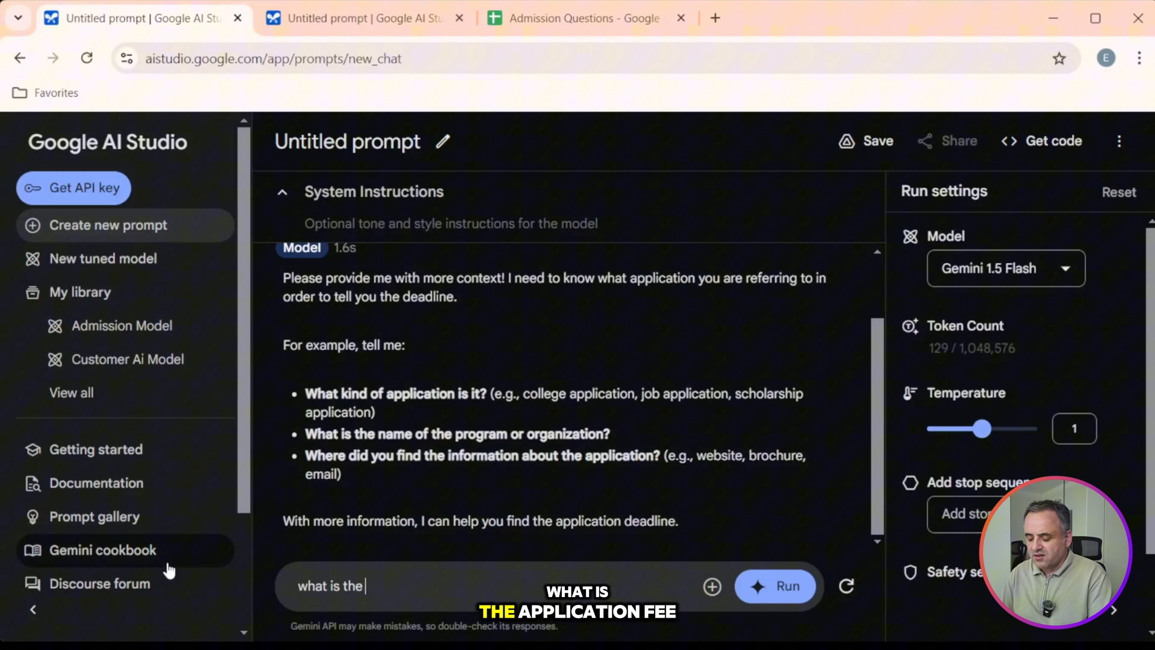
pyautogui.write('application fee?')
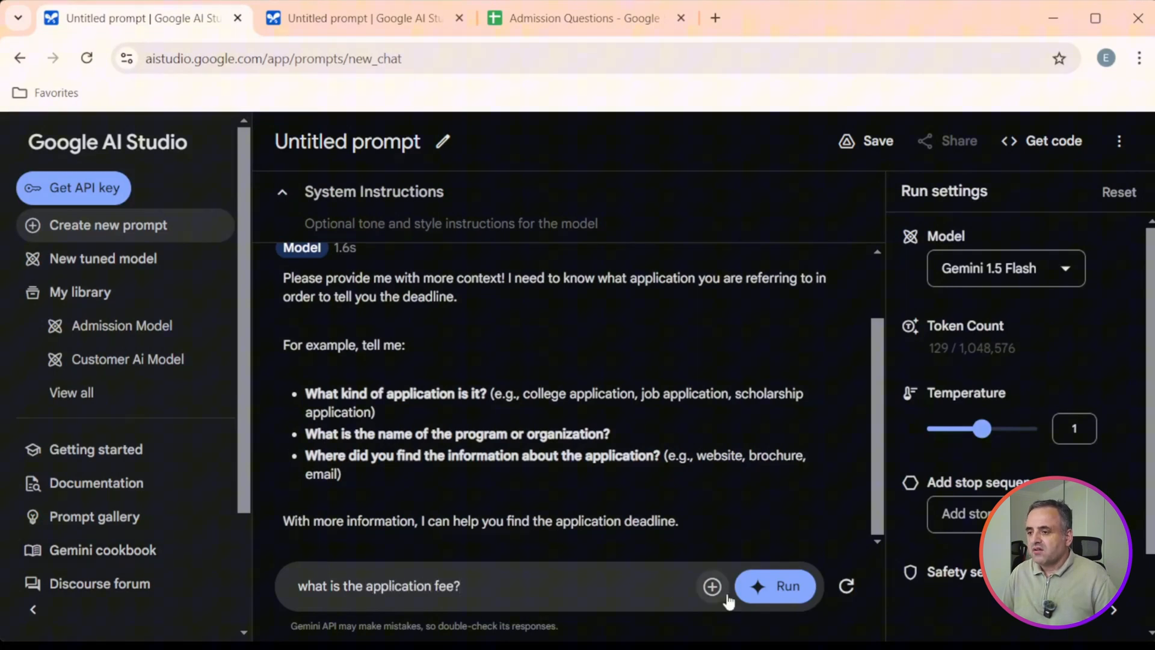
pyautogui.click(776, 586)
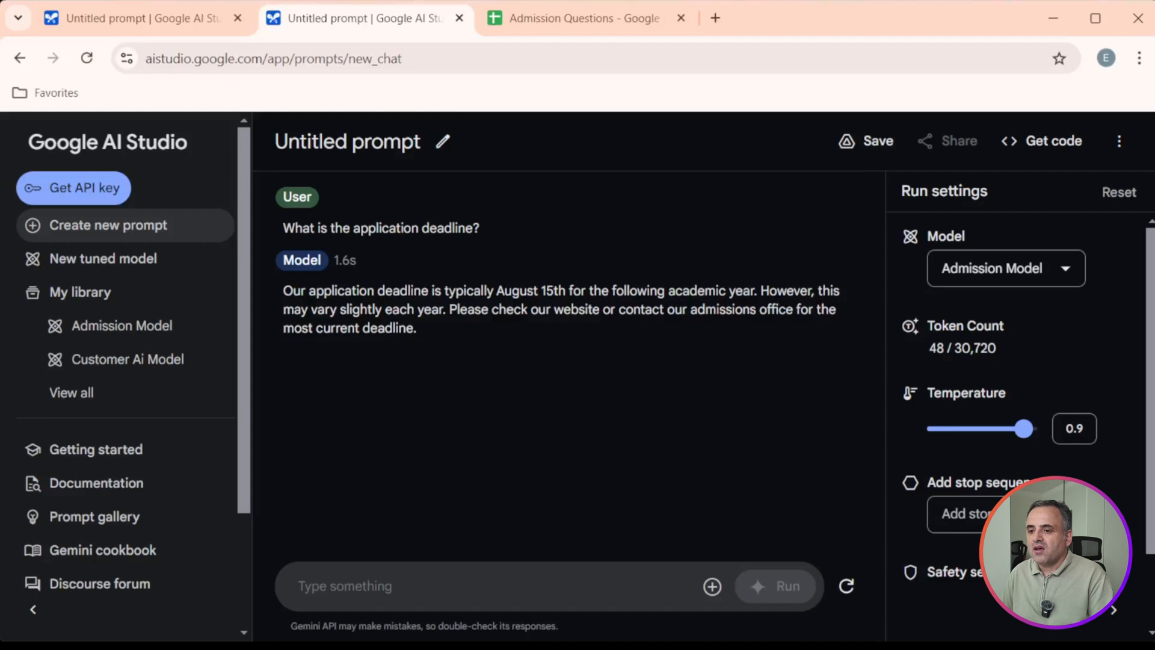
# Ask Admission Model 'what is the application fee?', get $50 non-refundable, and check it against the Admission Questions sheet.
pyautogui.write('what is the application fee?')
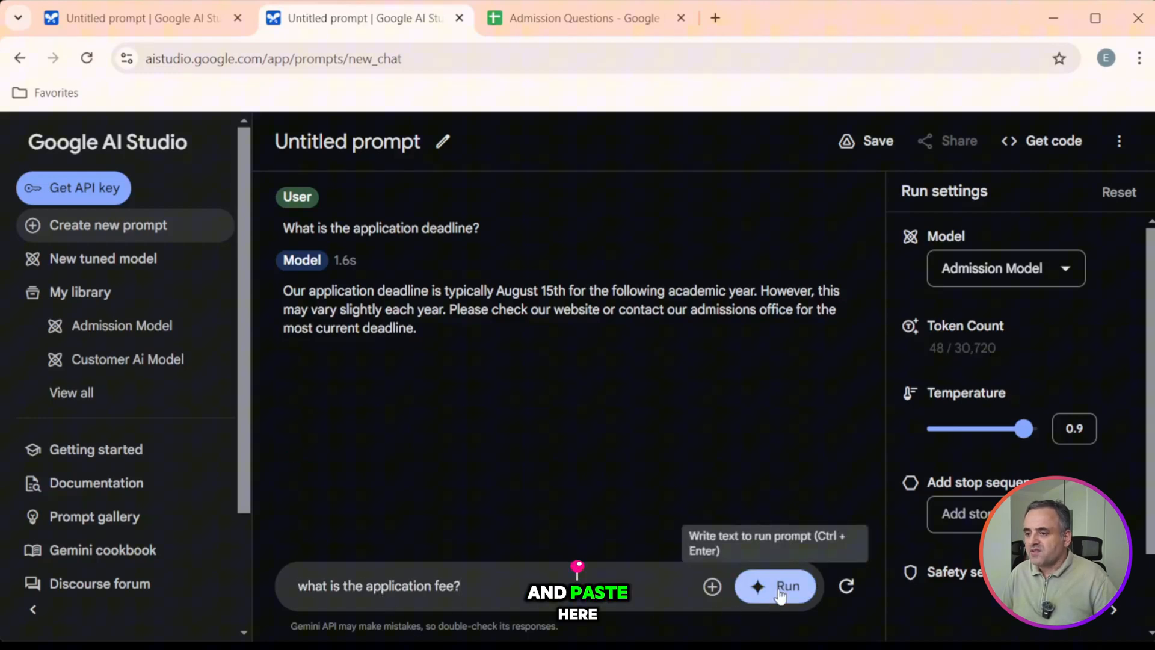
pyautogui.click(775, 586)
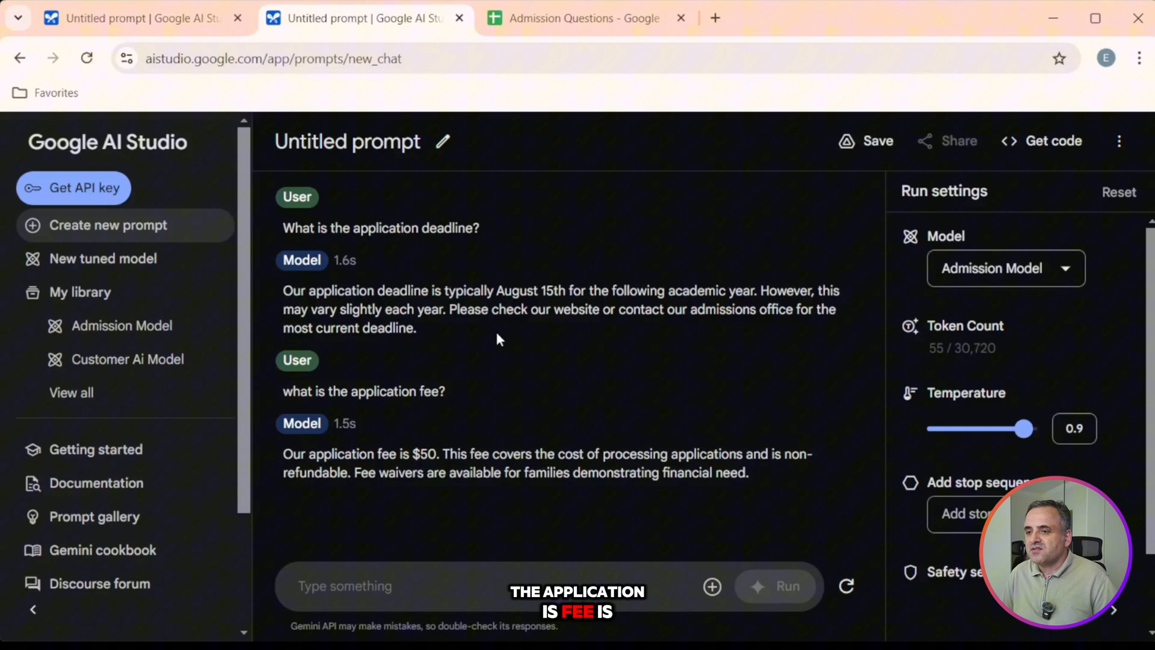
pyautogui.click(585, 18)
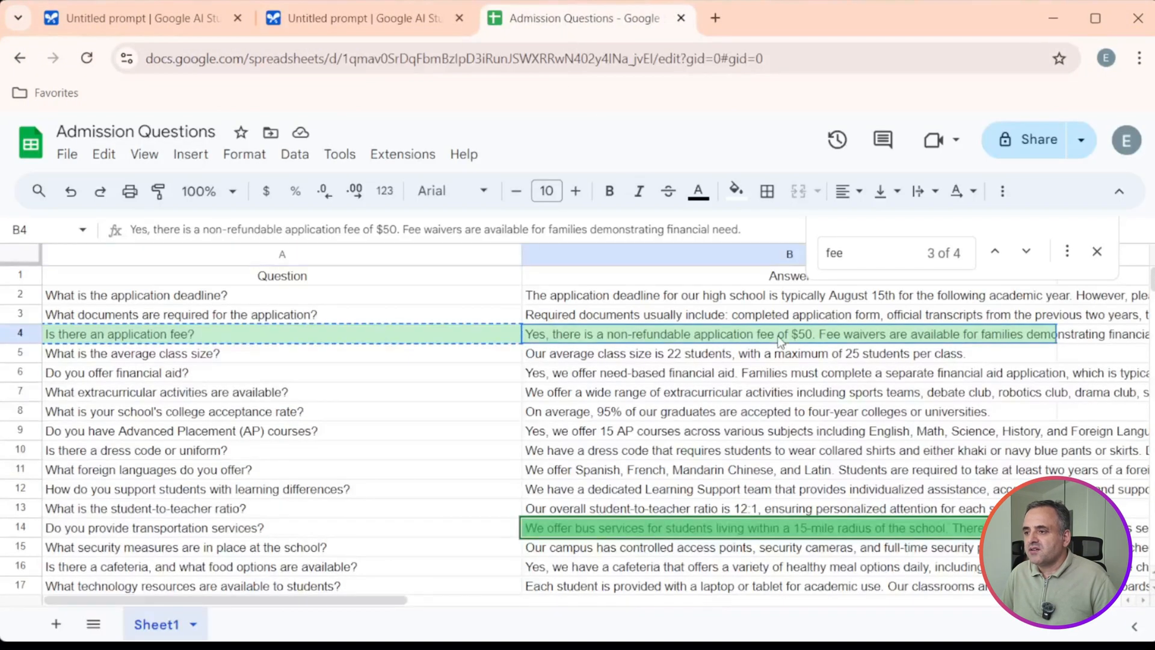